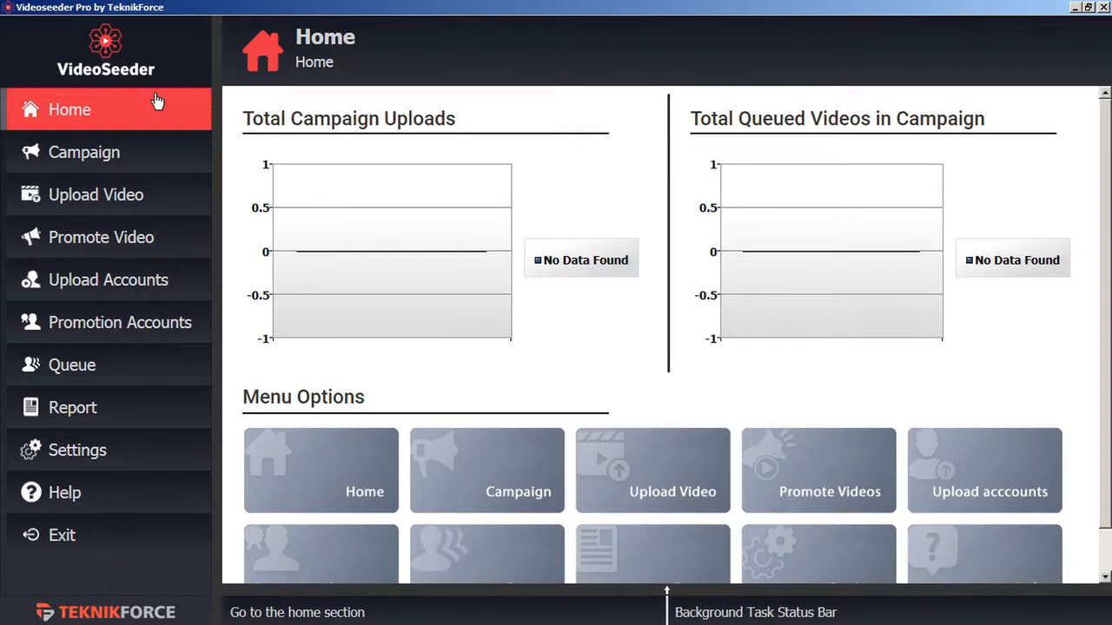
mouse_move(173, 160)
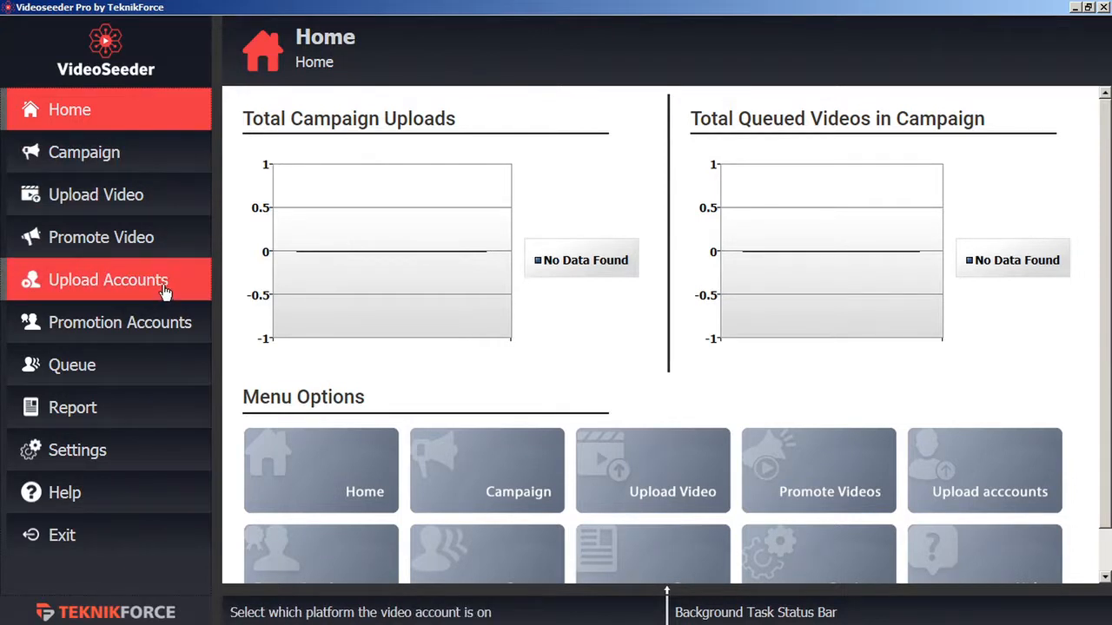
- Go to Upload Accounts and begin adding a new upload account
click(107, 279)
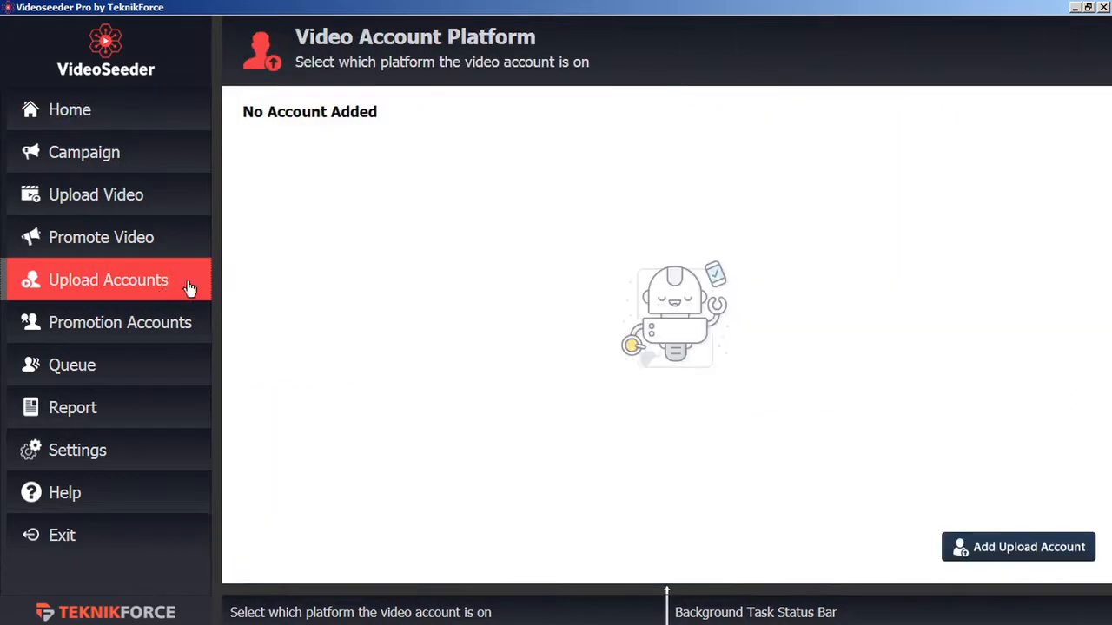
mouse_move(1018, 547)
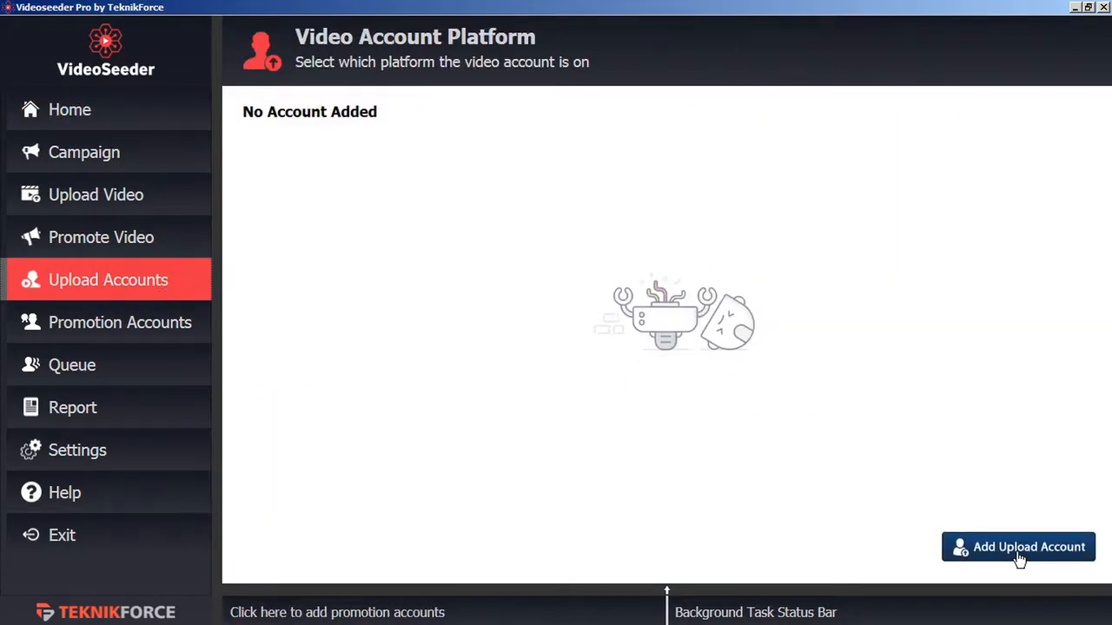
click(1018, 546)
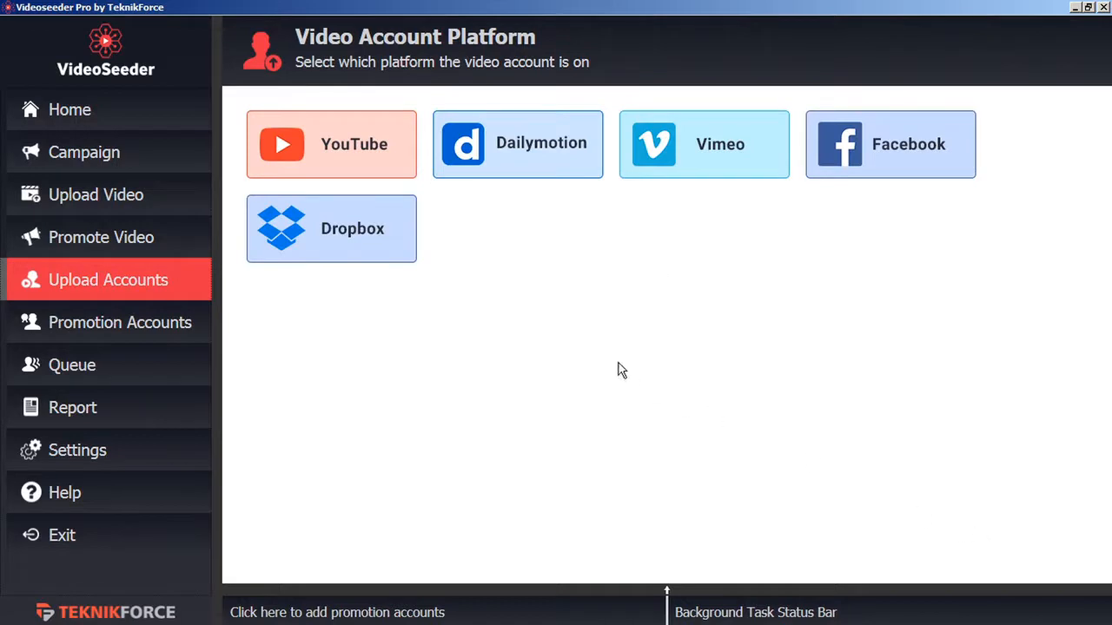
mouse_move(709, 165)
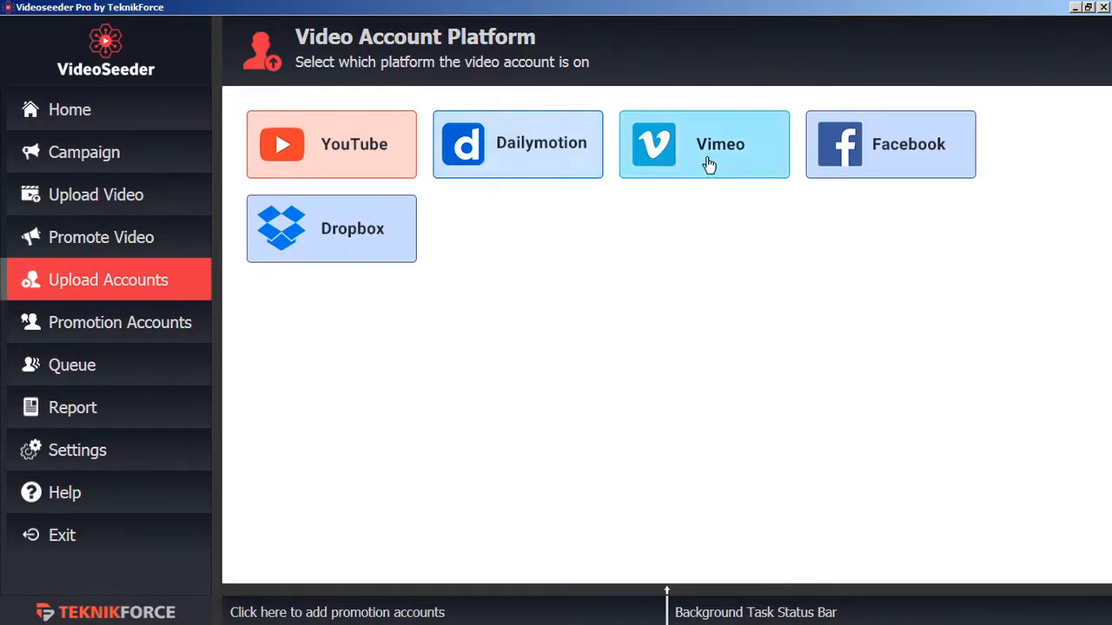
mouse_move(356, 244)
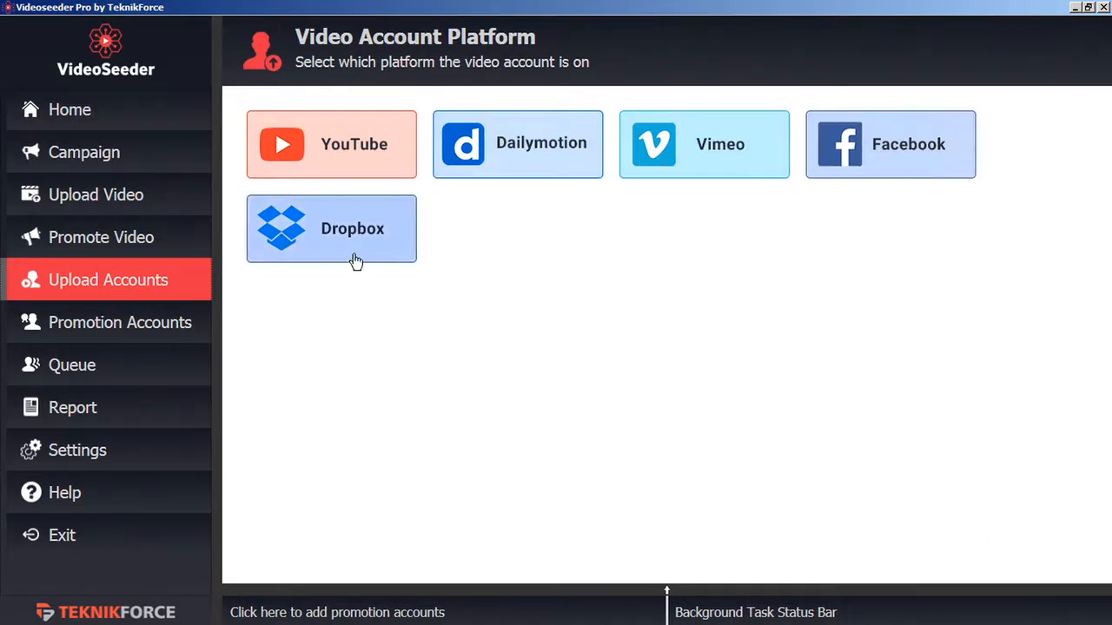
mouse_move(347, 160)
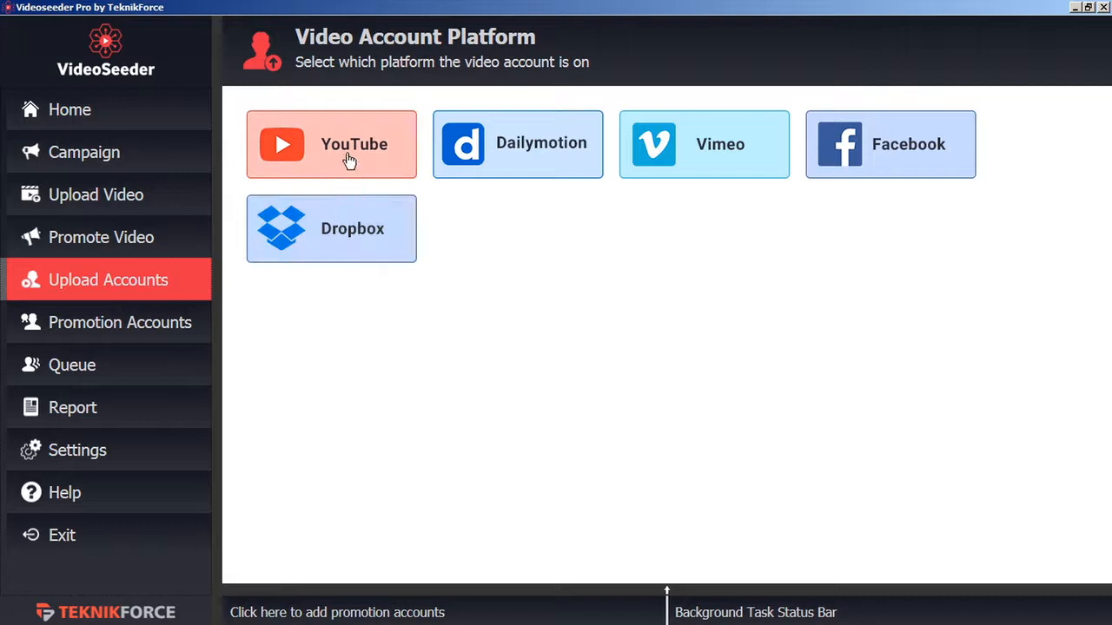
- Choose YouTube and sign in to Google with the Gmail address and password
click(330, 144)
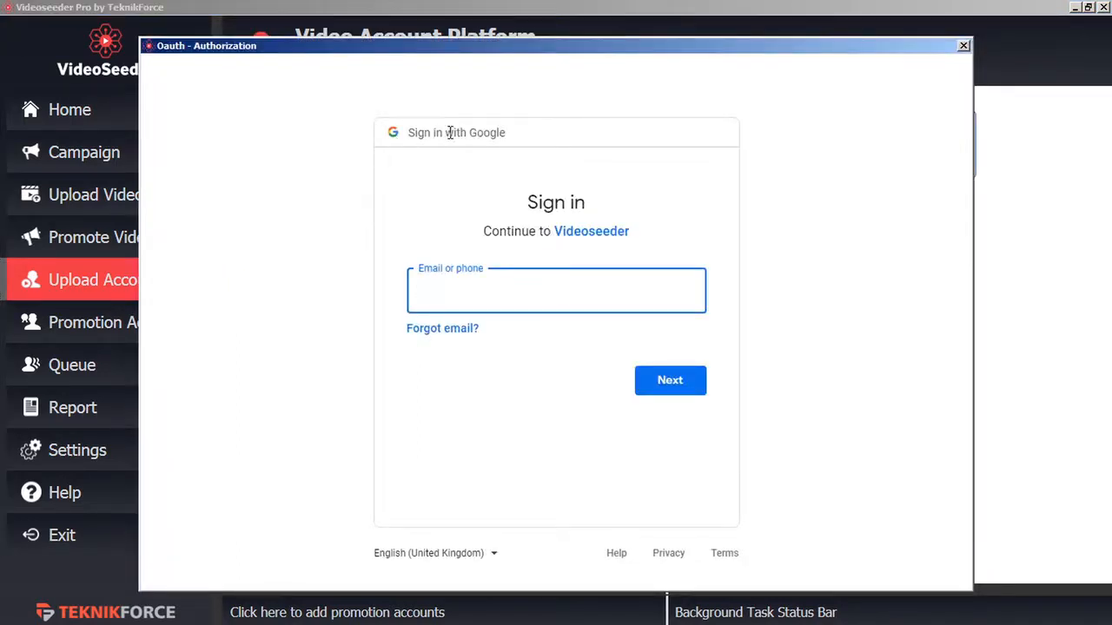
click(556, 290)
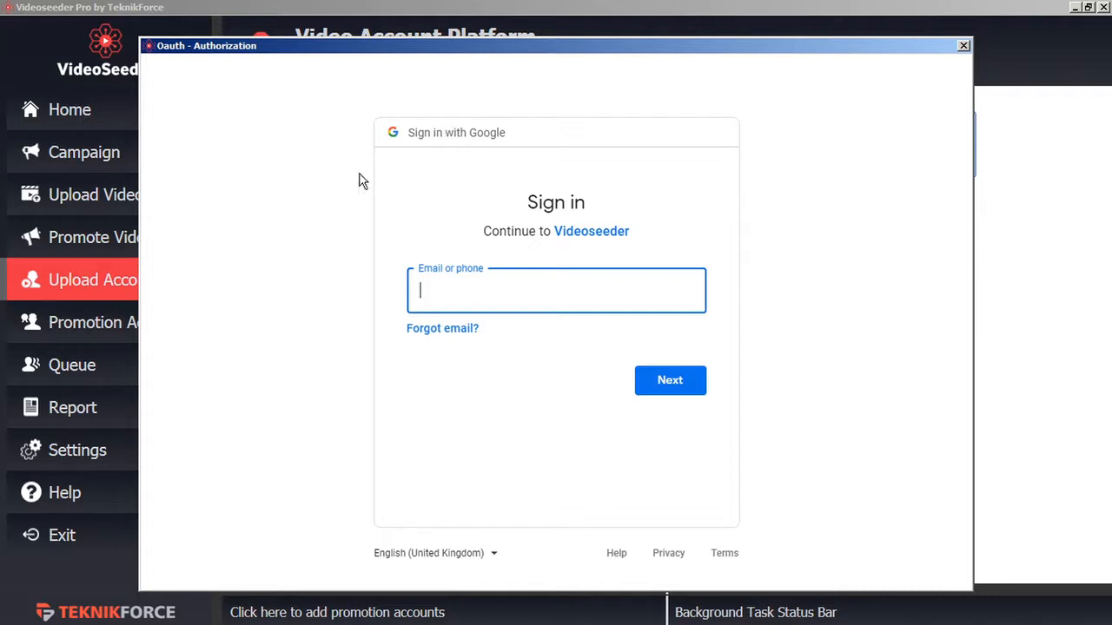
mouse_move(466, 156)
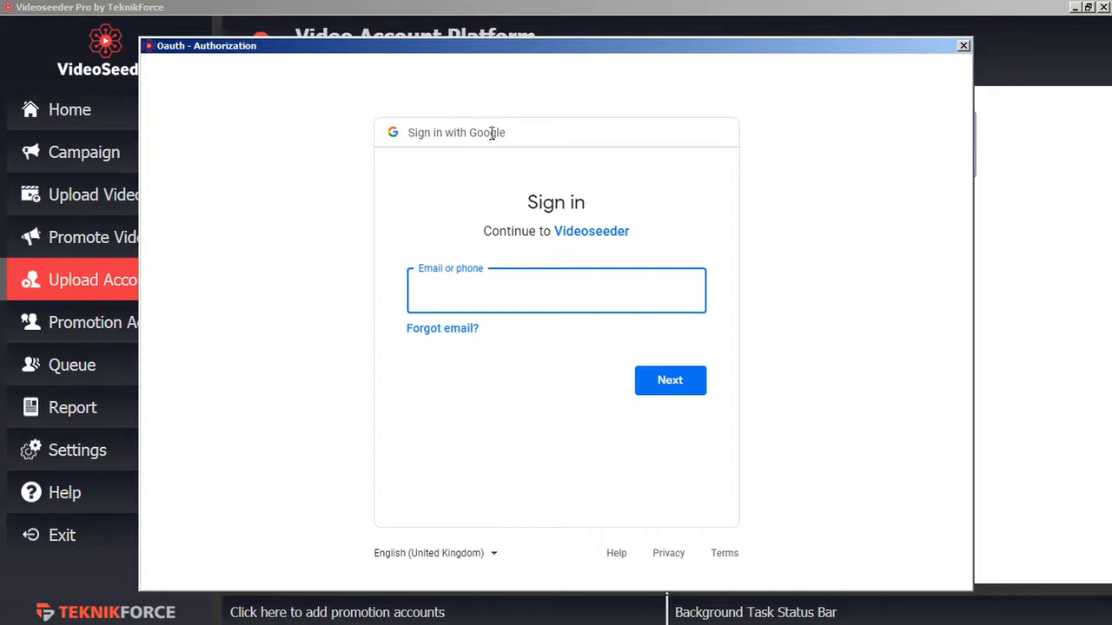
text(@gmail.com)
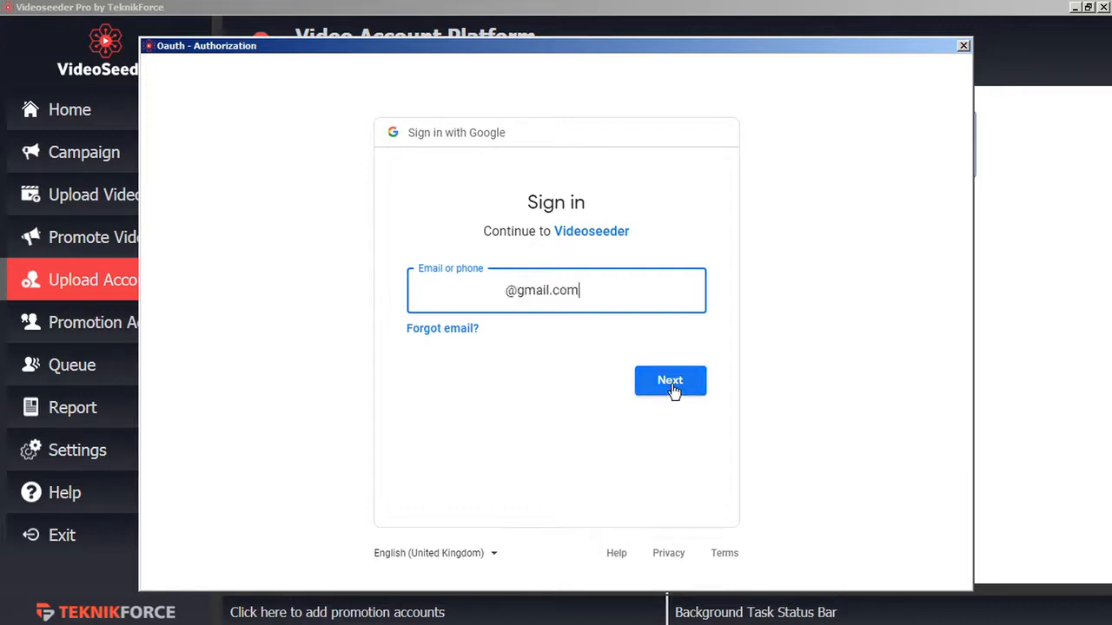
click(671, 380)
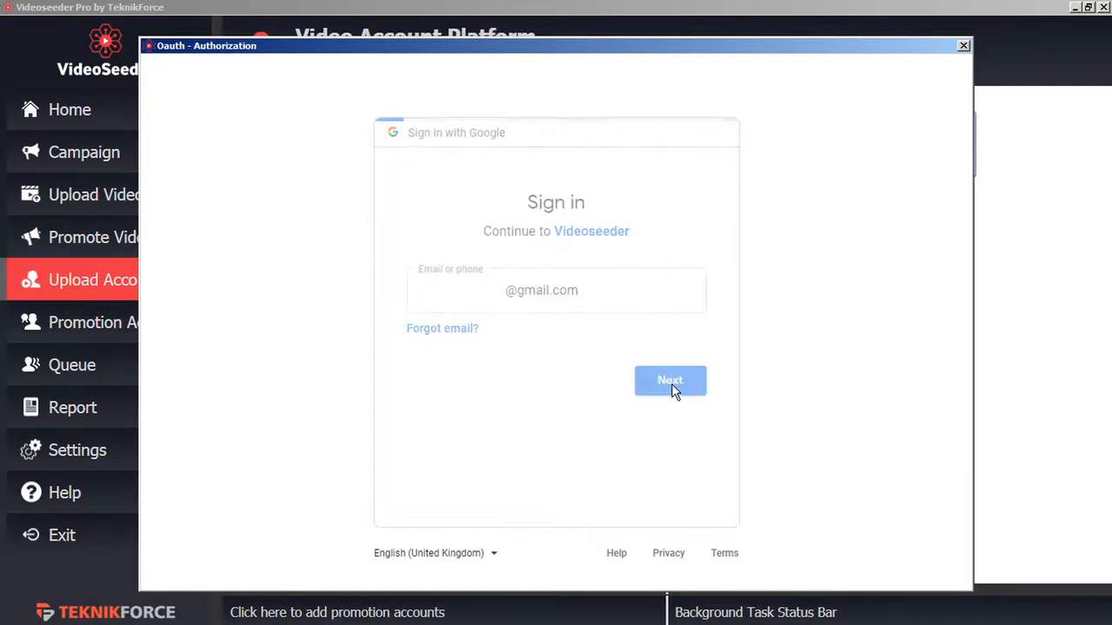
click(670, 381)
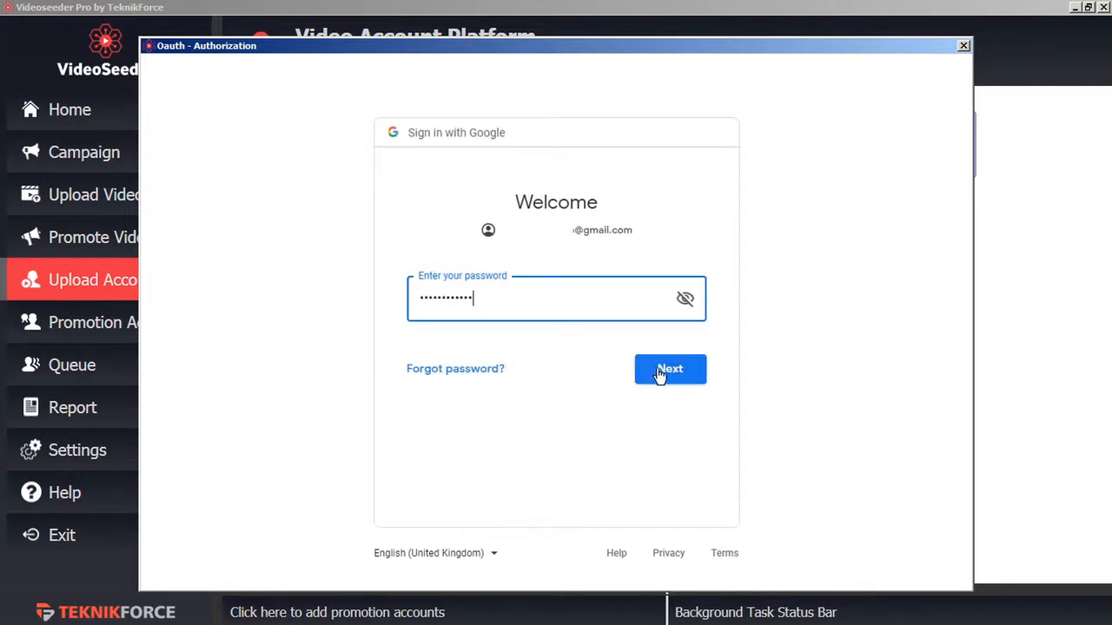
click(670, 368)
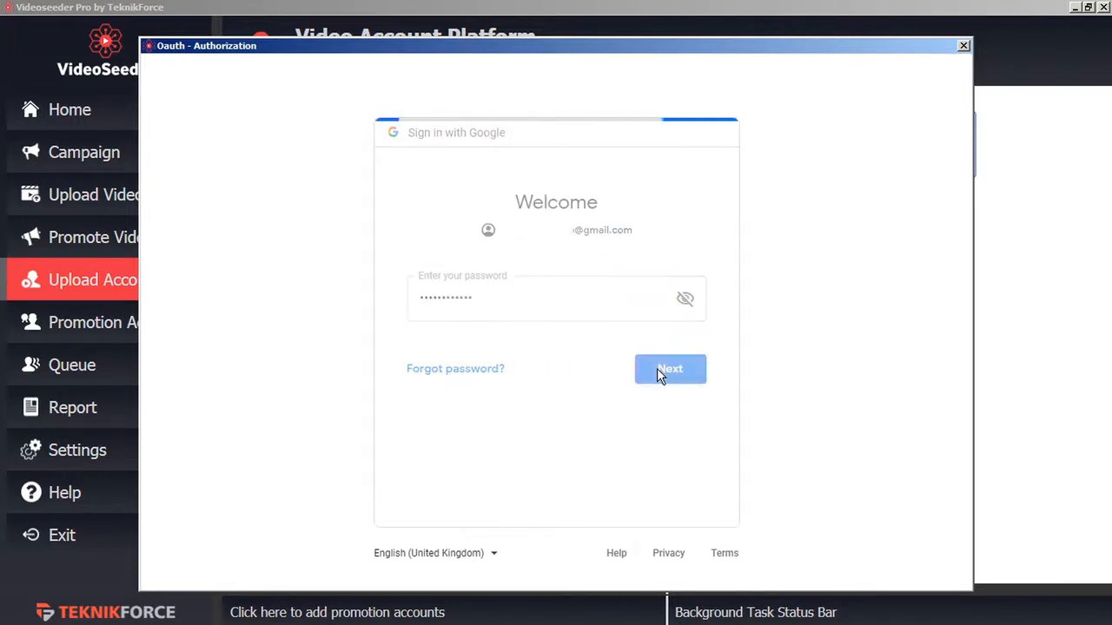
click(671, 368)
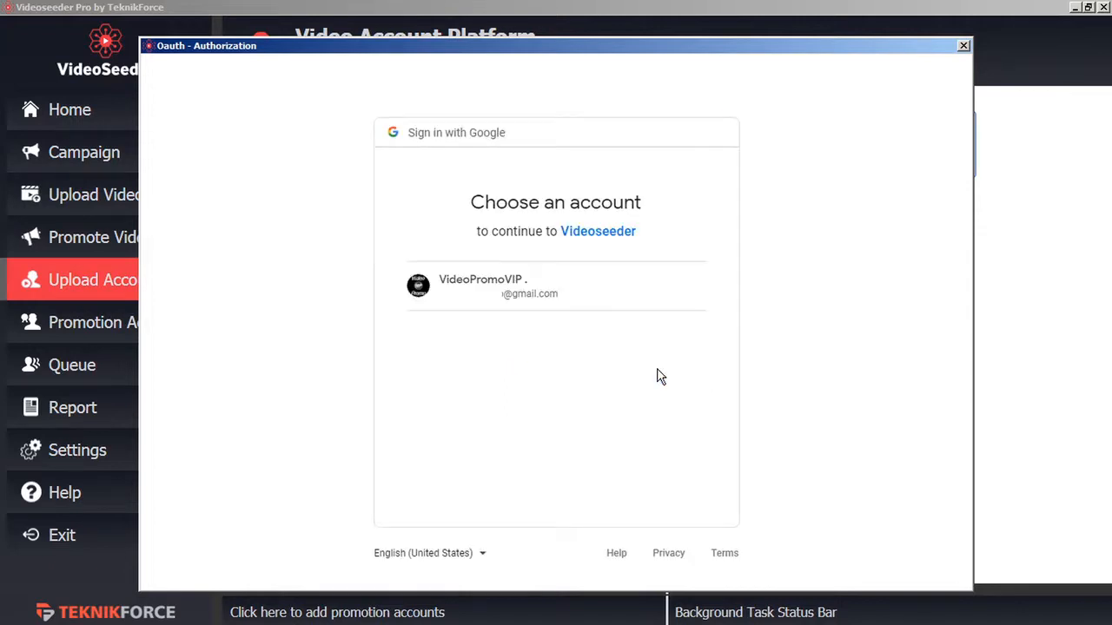
- Pick the Google account and allow Videoseeder to manage YouTube videos, confirming the choices
click(556, 285)
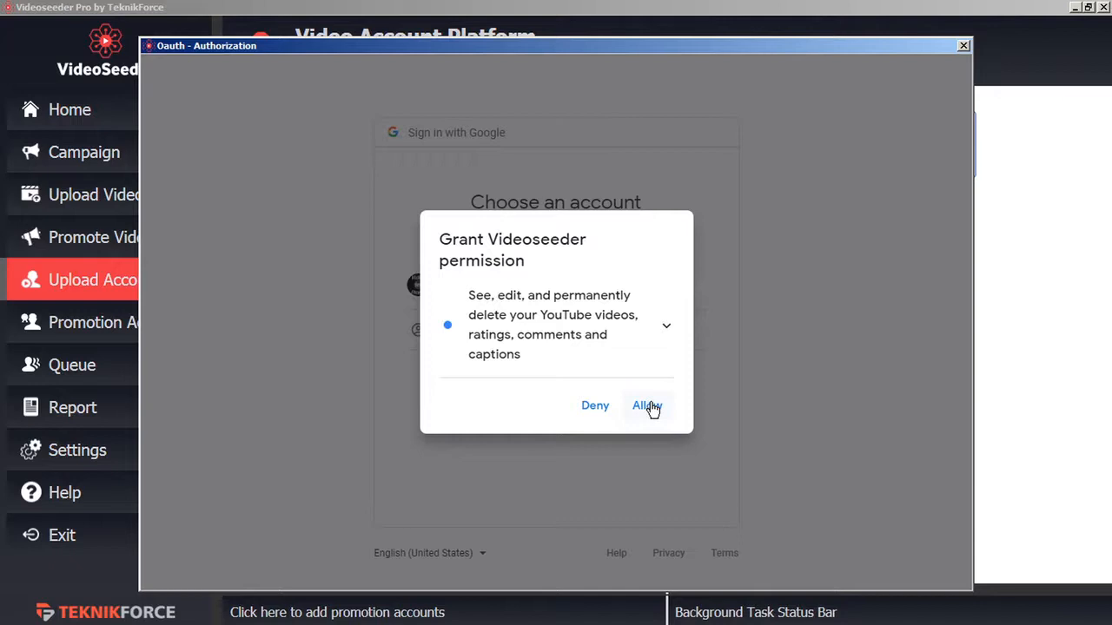
click(646, 407)
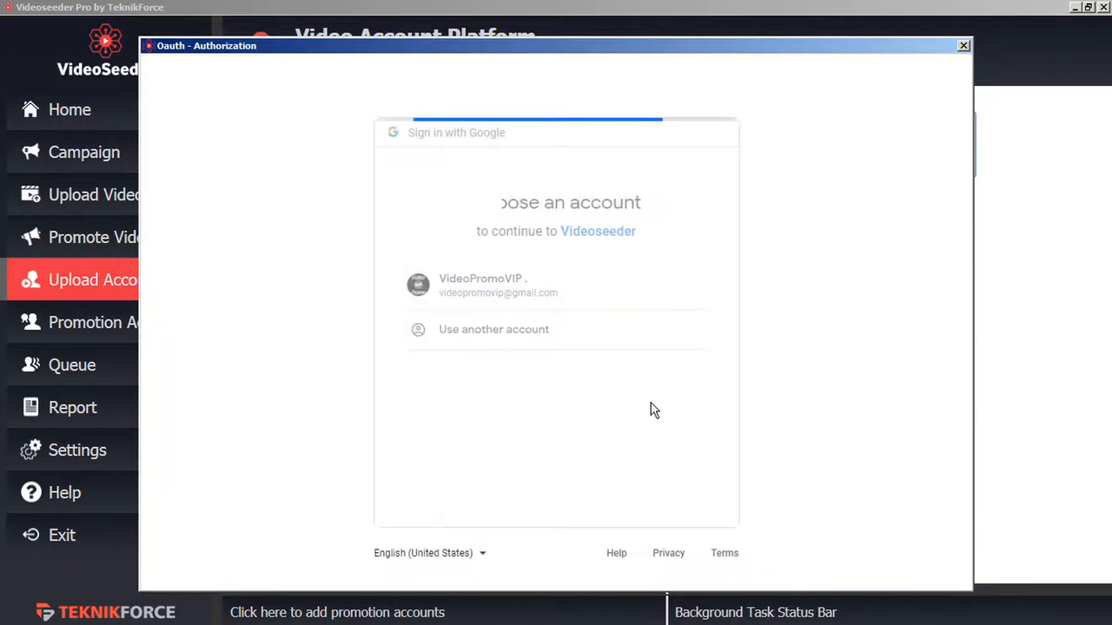
click(497, 285)
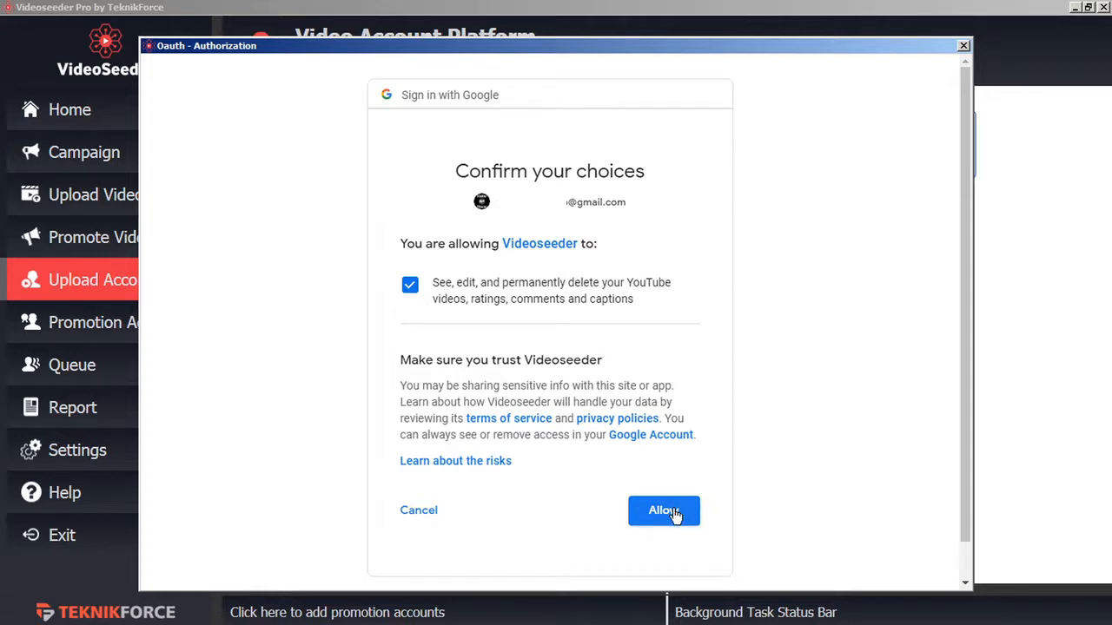
click(663, 510)
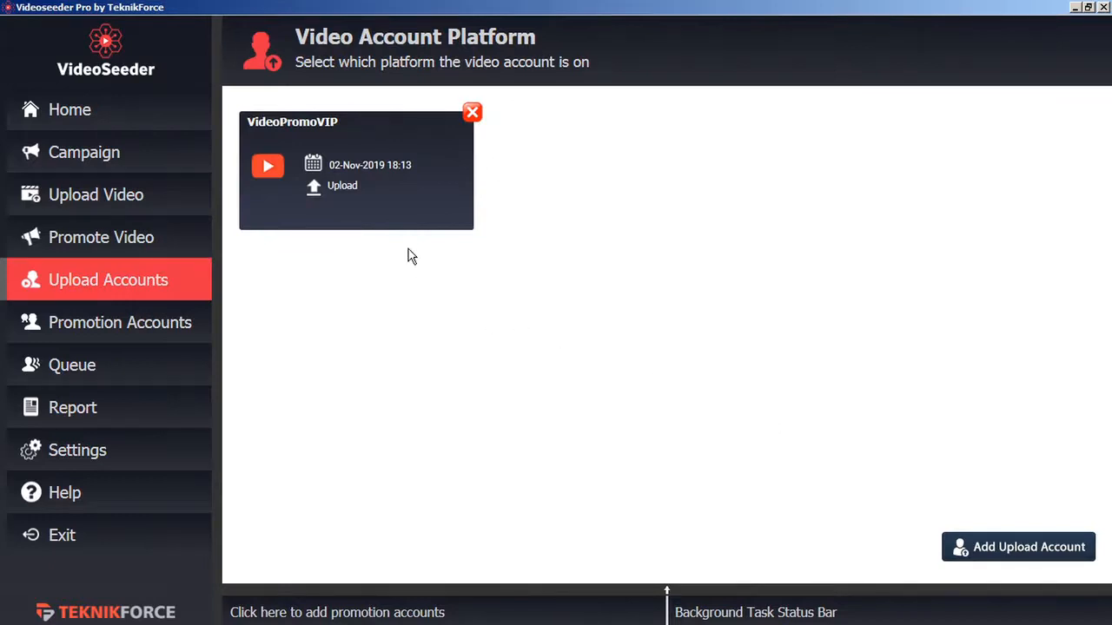
mouse_move(344, 205)
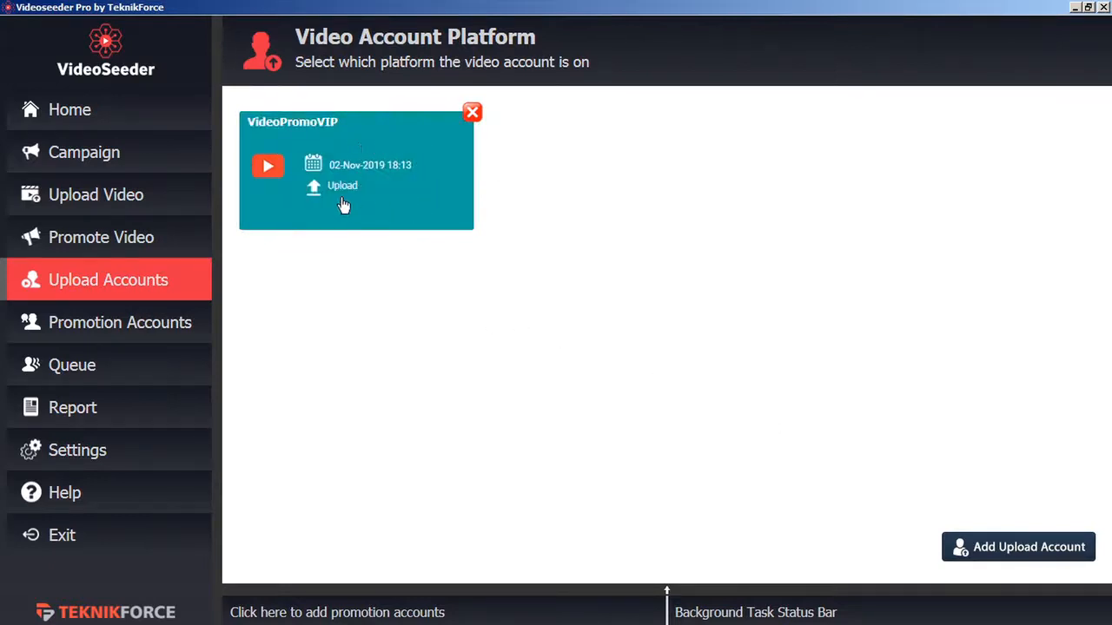
mouse_move(424, 218)
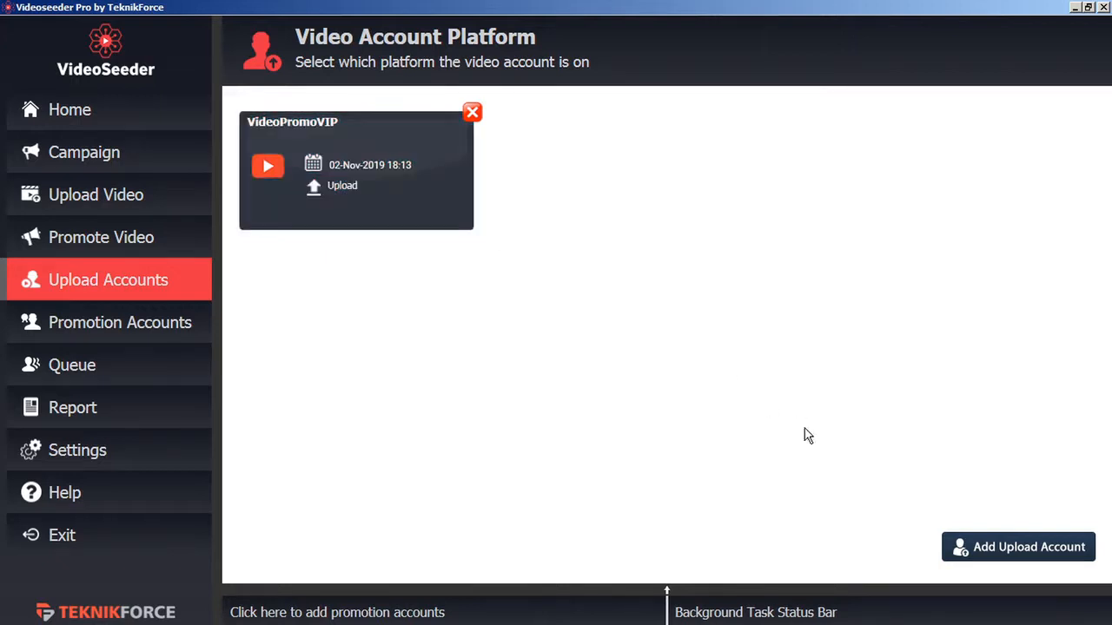
- Show the upload platform choices again via Add Upload Account
click(1018, 545)
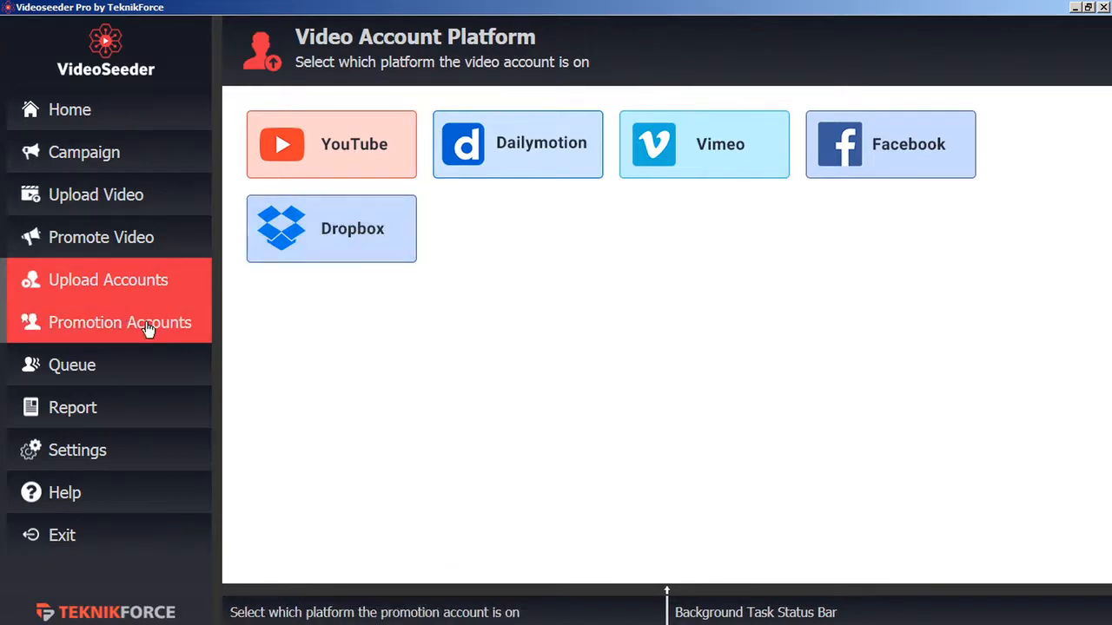
- Go to Promotion Accounts and begin adding a new promotion account
click(119, 321)
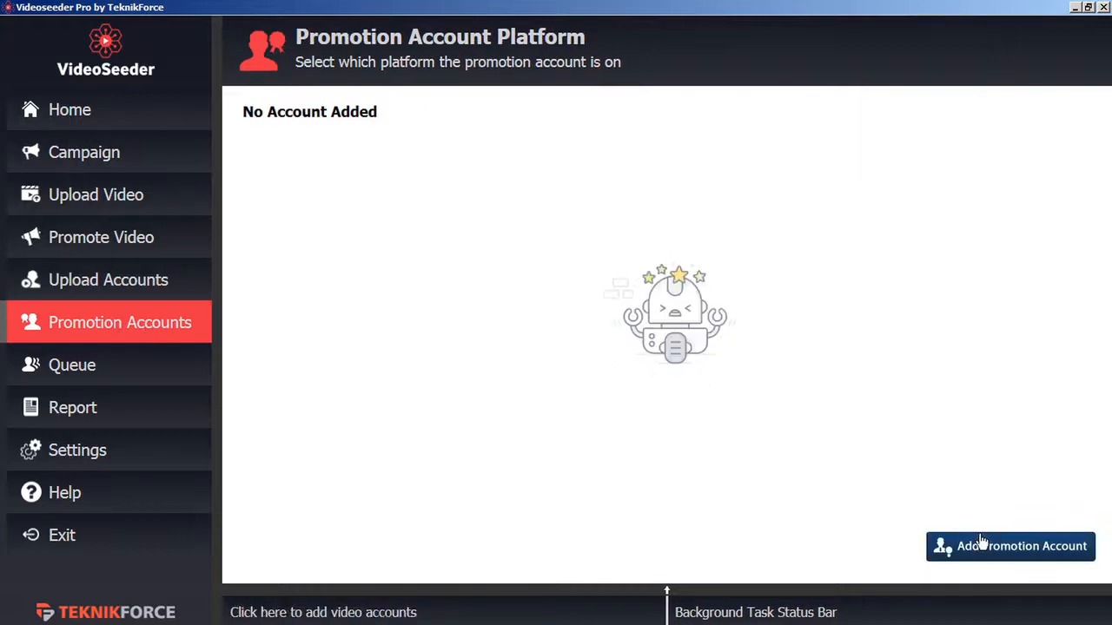
click(1011, 545)
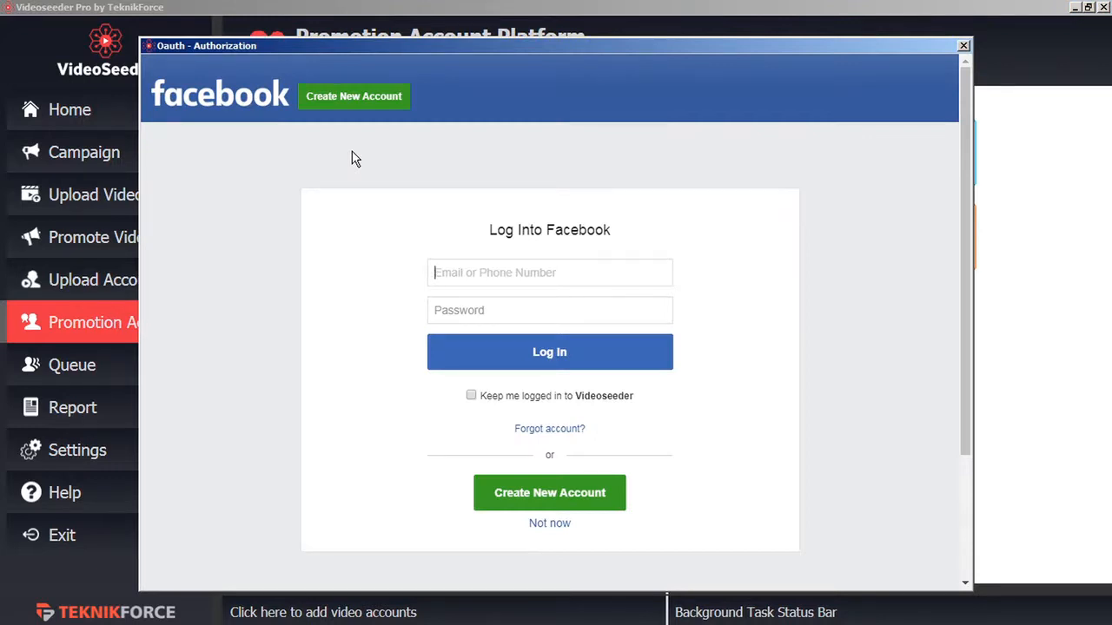
mouse_move(362, 177)
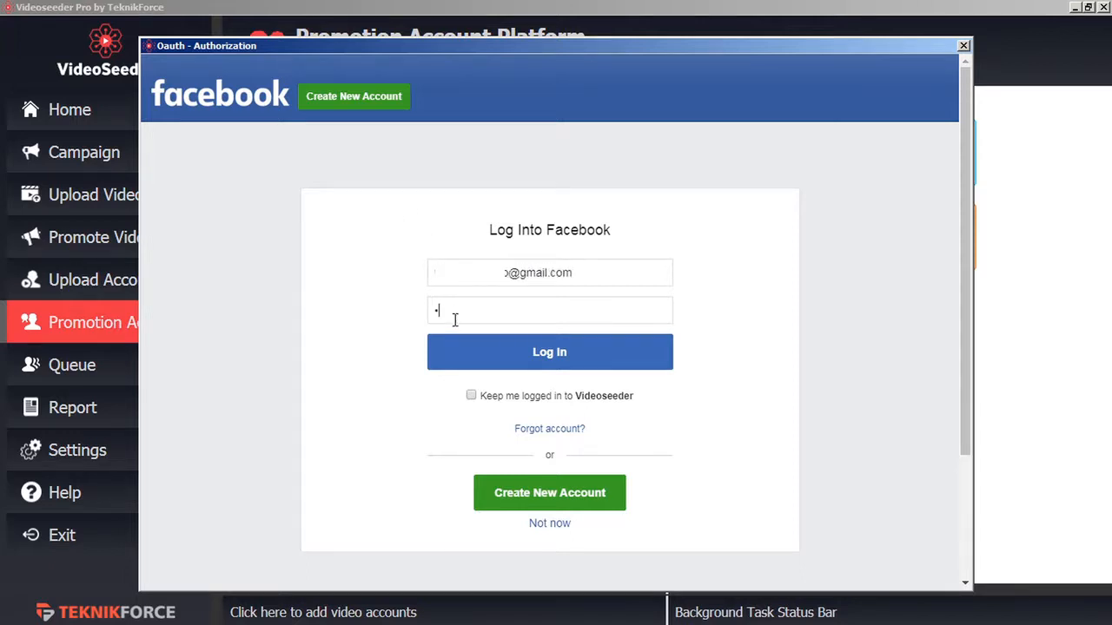
- Log into Facebook, keep the Test page permissions on, and finish linking Videoseeder to Facebook
text(password)
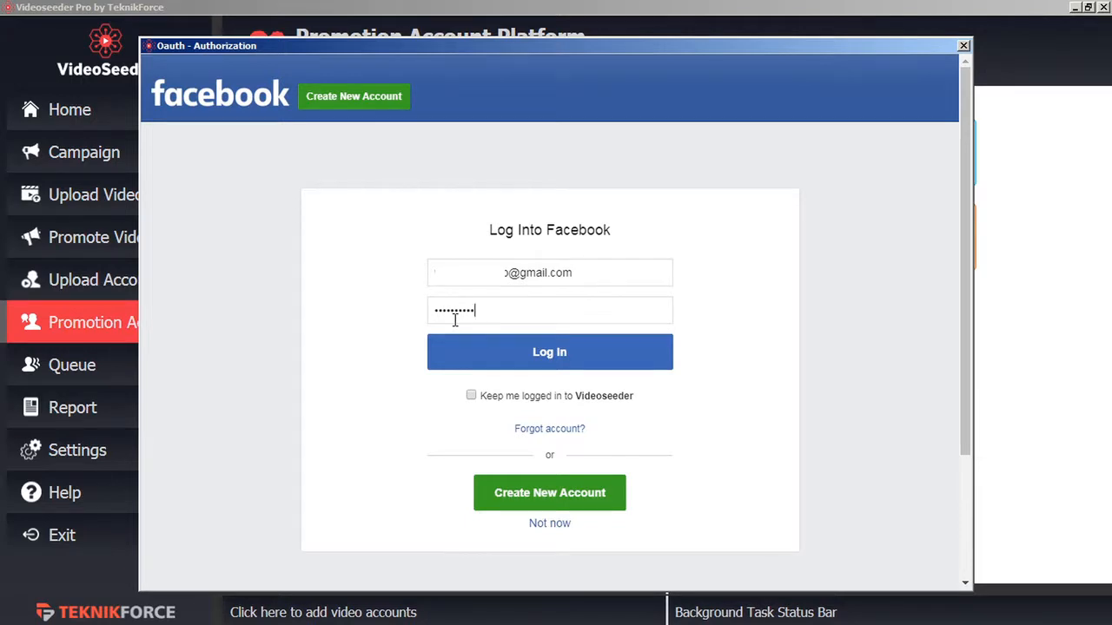
click(549, 351)
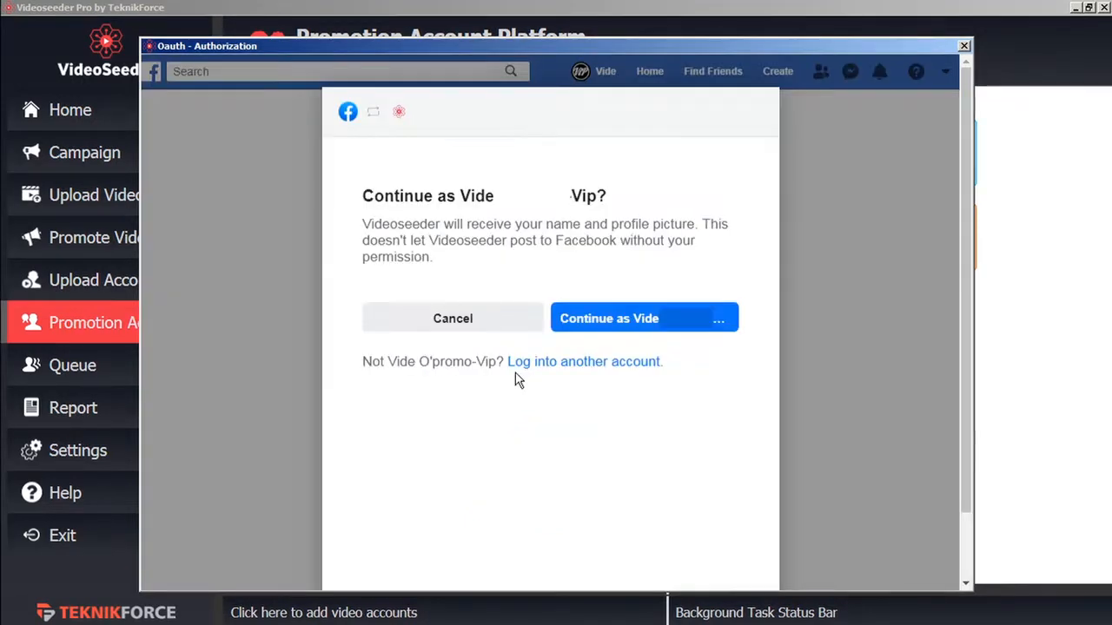
mouse_move(639, 320)
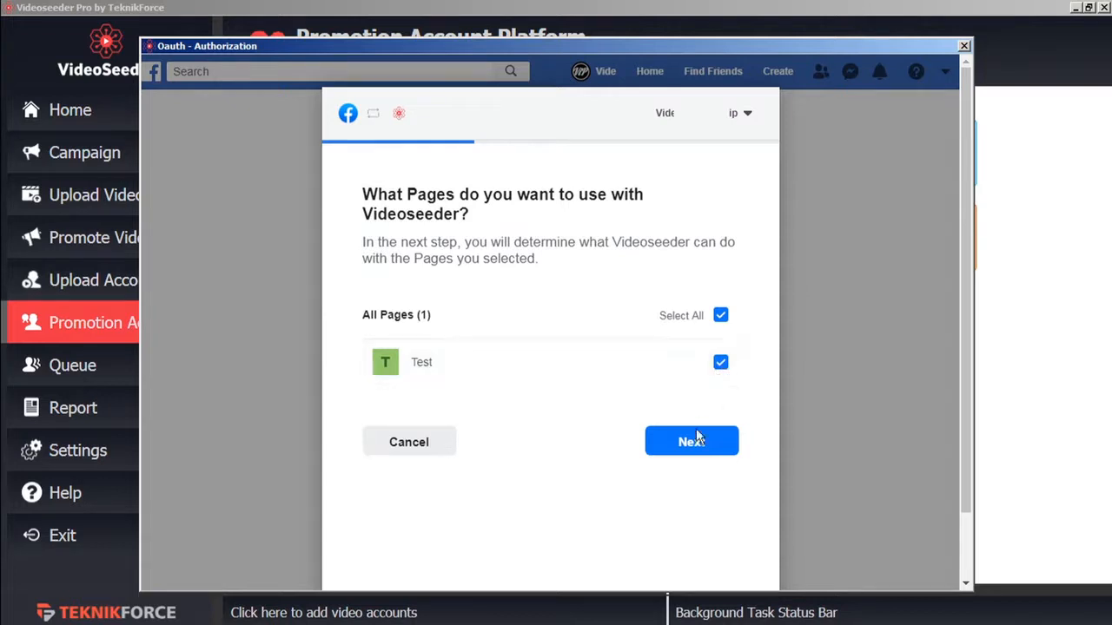
click(692, 441)
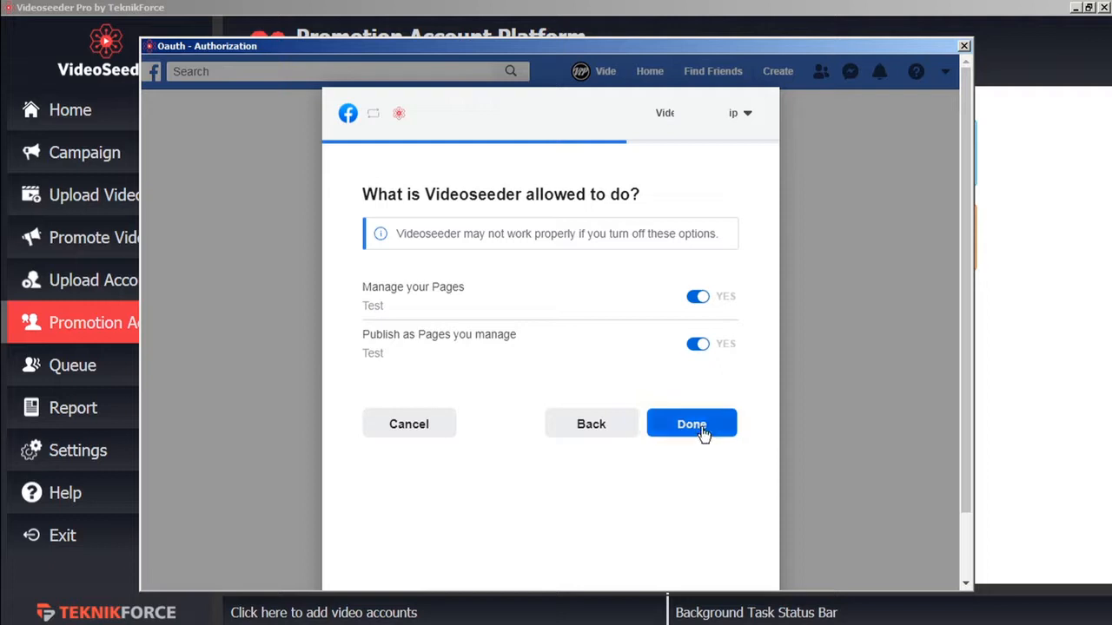
click(692, 424)
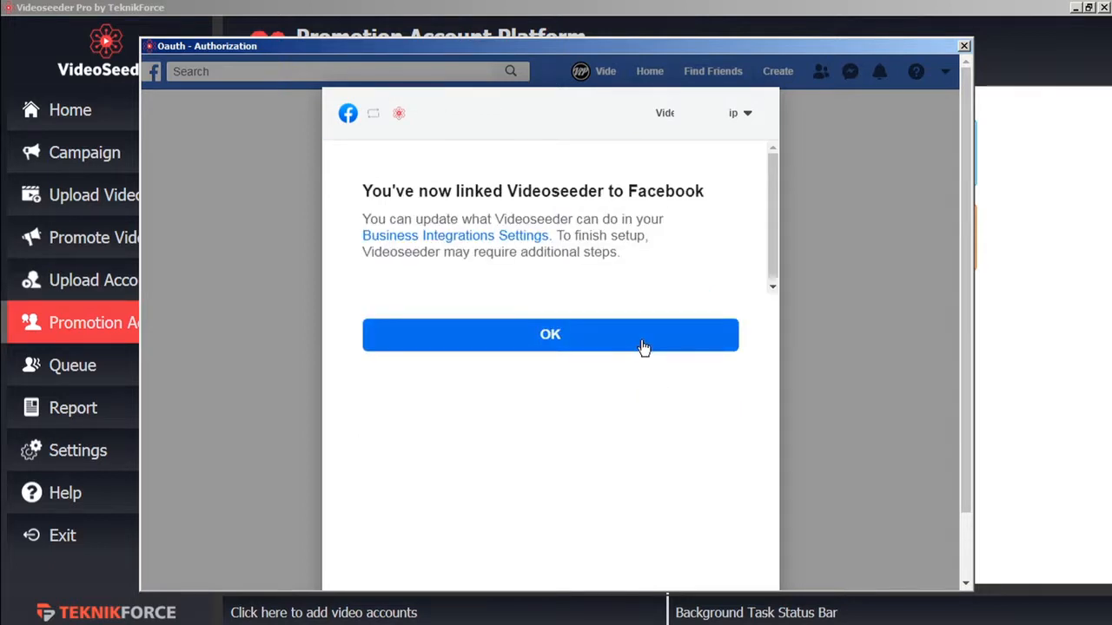
click(549, 333)
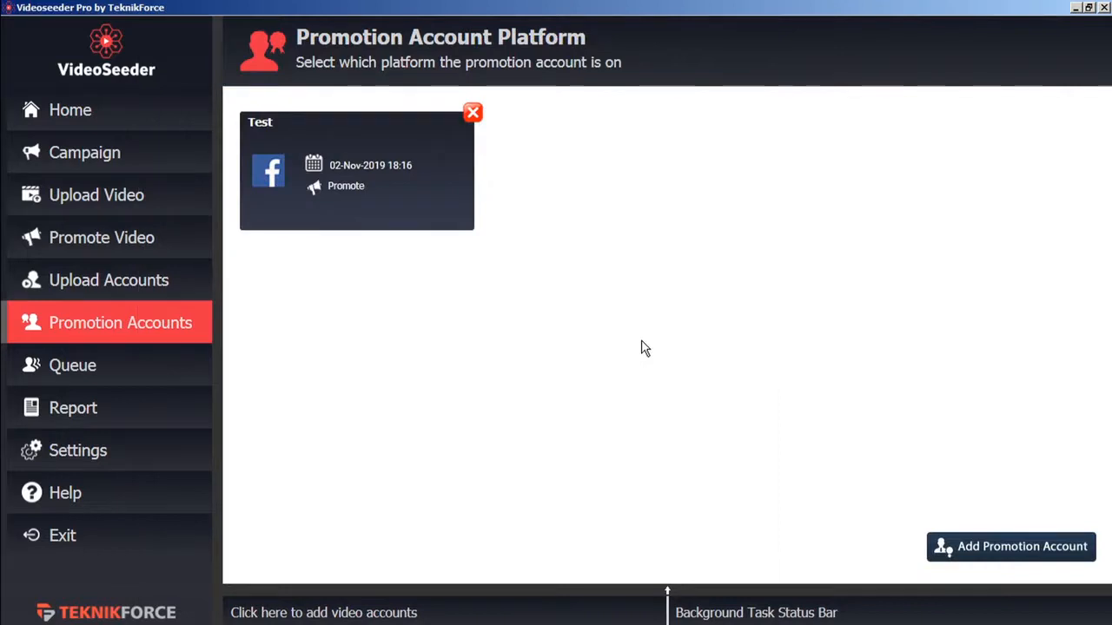
mouse_move(396, 182)
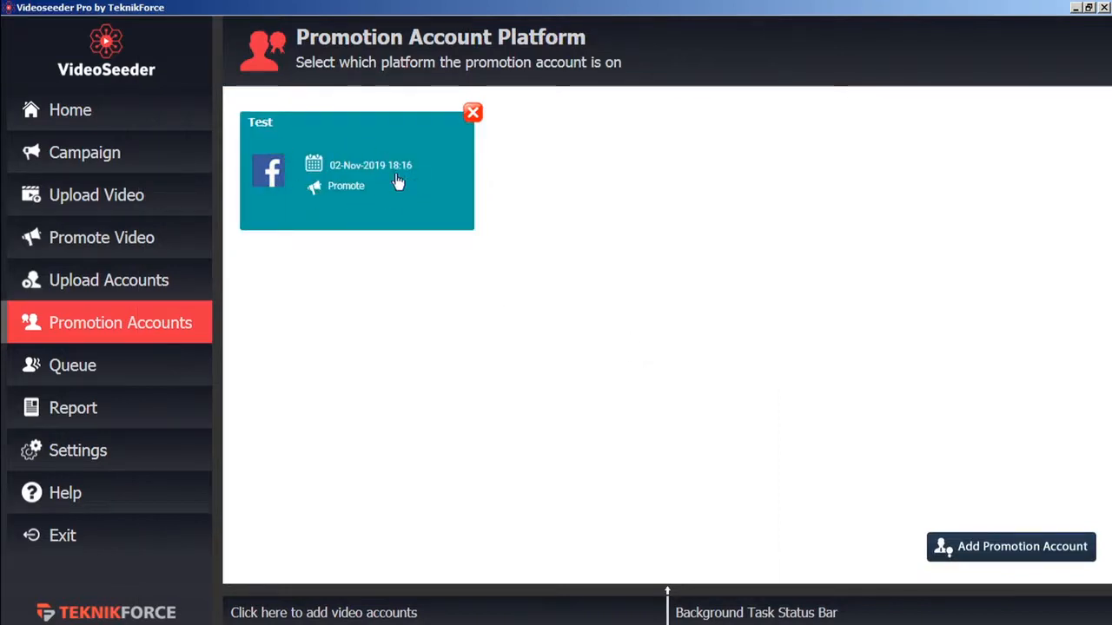
mouse_move(396, 190)
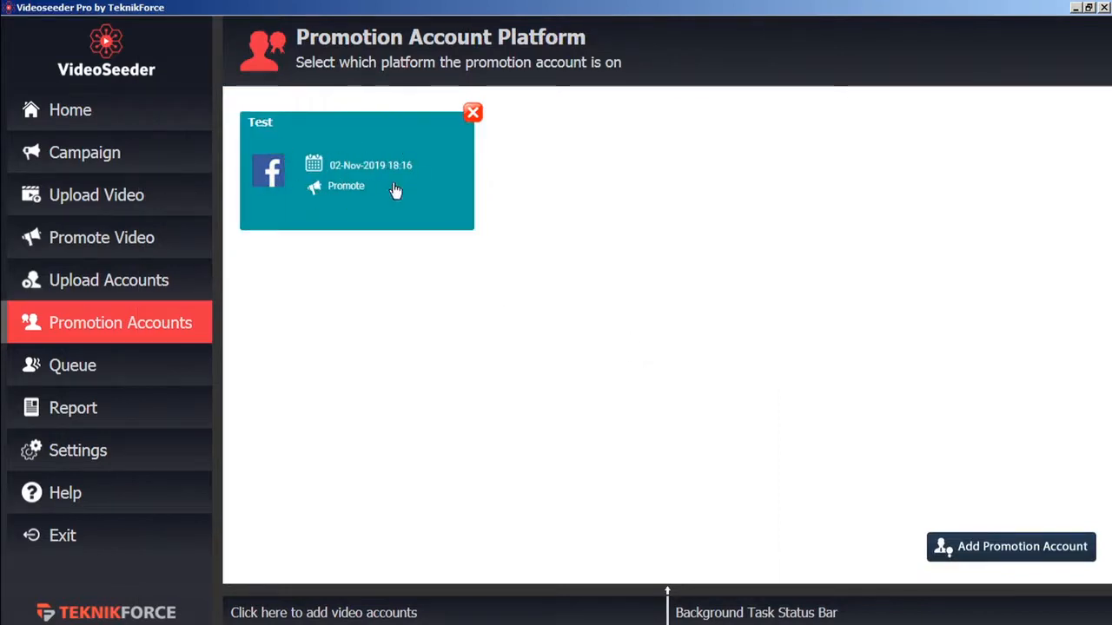
mouse_move(410, 185)
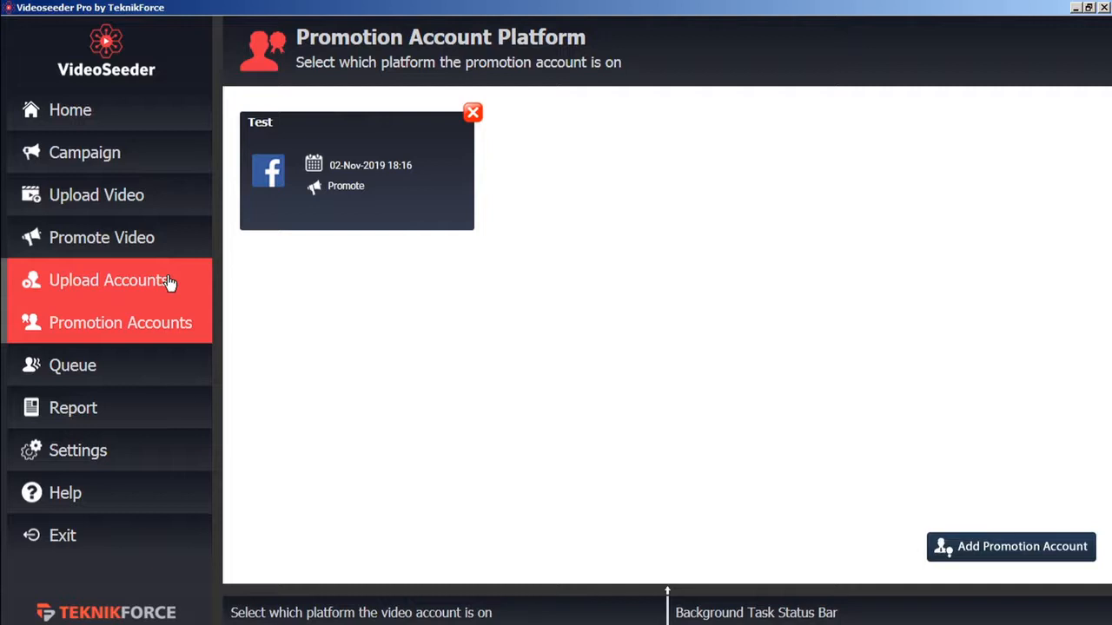
click(108, 280)
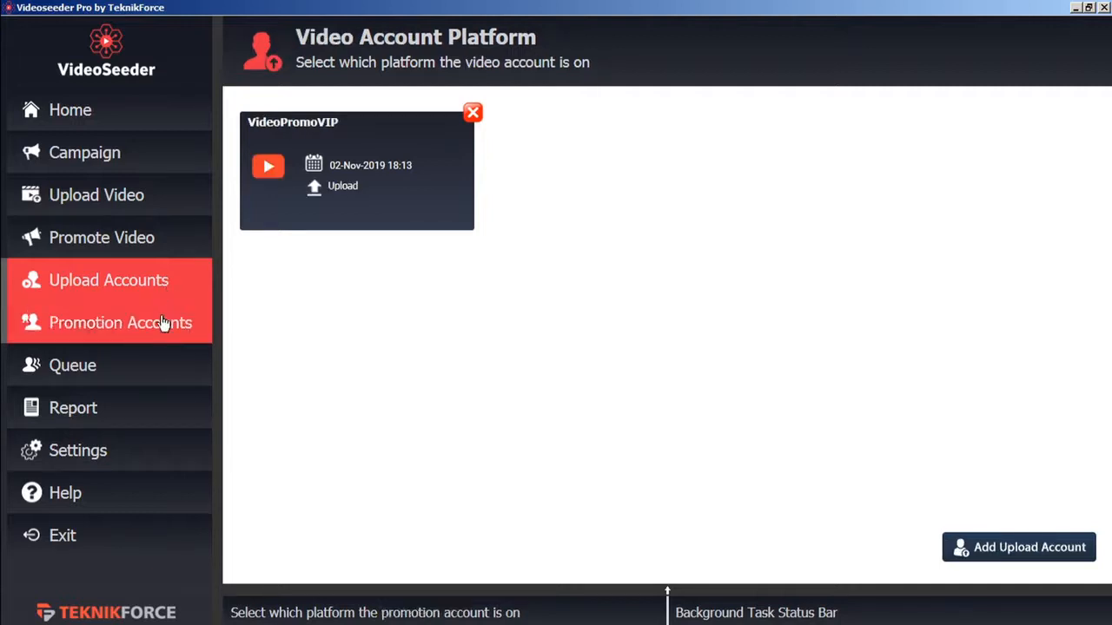
click(119, 321)
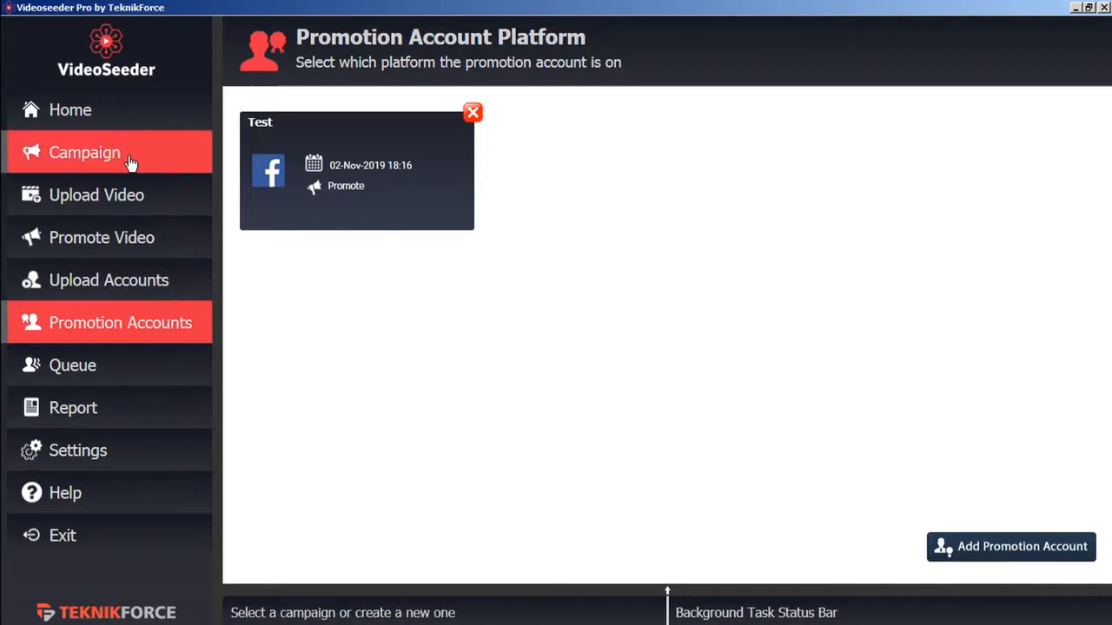
- Create a new campaign named 'demo' and save it
click(83, 153)
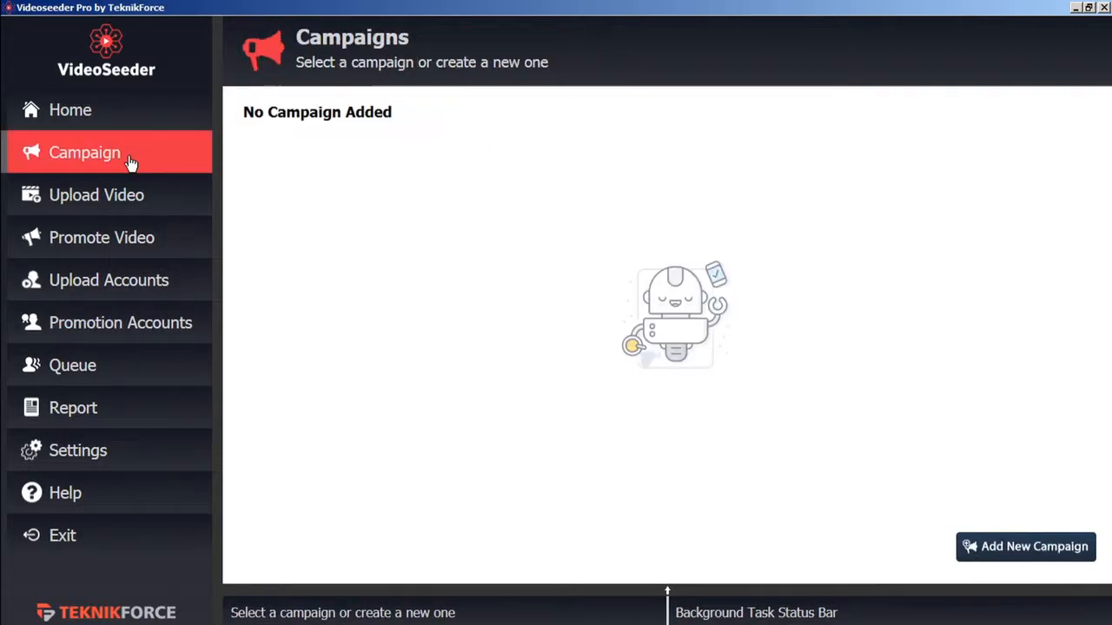
mouse_move(608, 357)
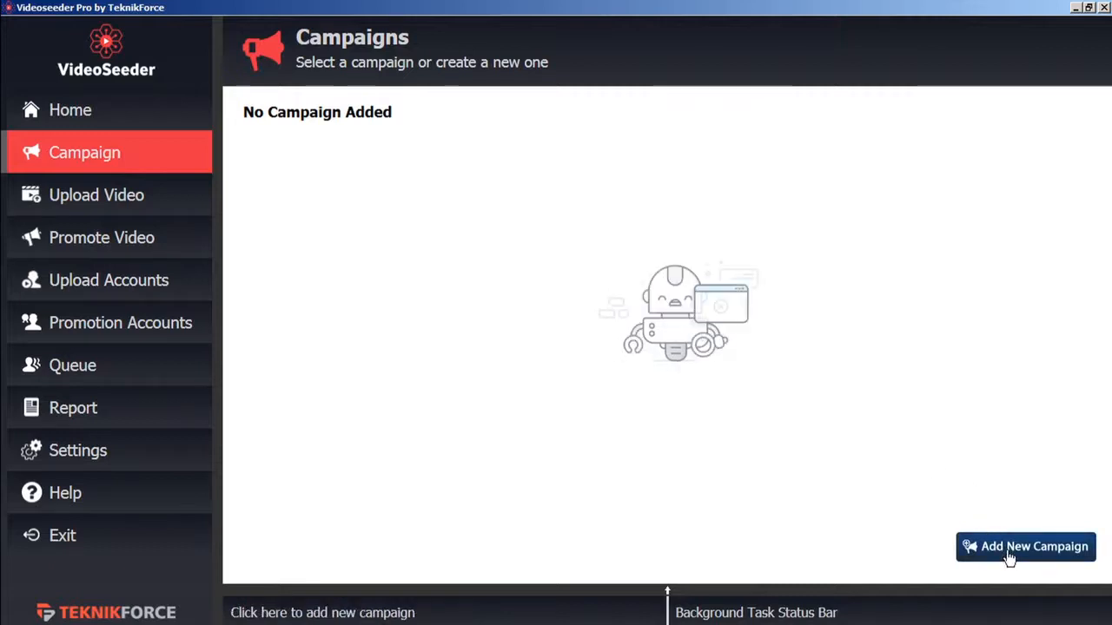
click(1025, 545)
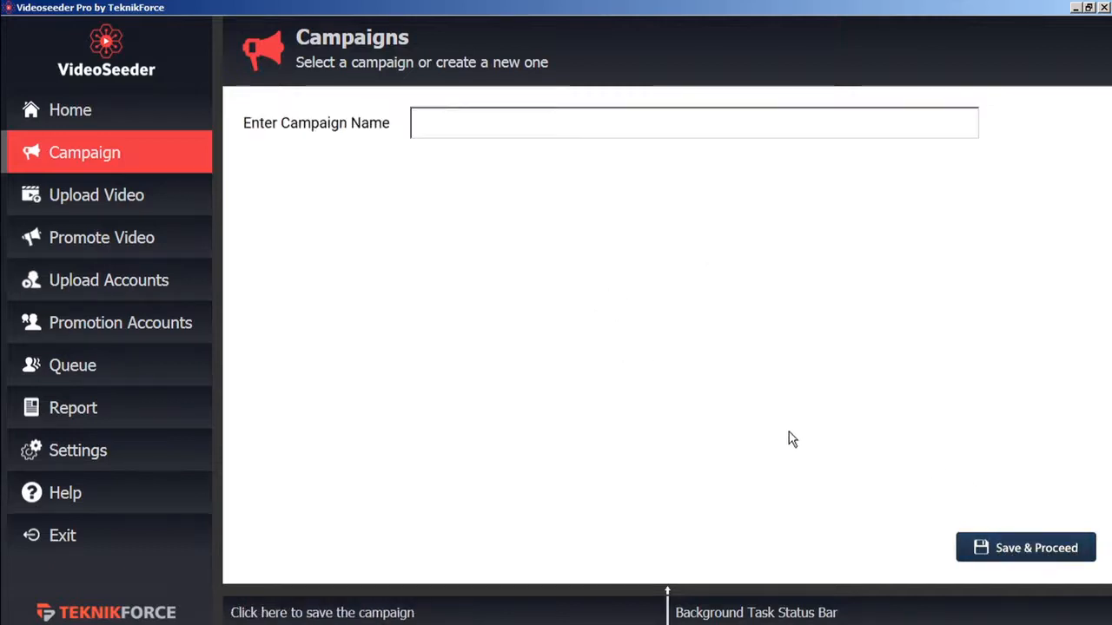
click(483, 122)
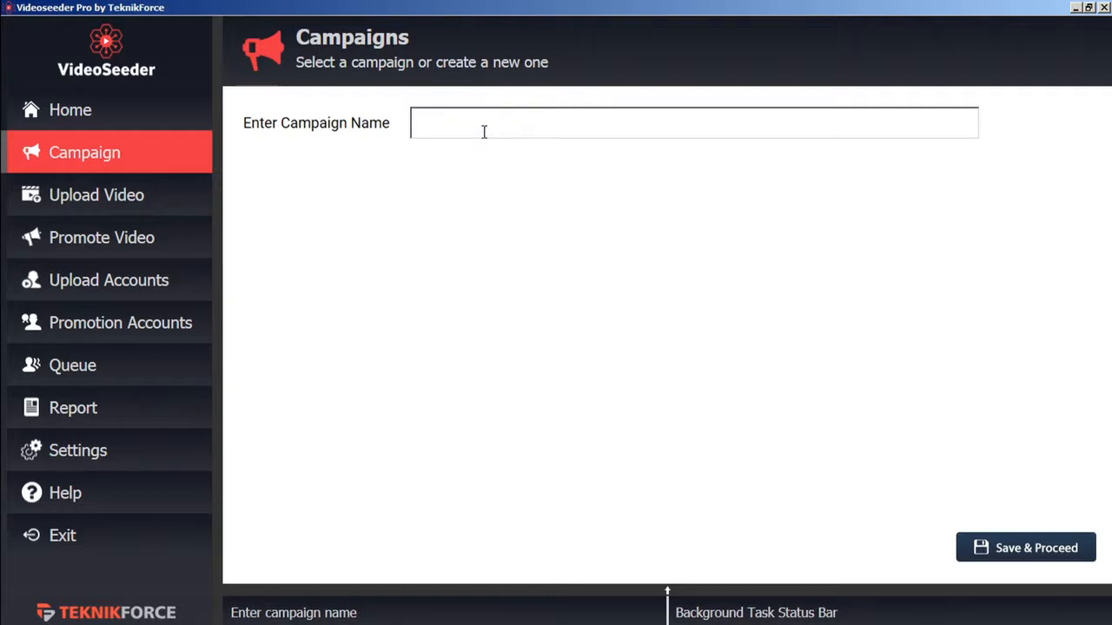
text(demo)
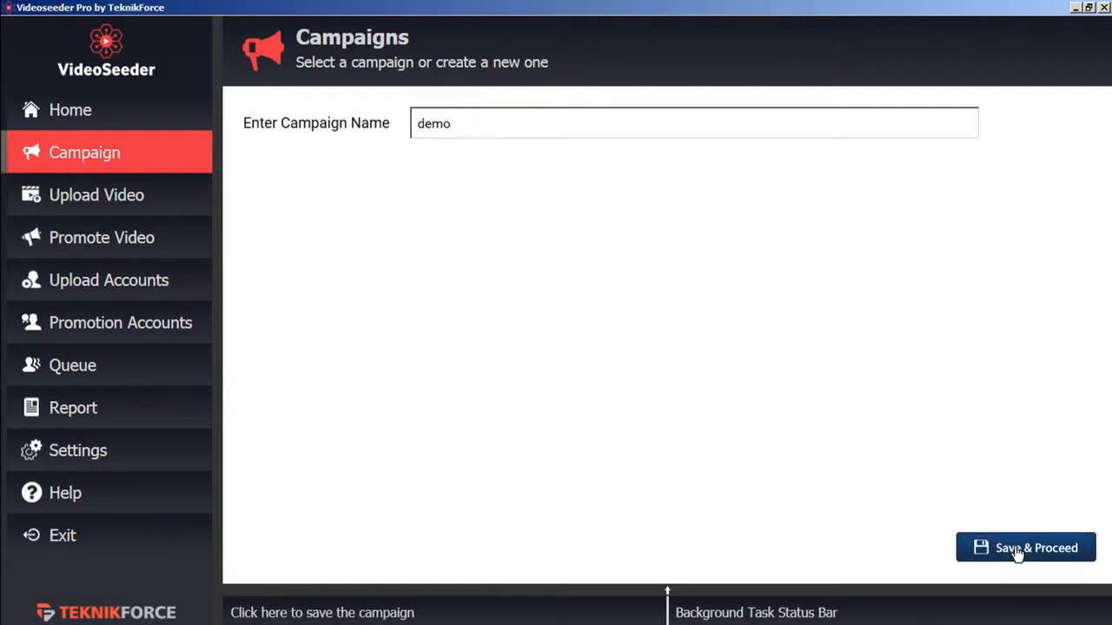
click(1025, 547)
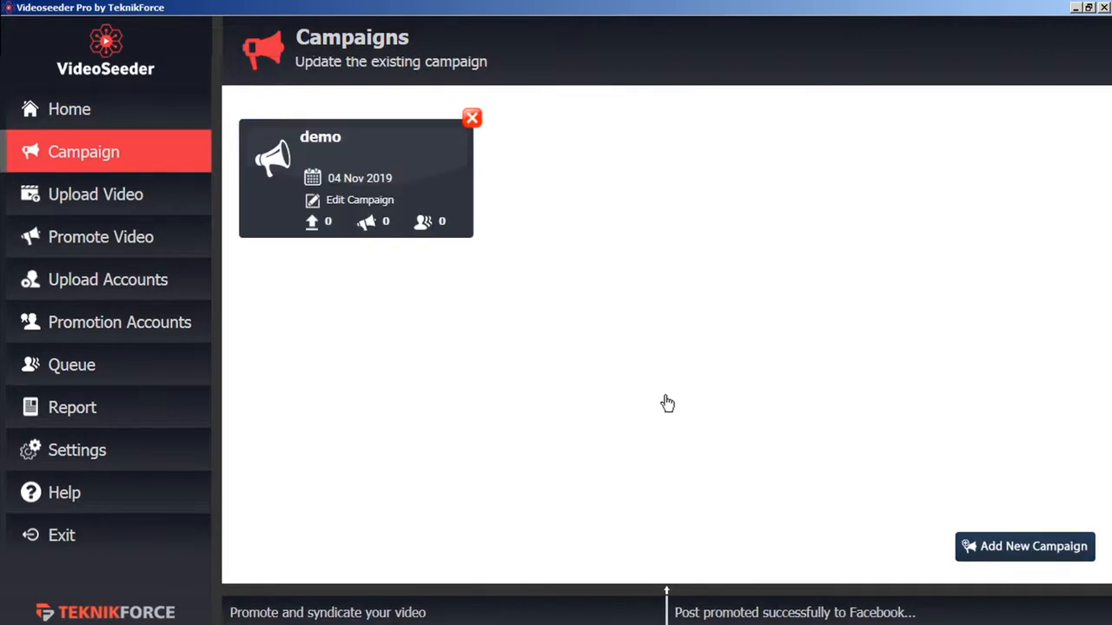
mouse_move(354, 208)
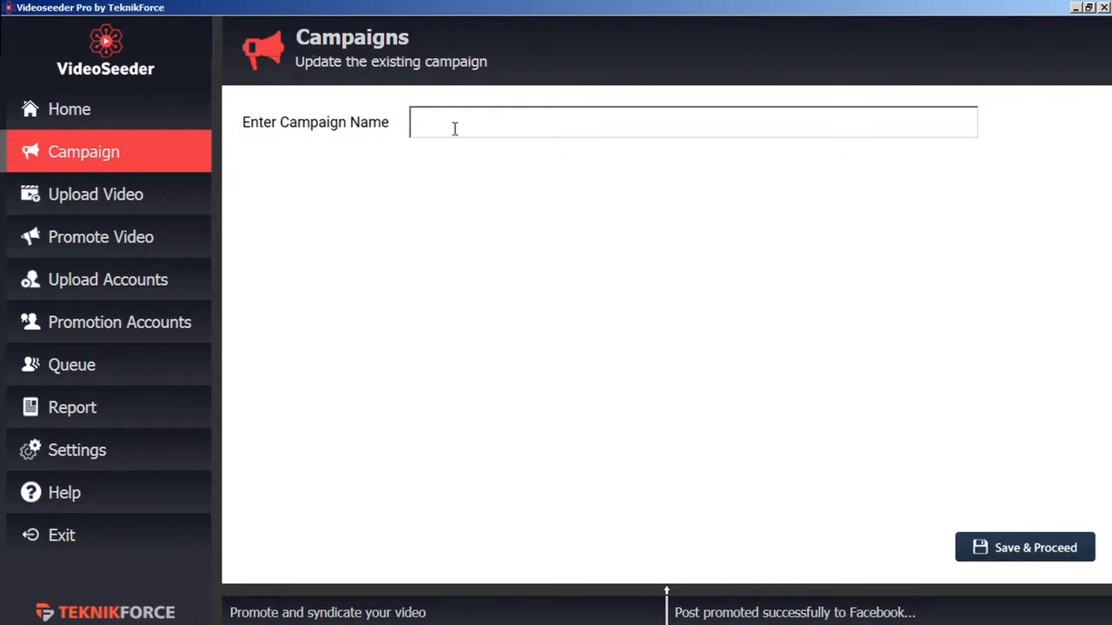
- Rename the campaign to 'demo b', save it and acknowledge the Successfully Updated message
text(demo b)
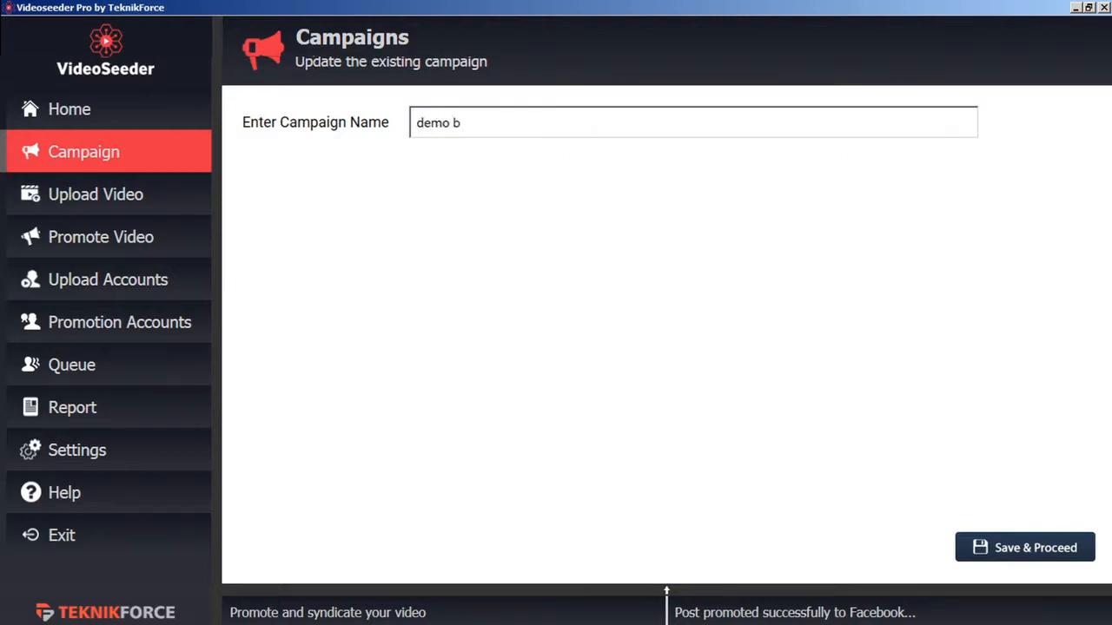
click(1025, 547)
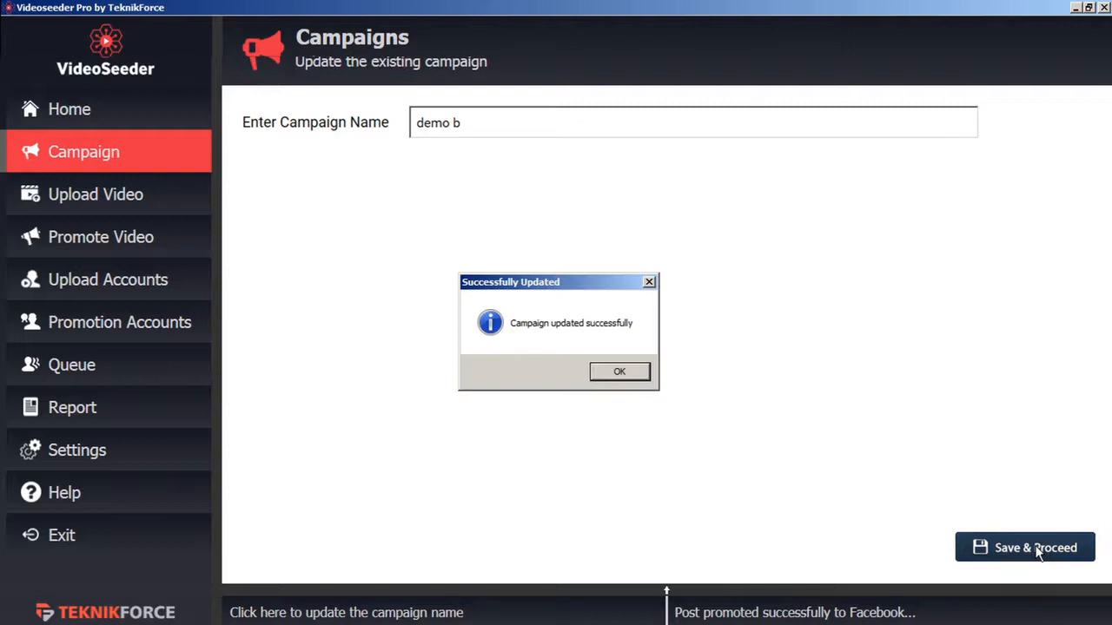
click(618, 372)
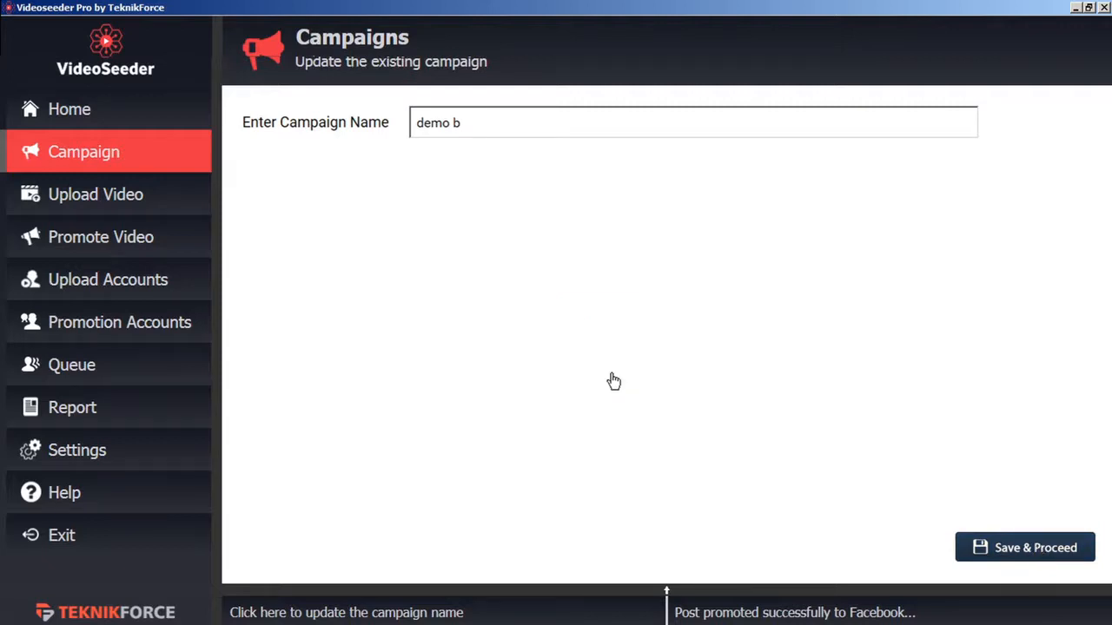
click(1025, 547)
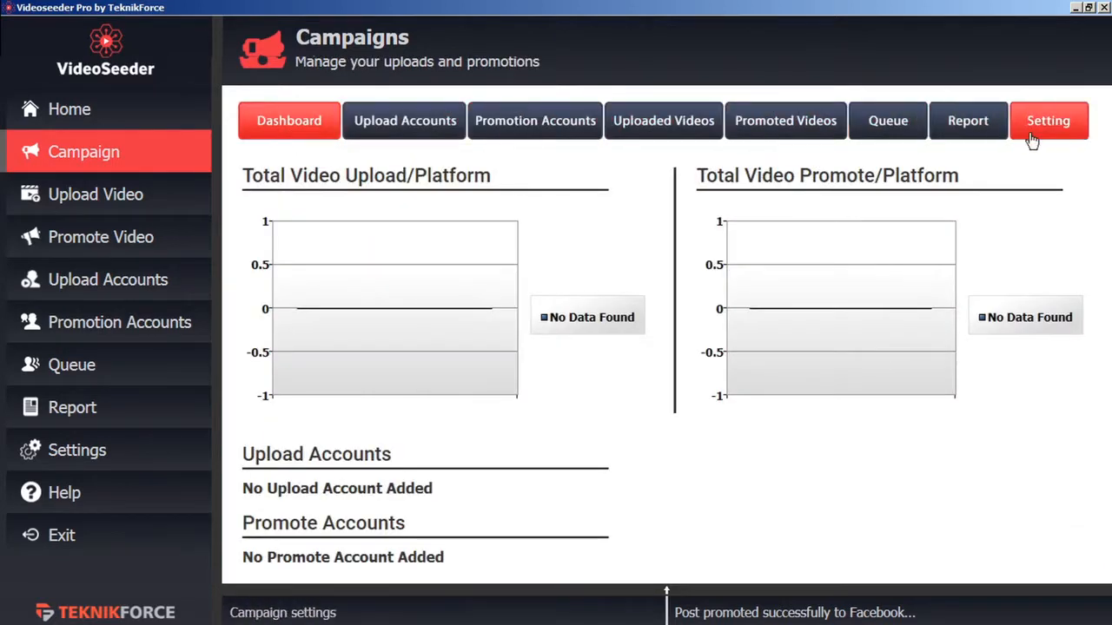
- View the campaign's Dashboard, then its Upload Accounts page
click(288, 122)
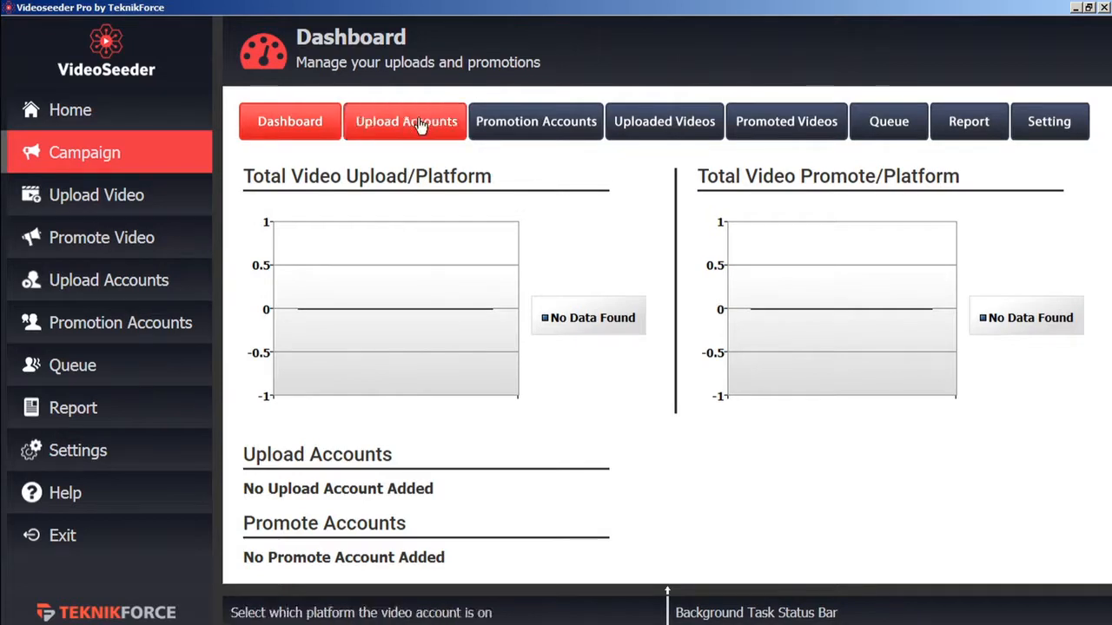
click(407, 121)
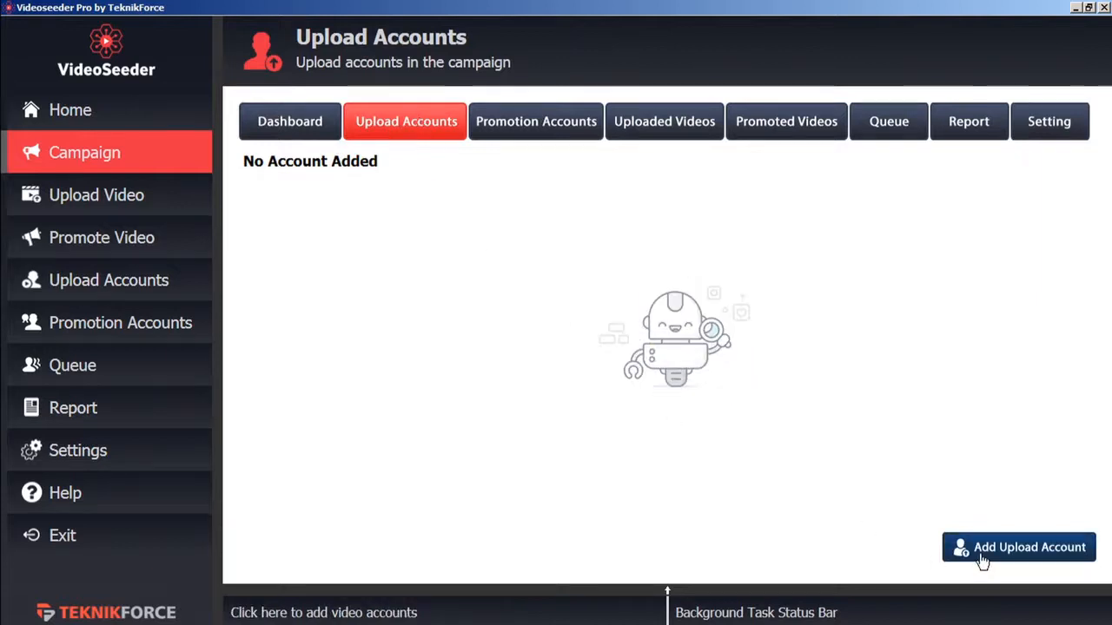
- Attach the VideoPromoVIP YouTube account as the campaign's upload account
click(1018, 547)
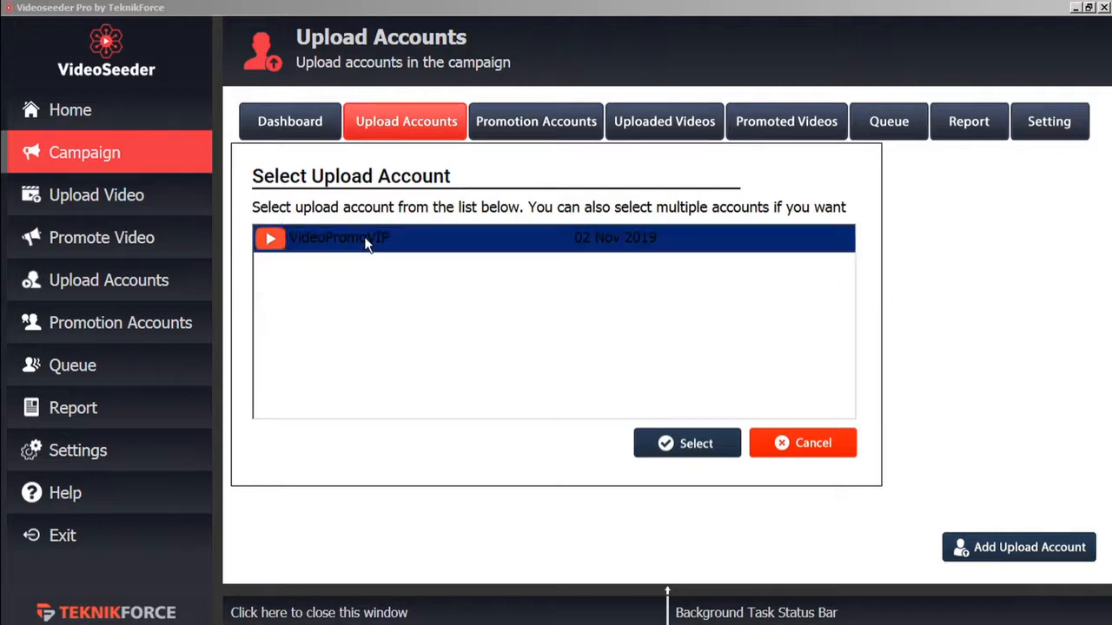
mouse_move(403, 268)
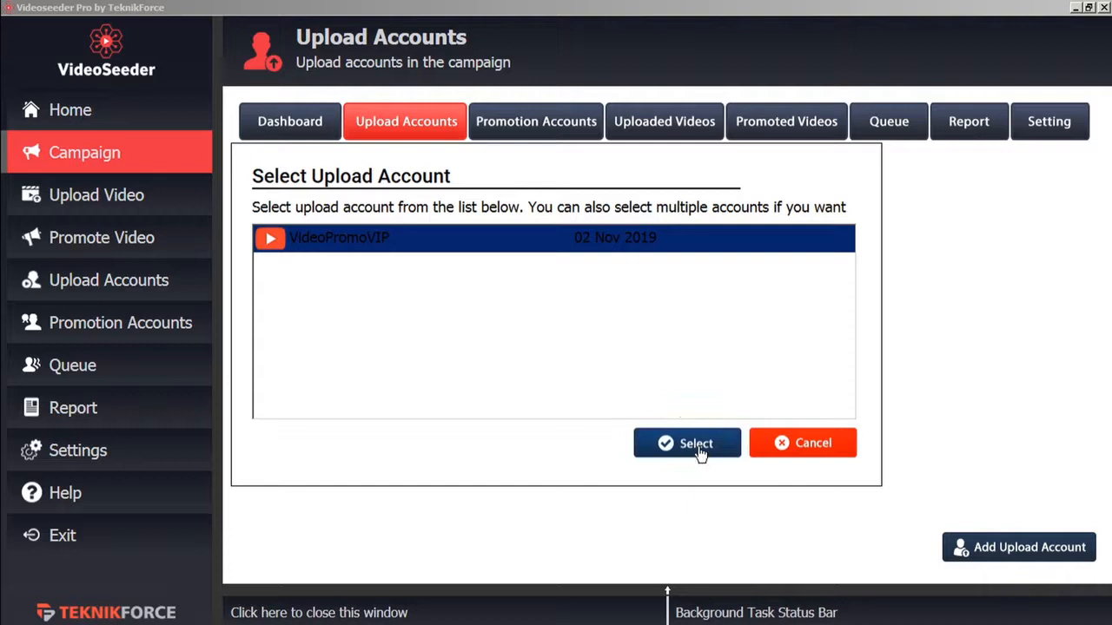
click(686, 443)
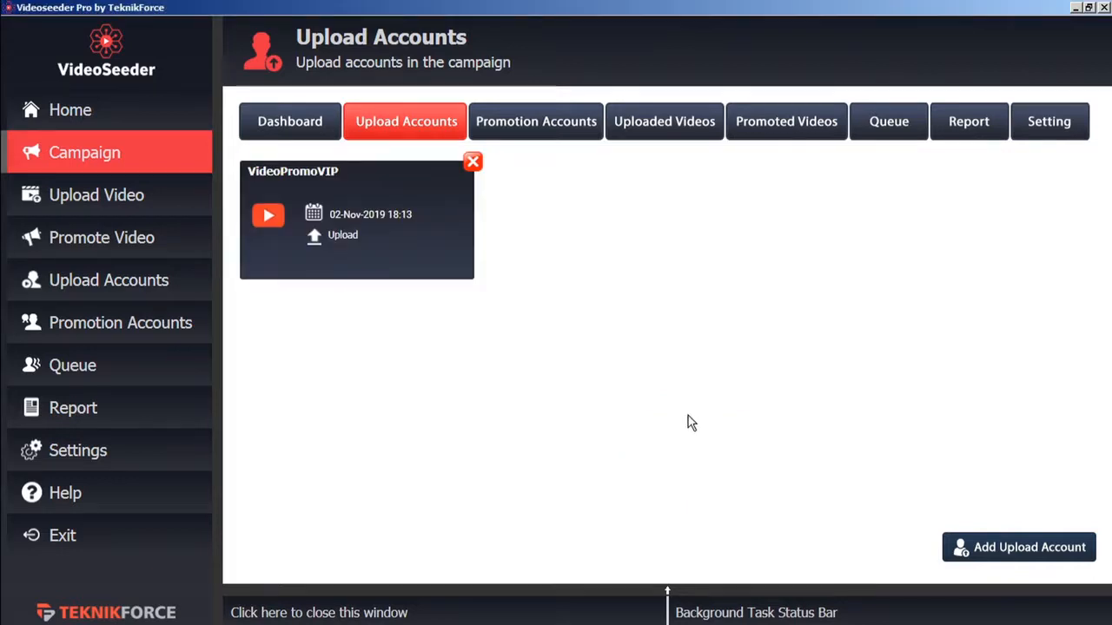
mouse_move(535, 122)
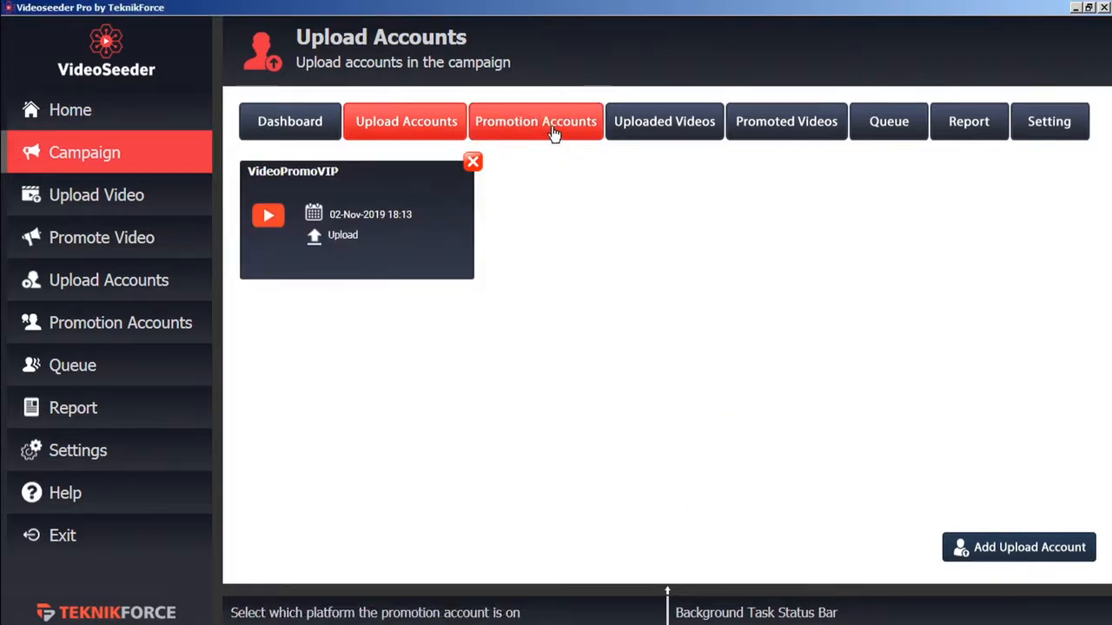
click(535, 121)
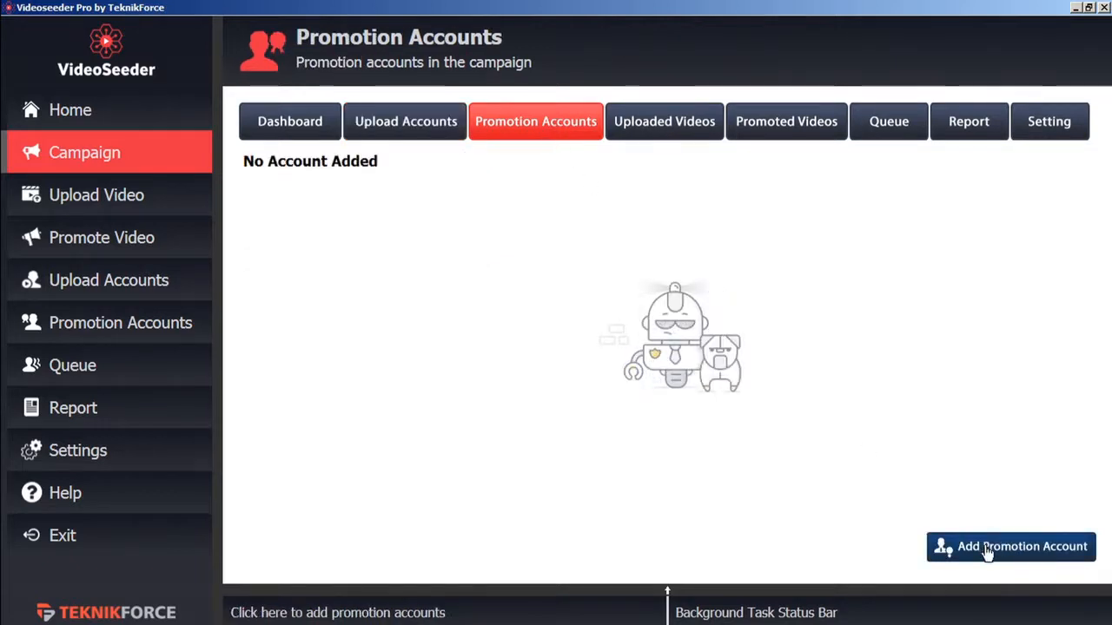
- Attach the Facebook account Test as the campaign's promotion account
click(1011, 546)
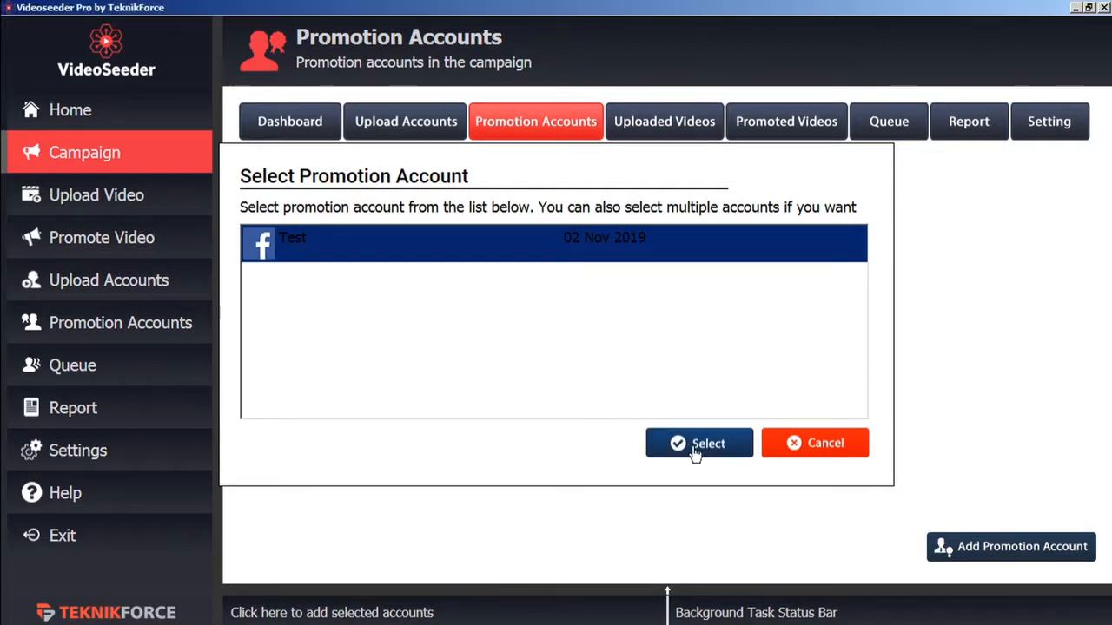
click(699, 443)
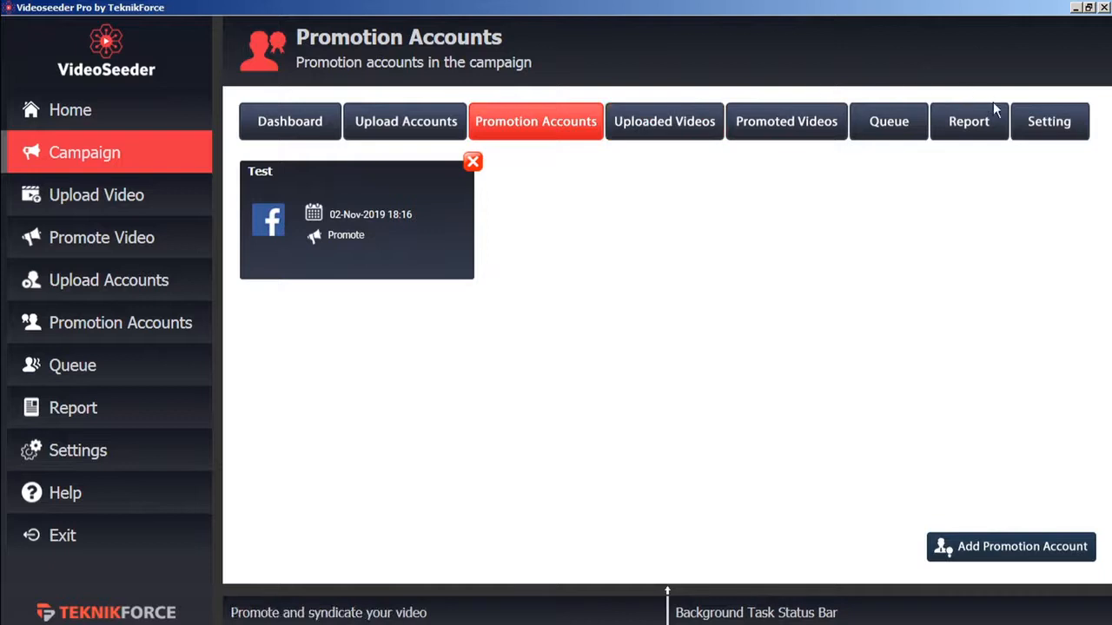
click(1049, 122)
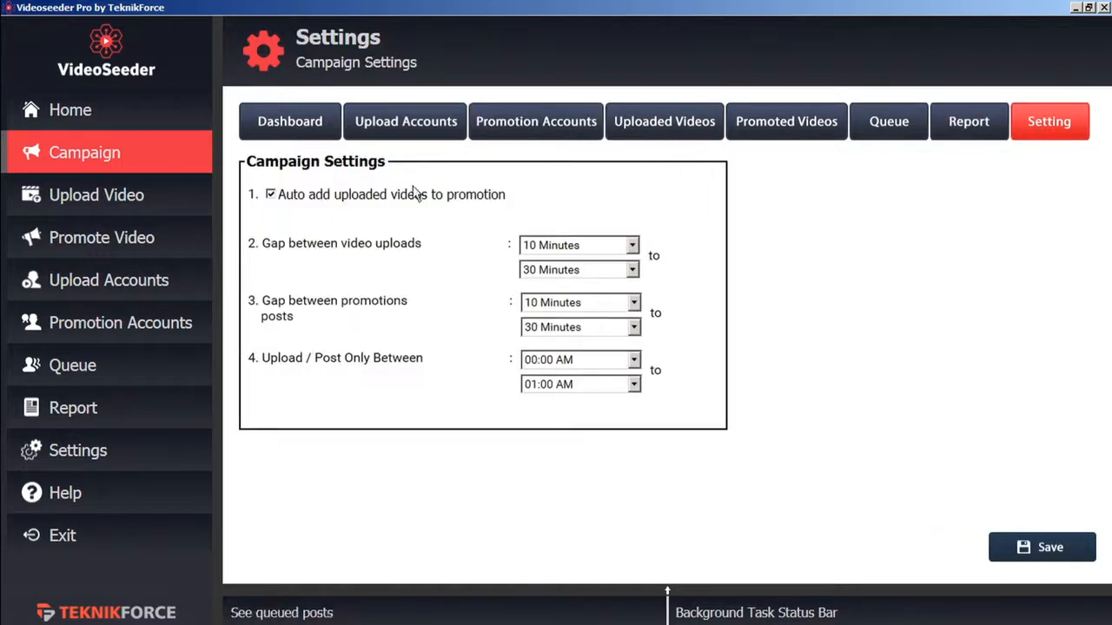
- Enable auto-adding uploaded videos to promotion and set the posting window to 12:00 PM–13:00 PM
click(271, 194)
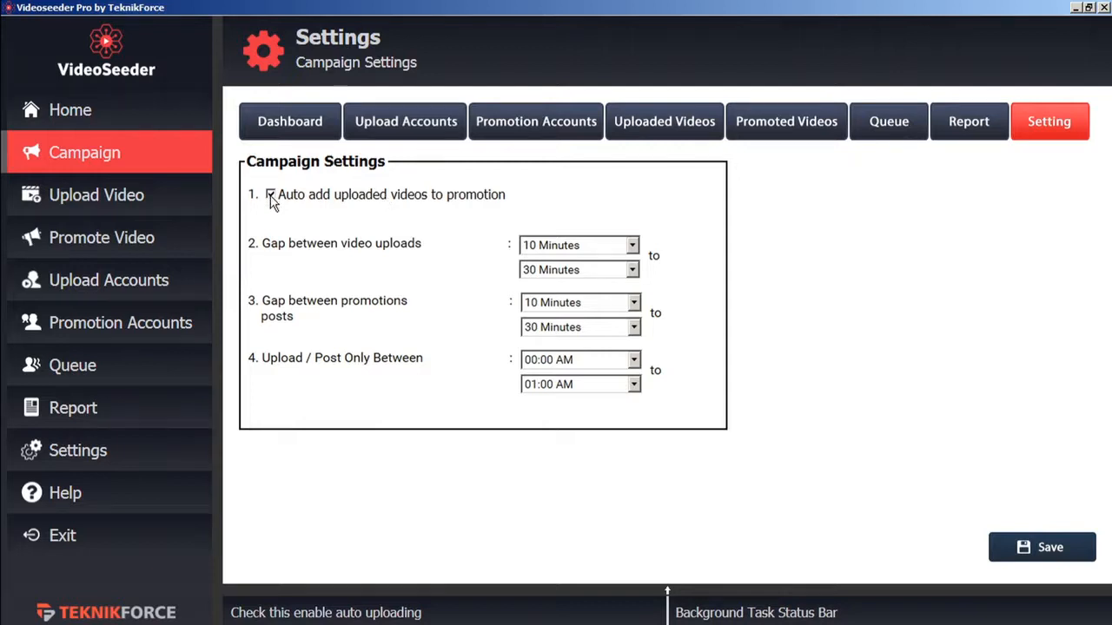
click(271, 195)
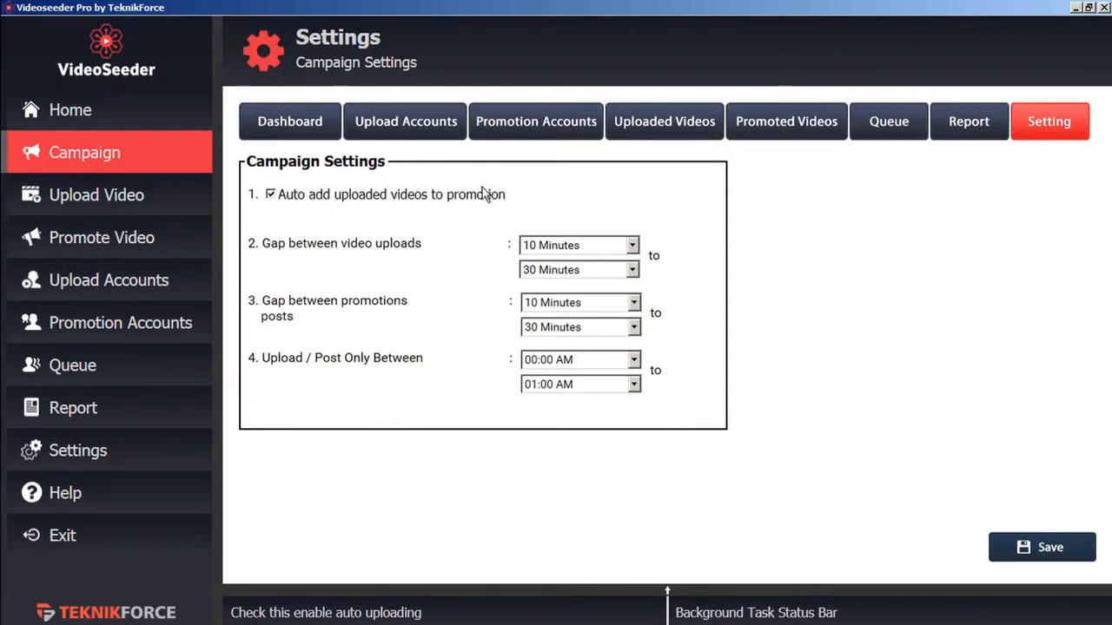
mouse_move(487, 194)
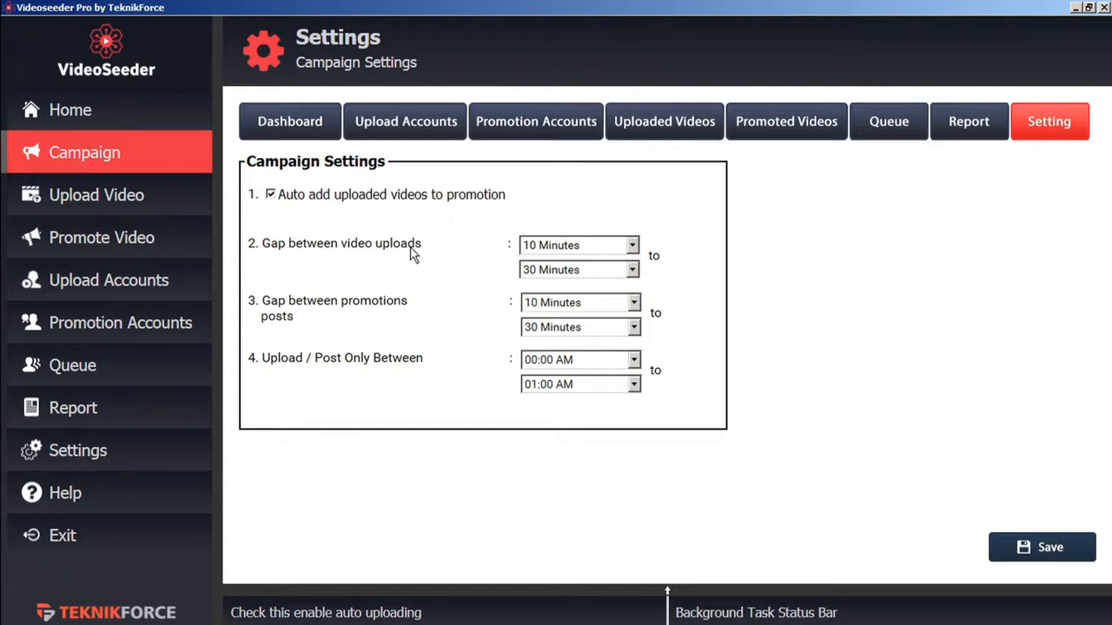
mouse_move(563, 272)
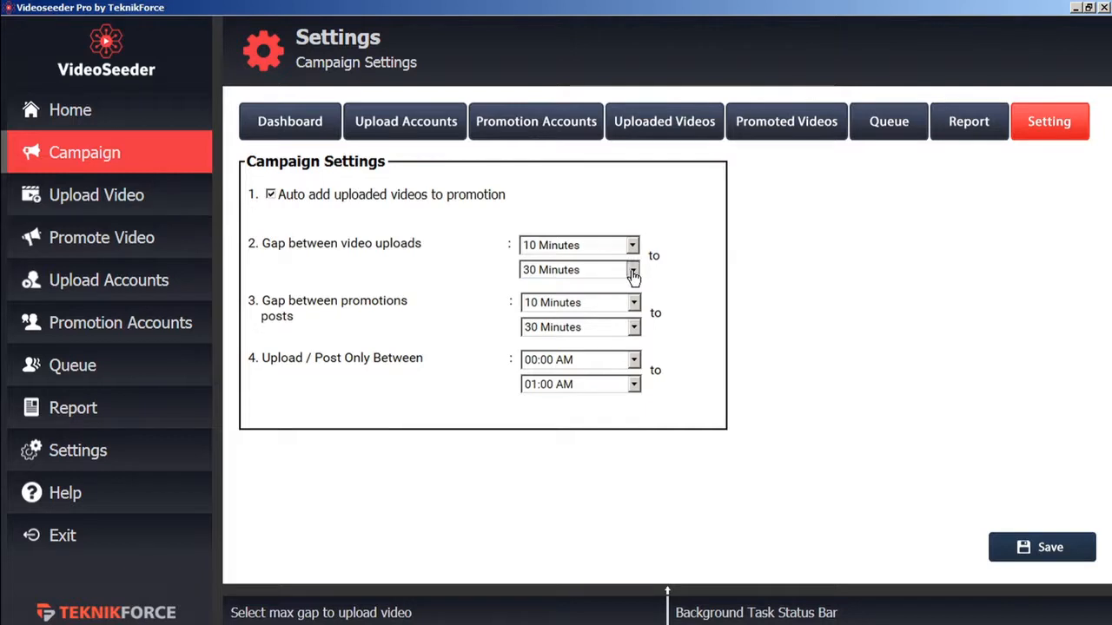
click(580, 269)
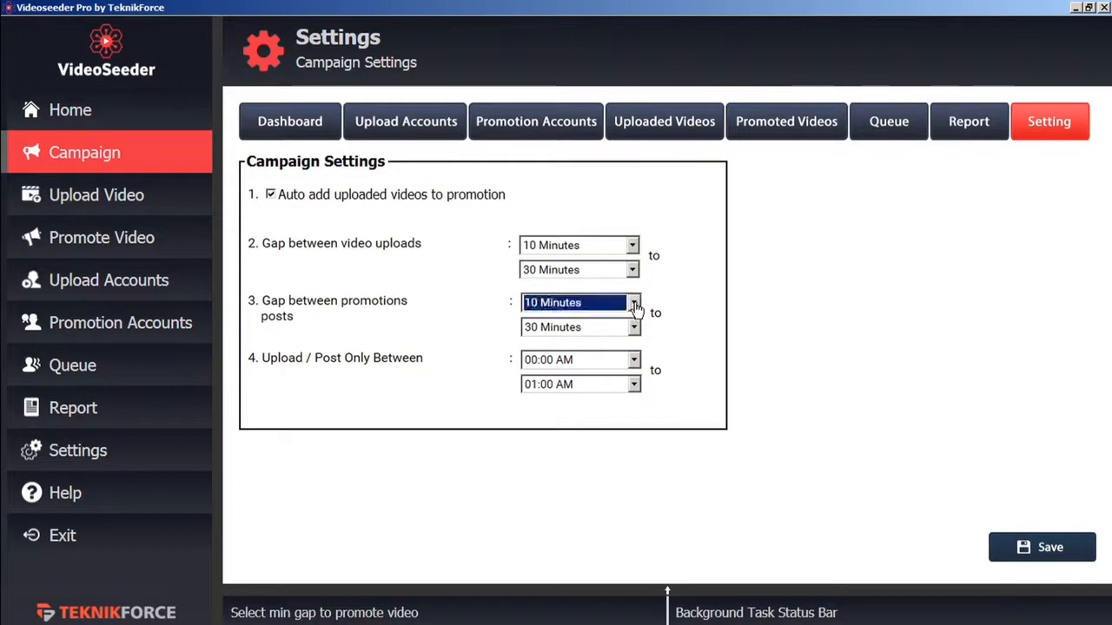
mouse_move(635, 368)
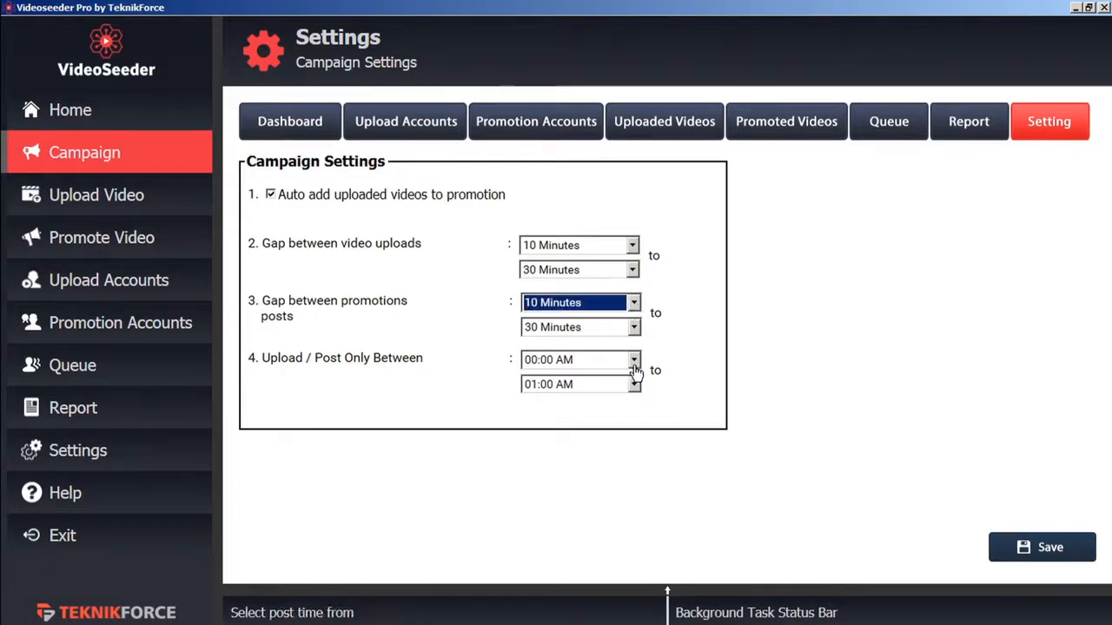
click(573, 358)
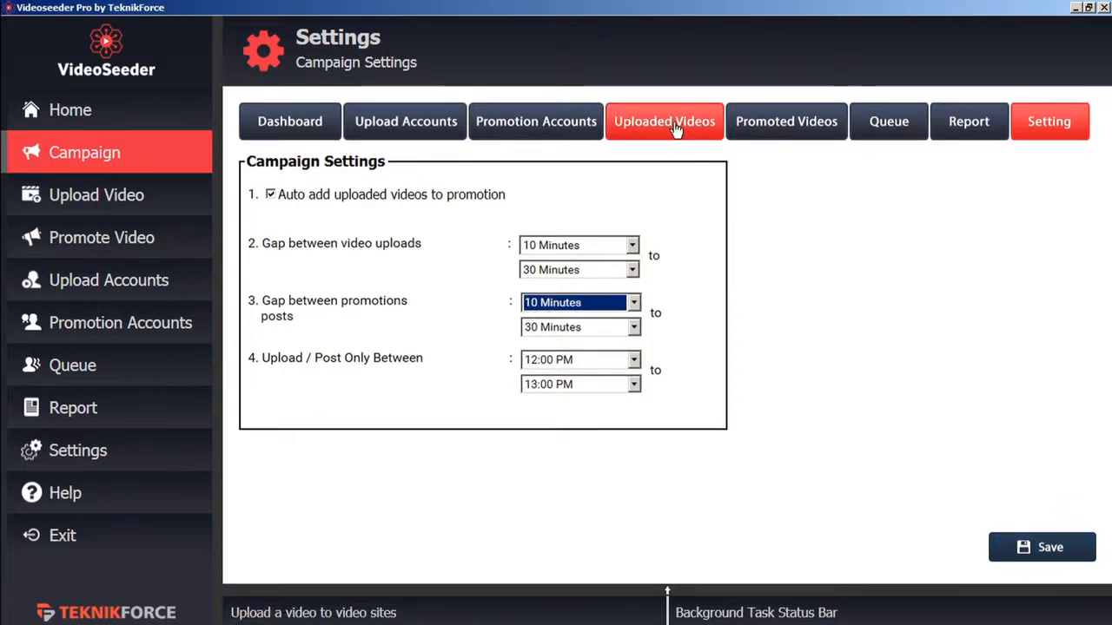
click(664, 122)
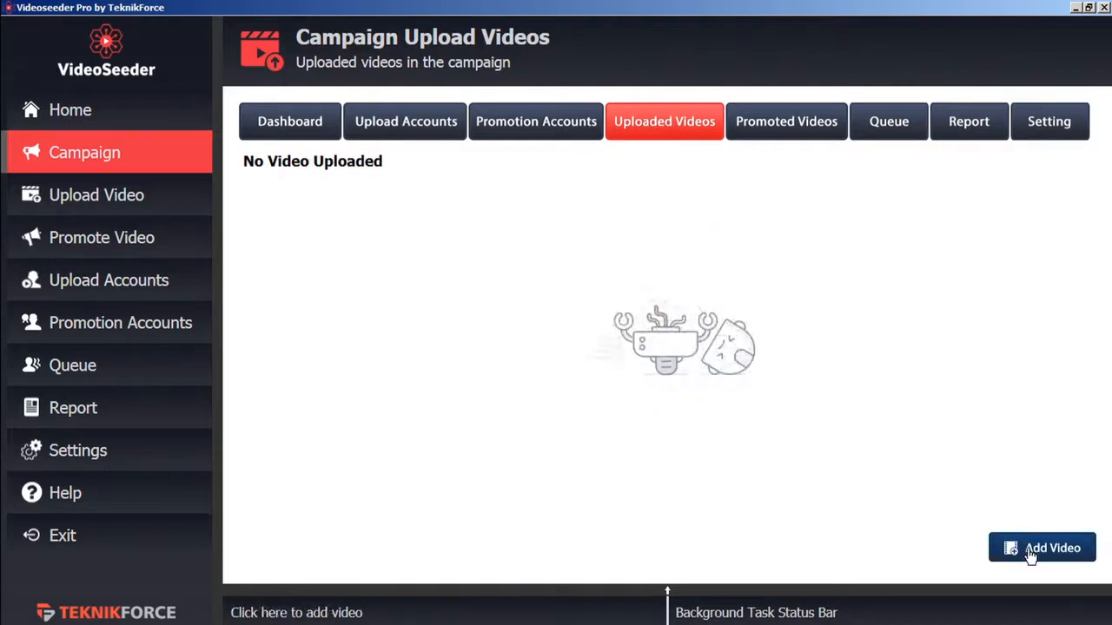
- Add a video to the campaign, choosing TF welcome video b.mp4 as the file
click(1042, 547)
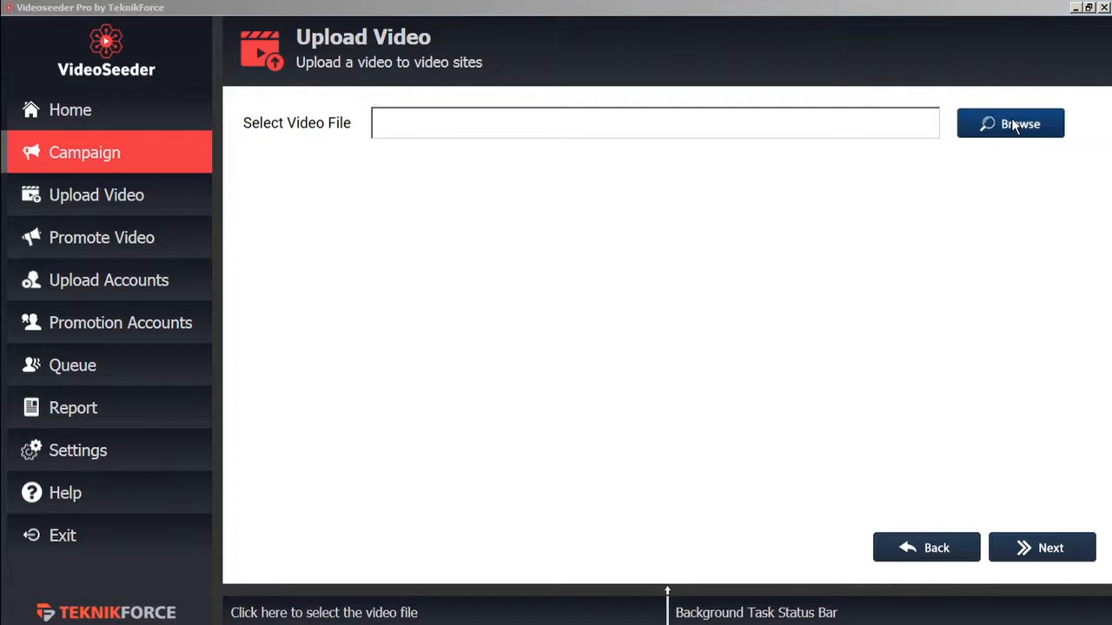
click(1011, 123)
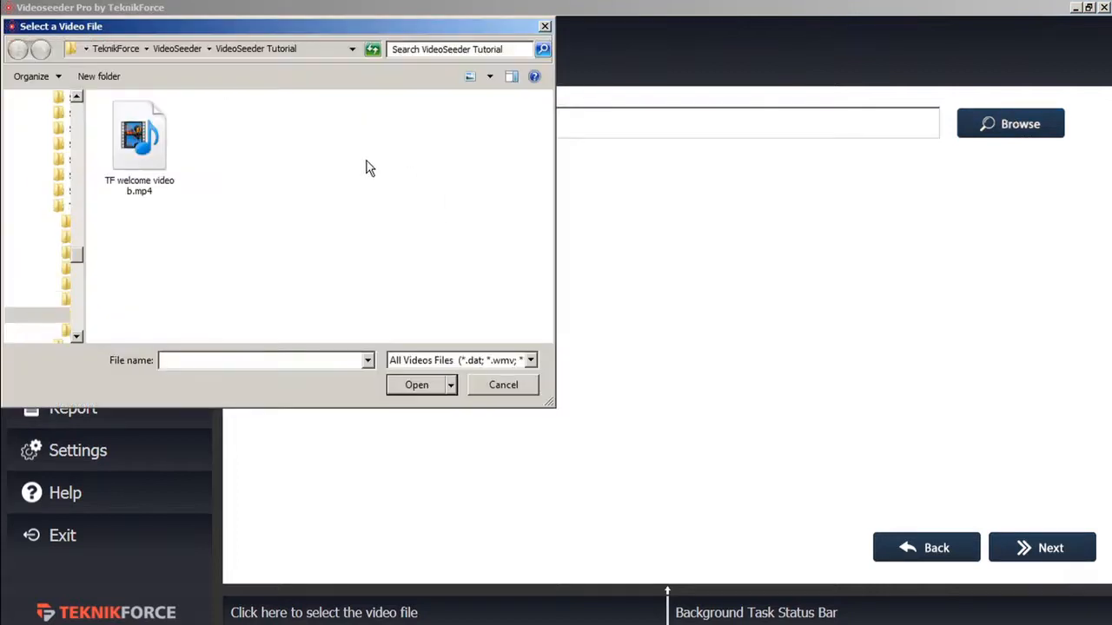
click(139, 139)
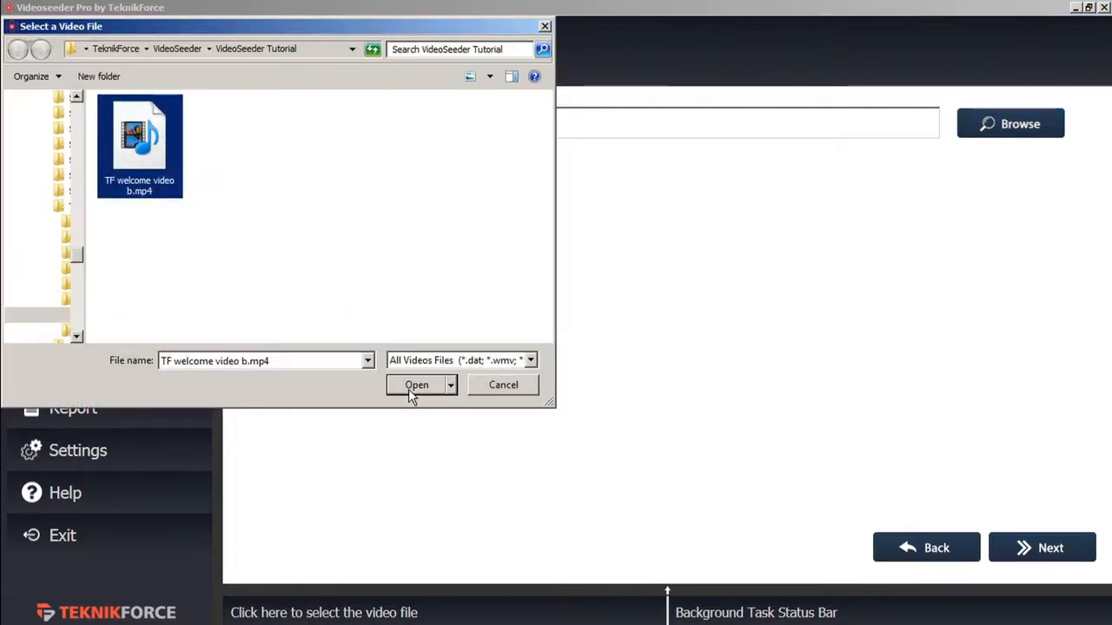
click(417, 386)
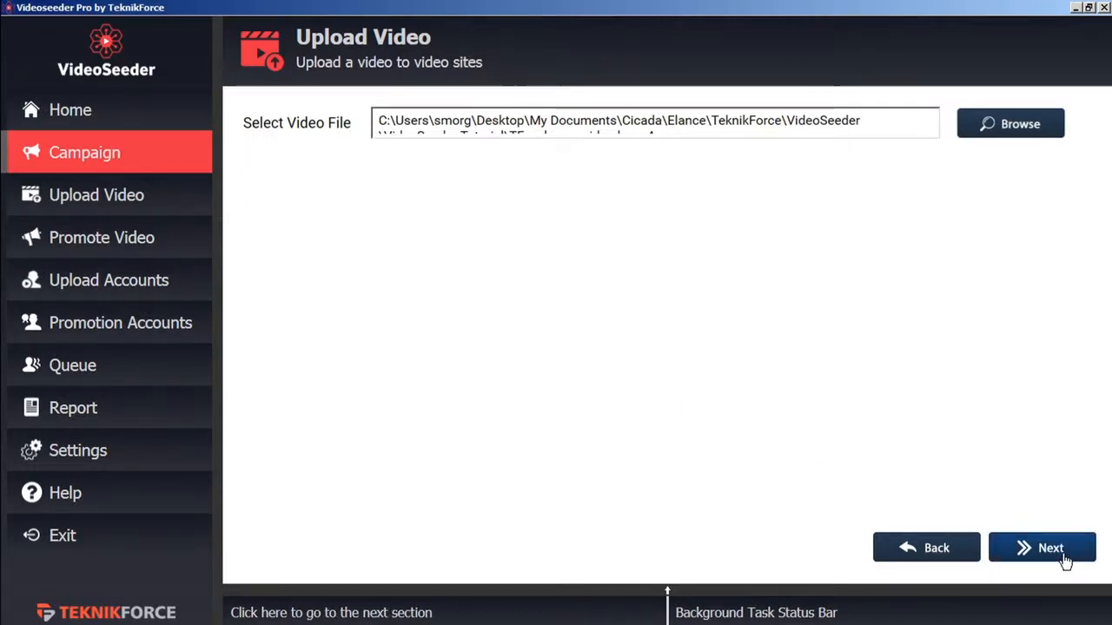
- Enter title 'Test 2', tag 'marketing' and description 'description' for the video
click(1042, 549)
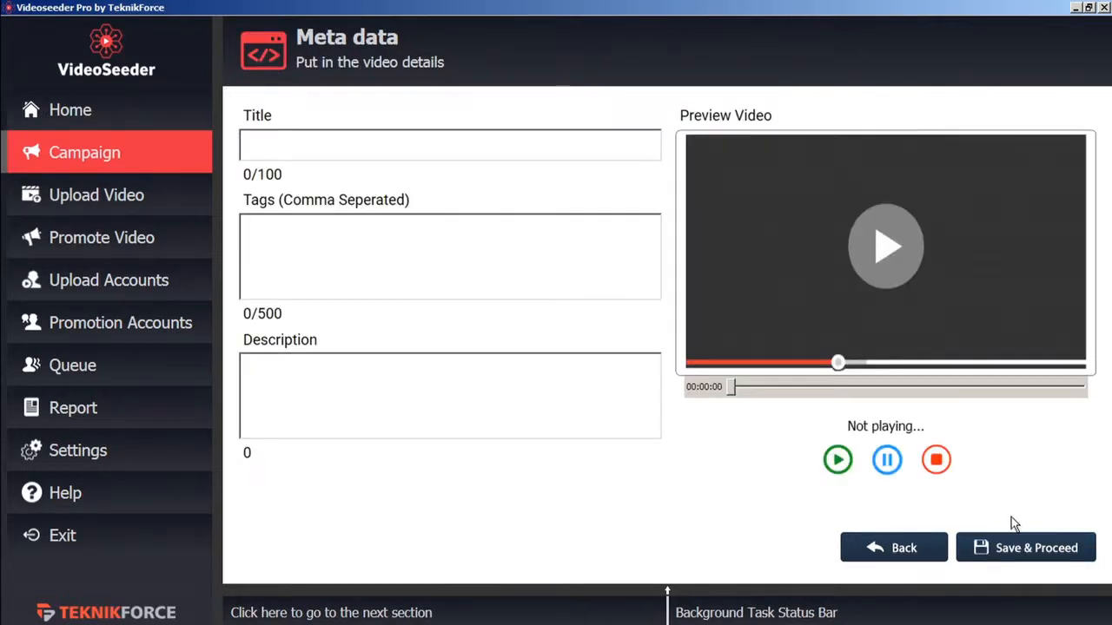
text(T)
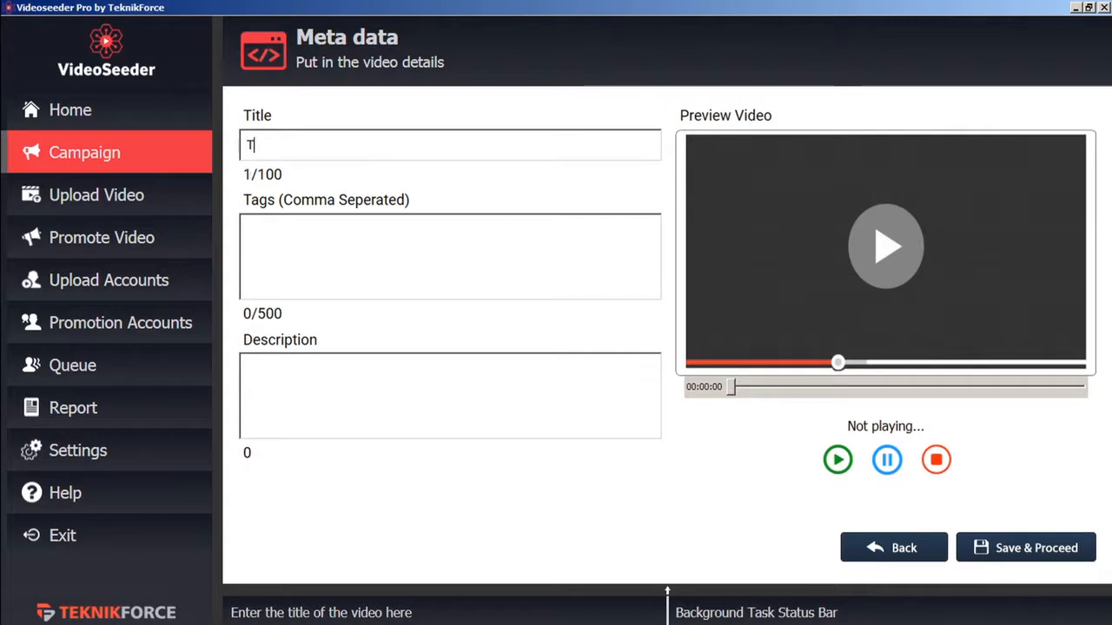
text(est 2)
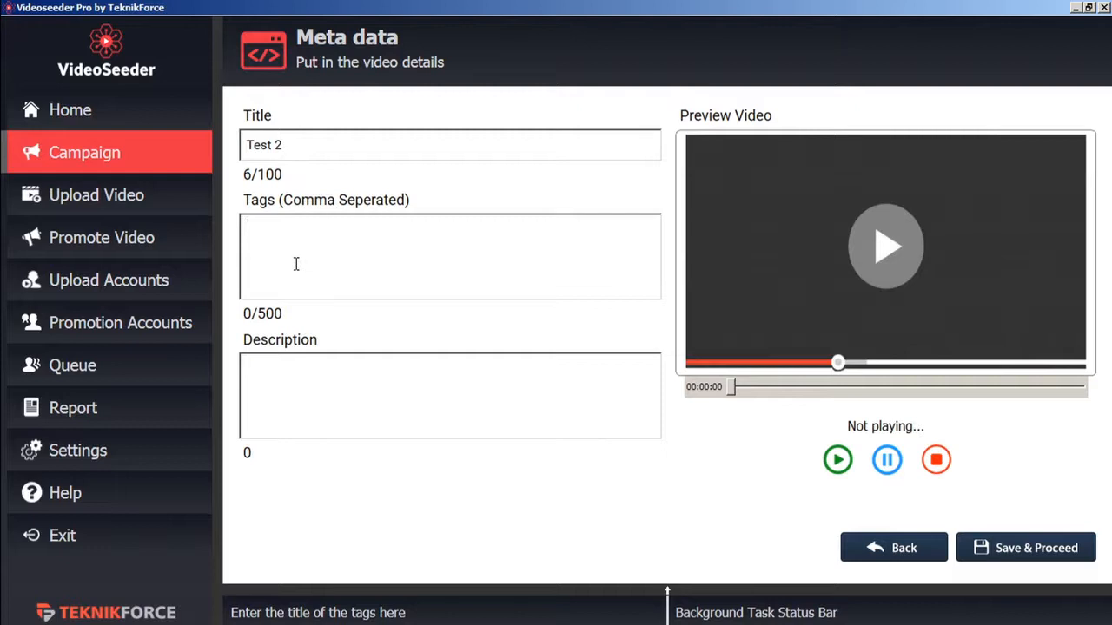
text(marketing)
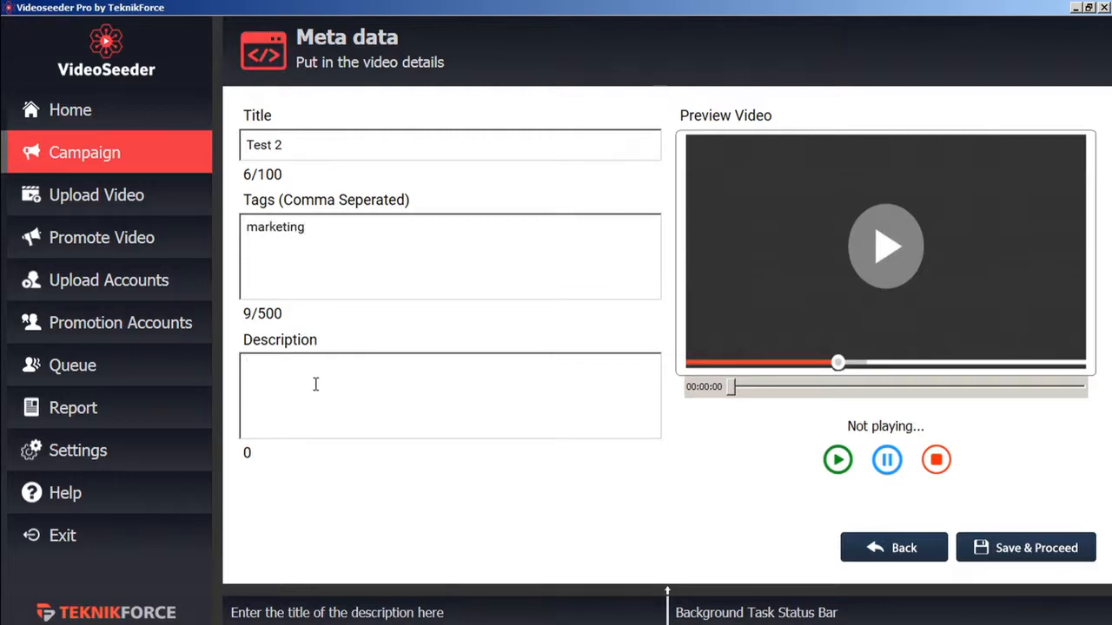
text(description)
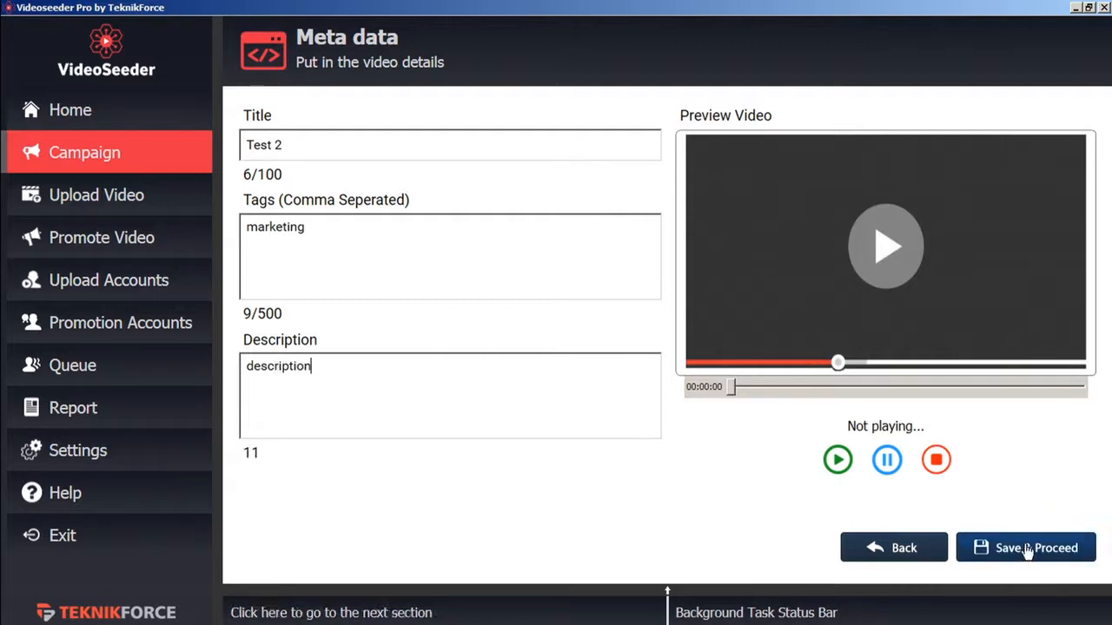
- Save the Test 2 details, queue the YouTube upload and start the queued tasks
click(1025, 547)
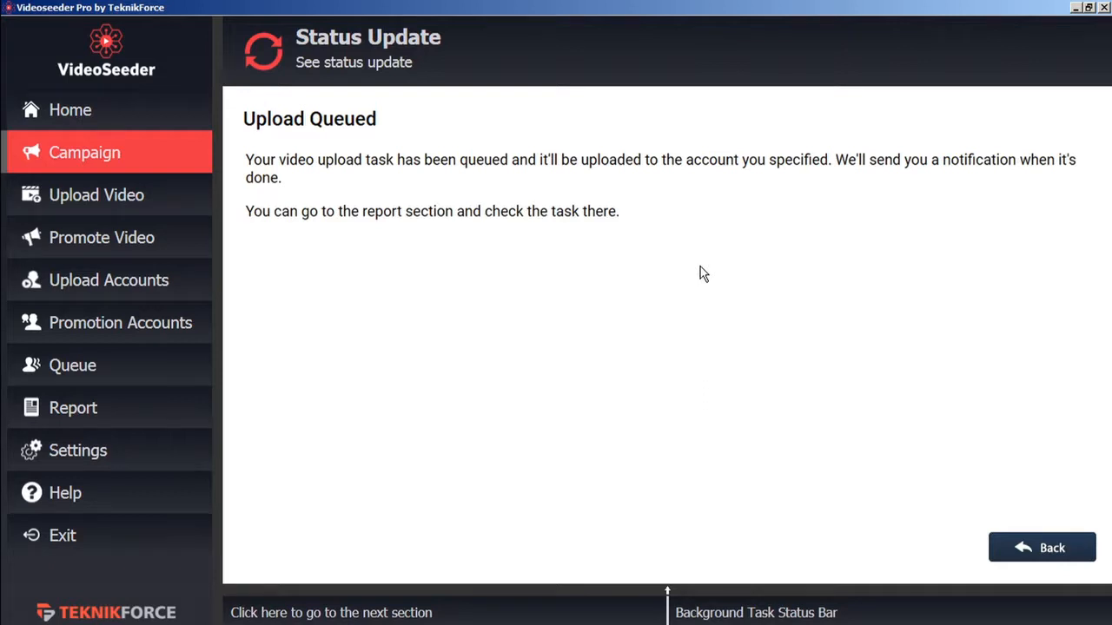
mouse_move(685, 367)
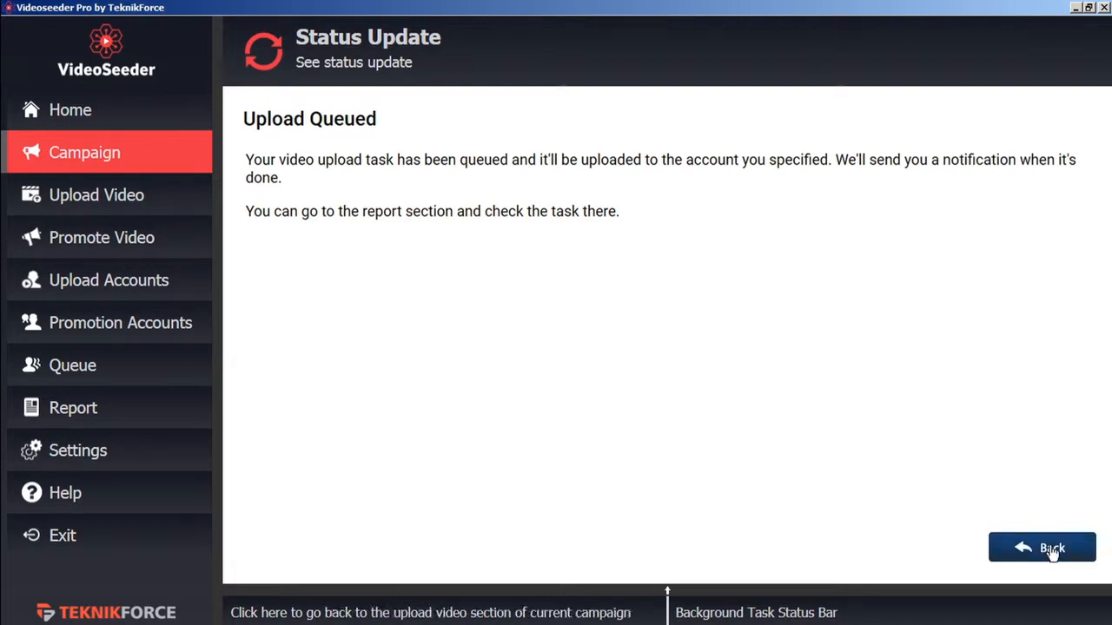
click(1043, 547)
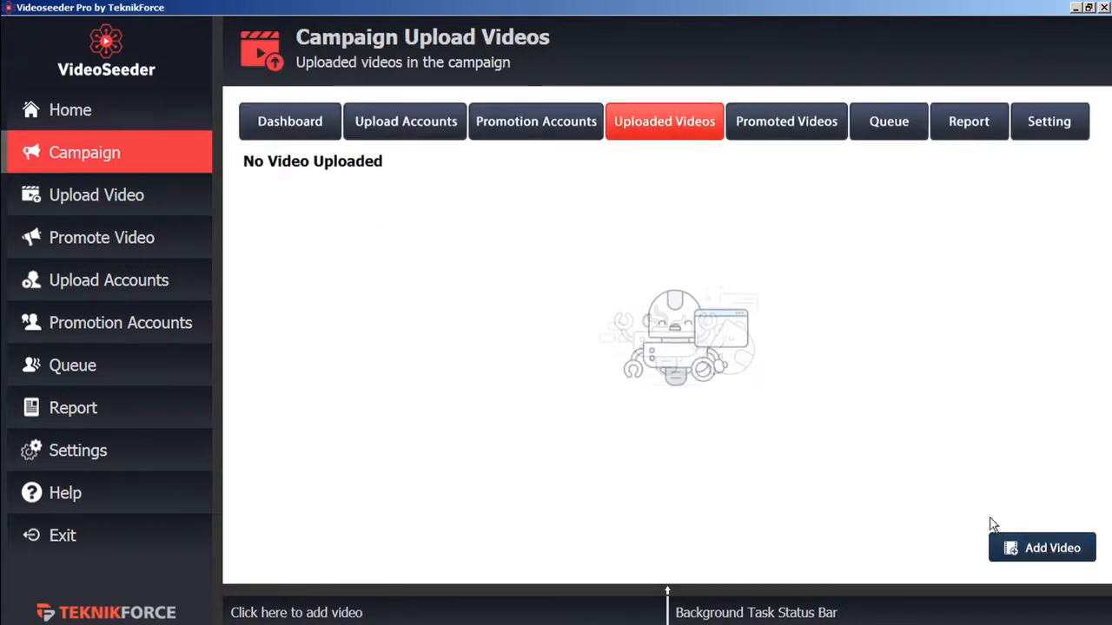
mouse_move(341, 344)
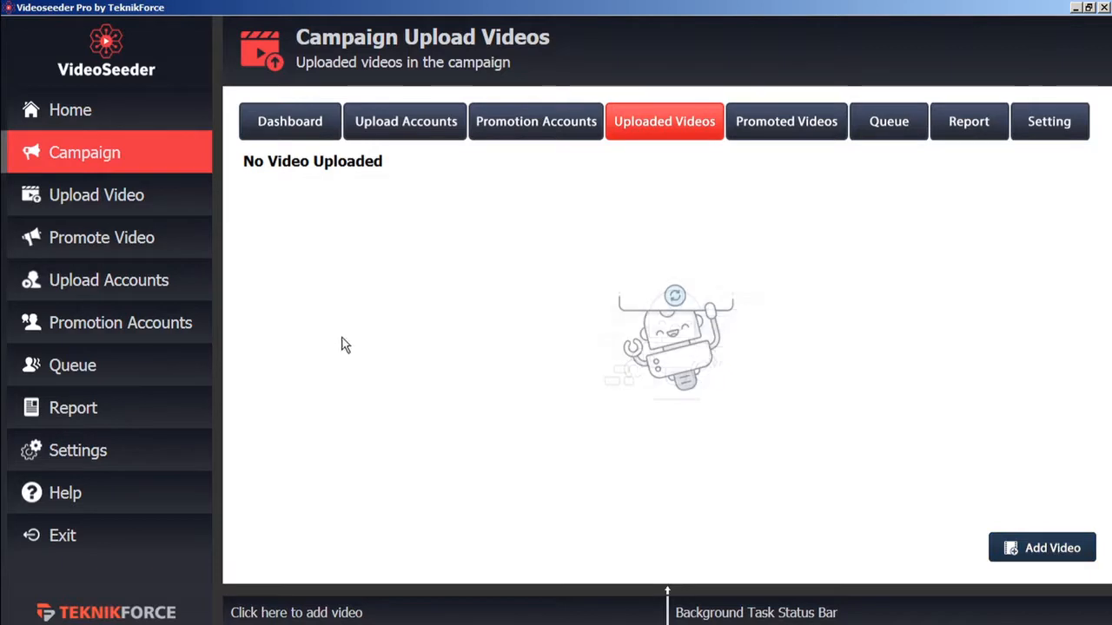
mouse_move(136, 365)
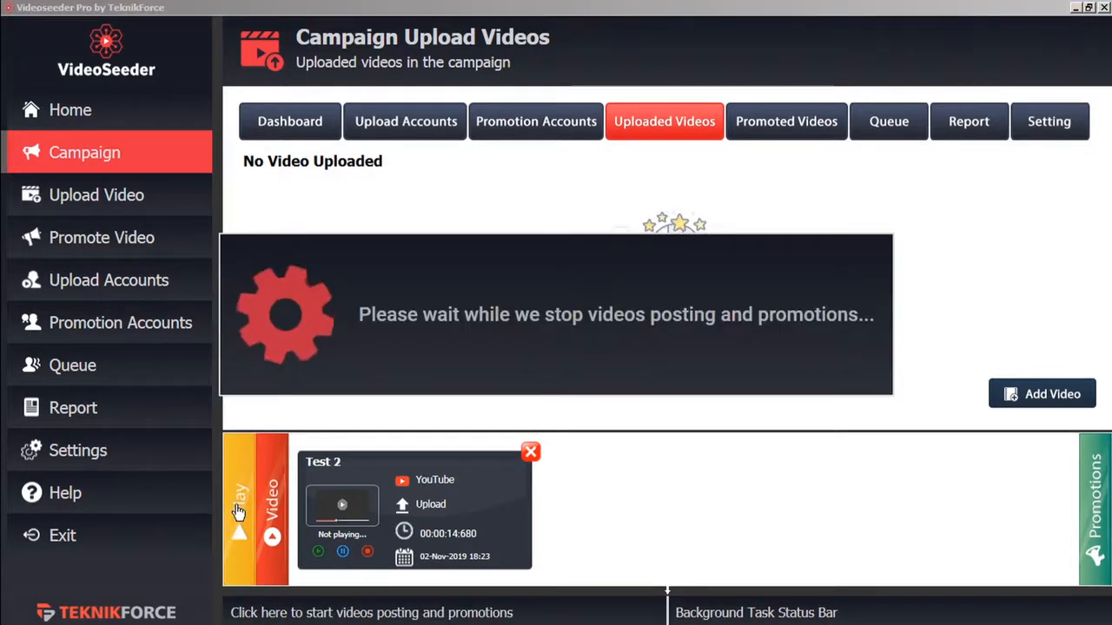
click(289, 122)
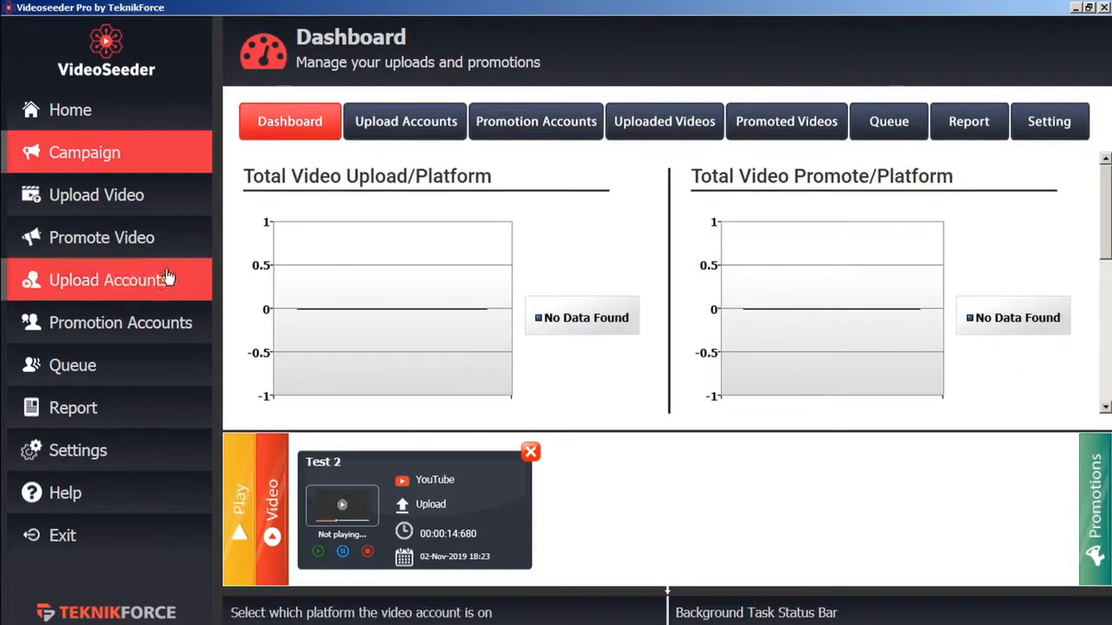
- Start a standalone upload with the welcome video chosen as the file
click(97, 194)
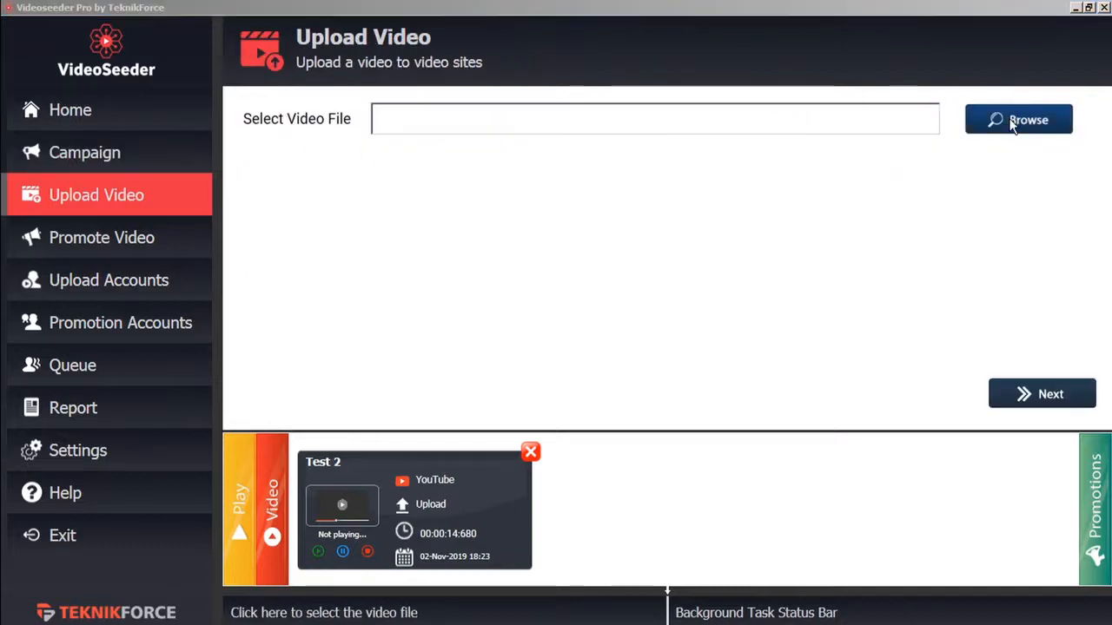
click(1018, 118)
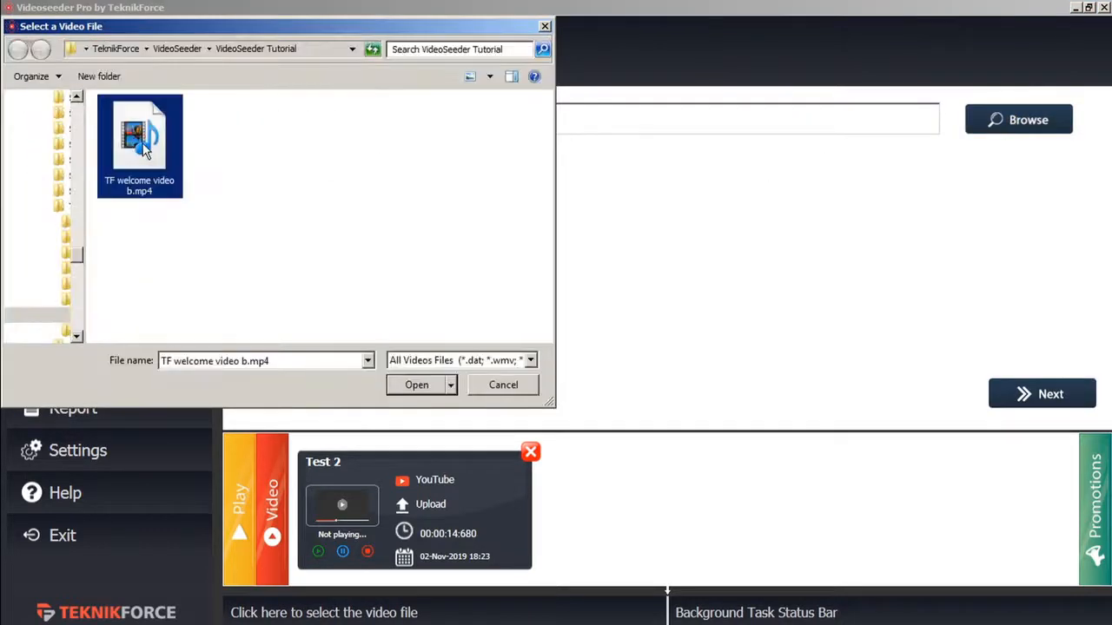
click(417, 386)
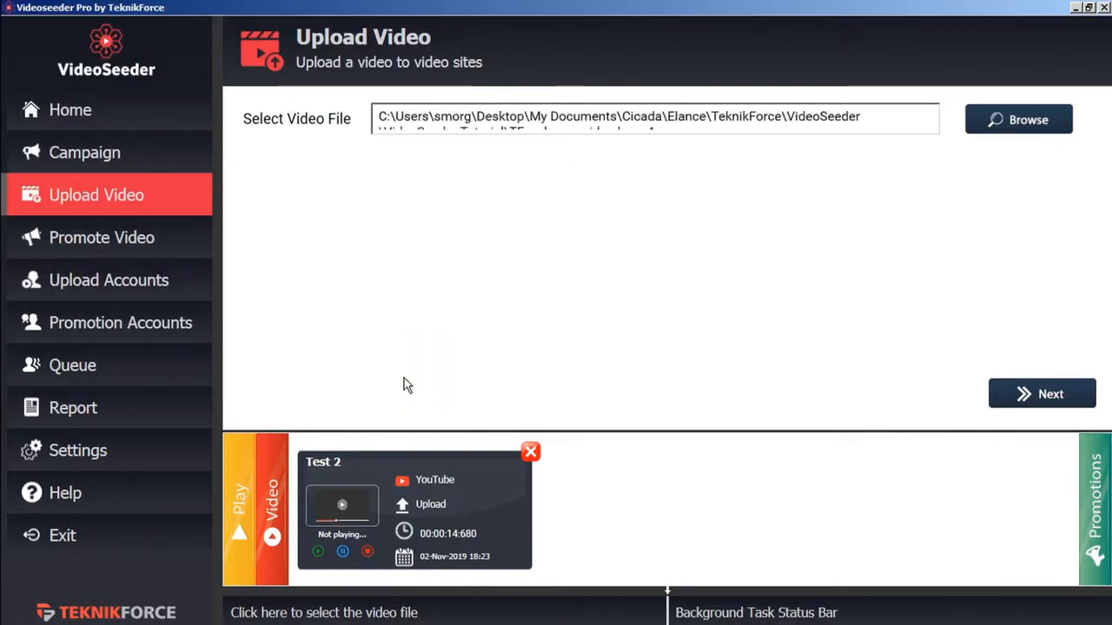
click(1043, 393)
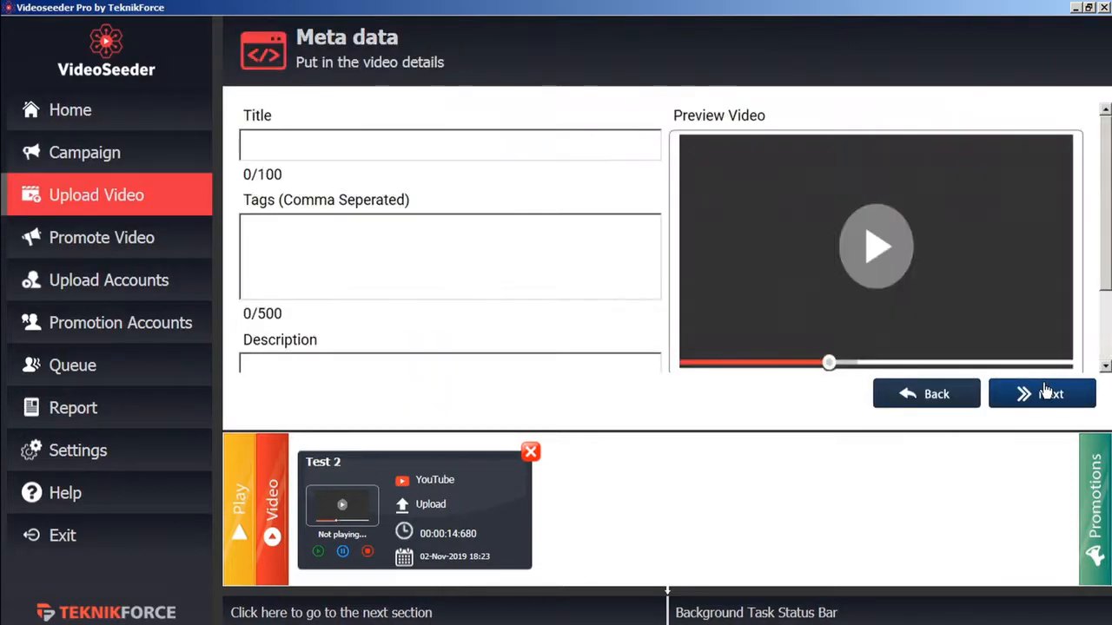
- Enter title 'test 3', tag 'test' and description 'test', then move to account selection
text(test 3)
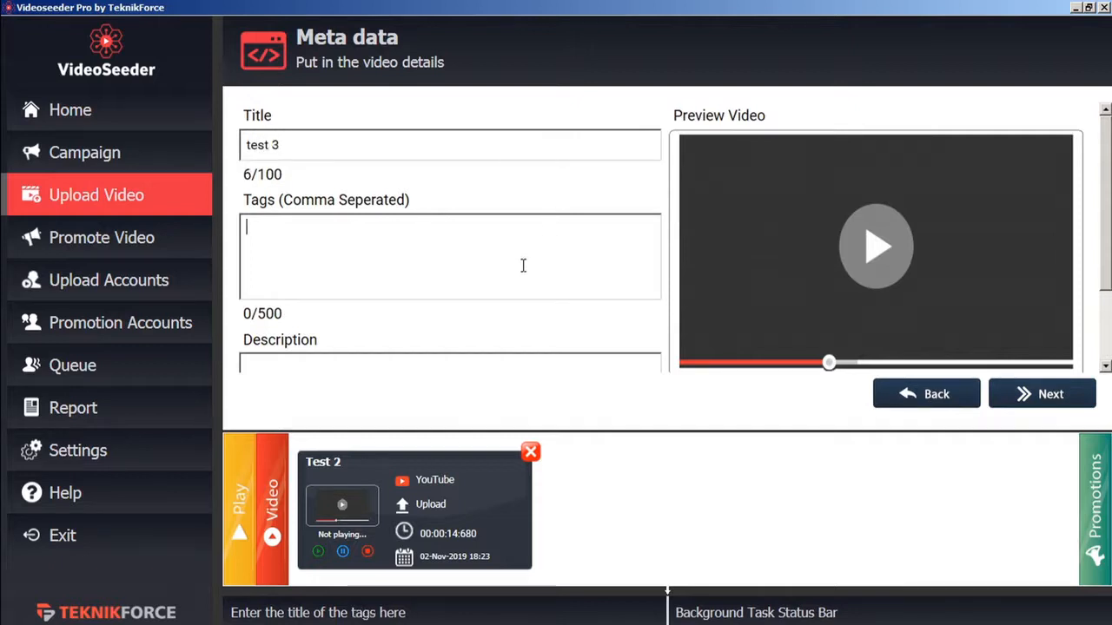
text(test)
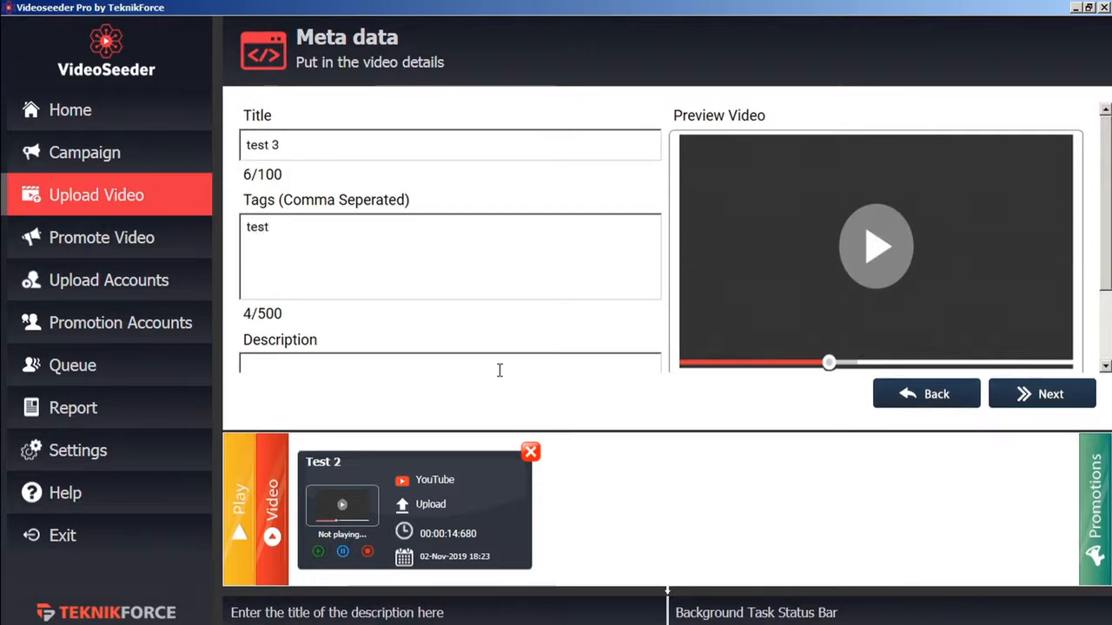
text(test)
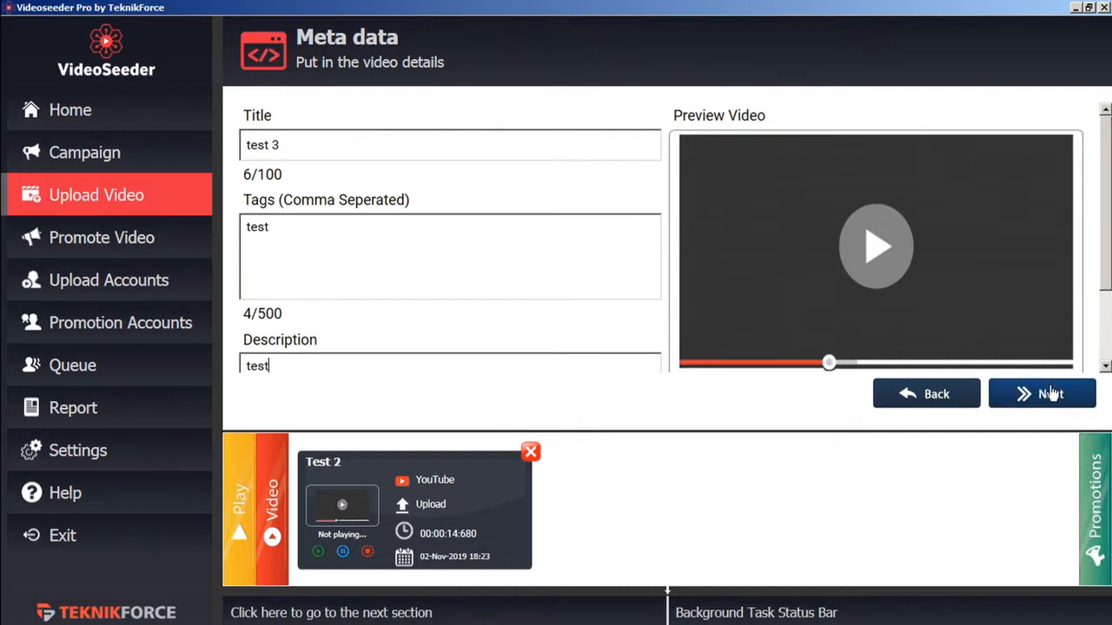
click(1042, 392)
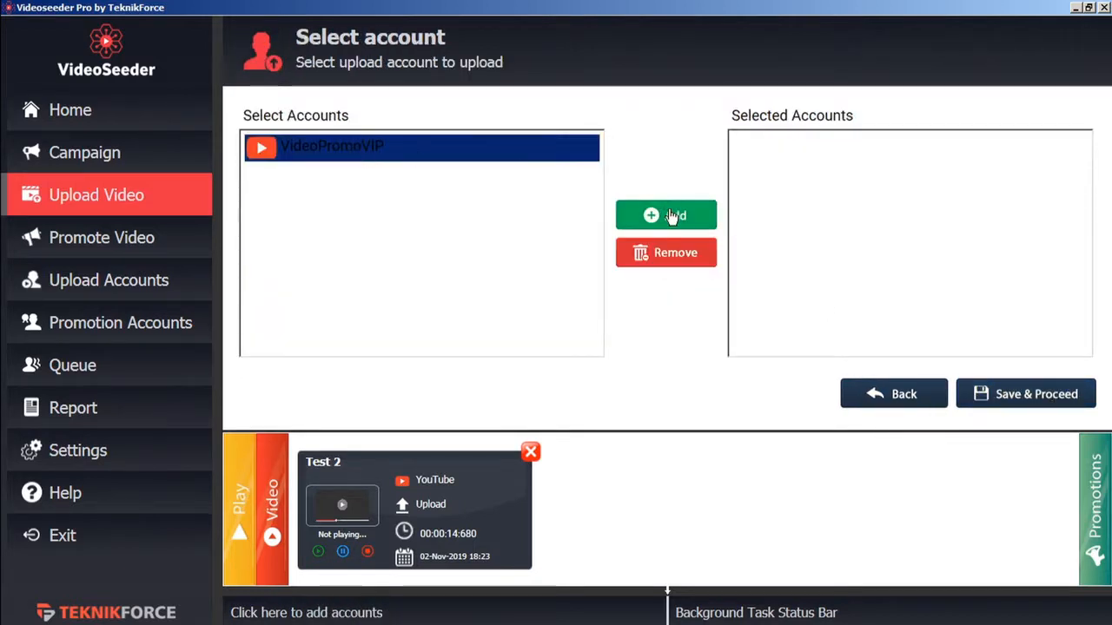
- Queue the test 3 upload to the VideoPromoVIP YouTube account
click(665, 215)
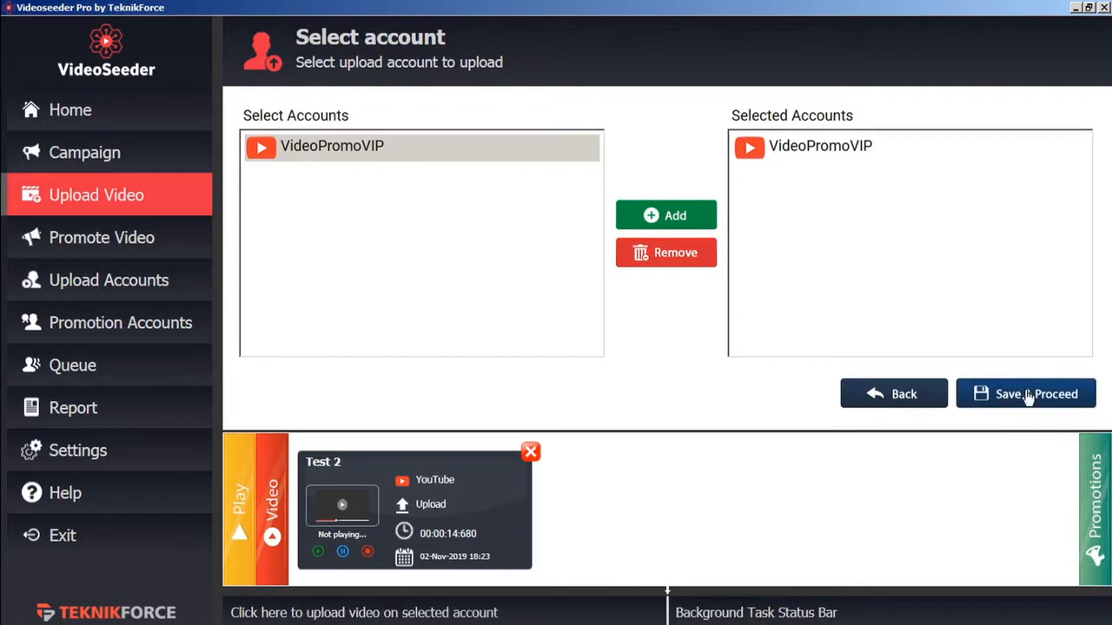
click(1025, 393)
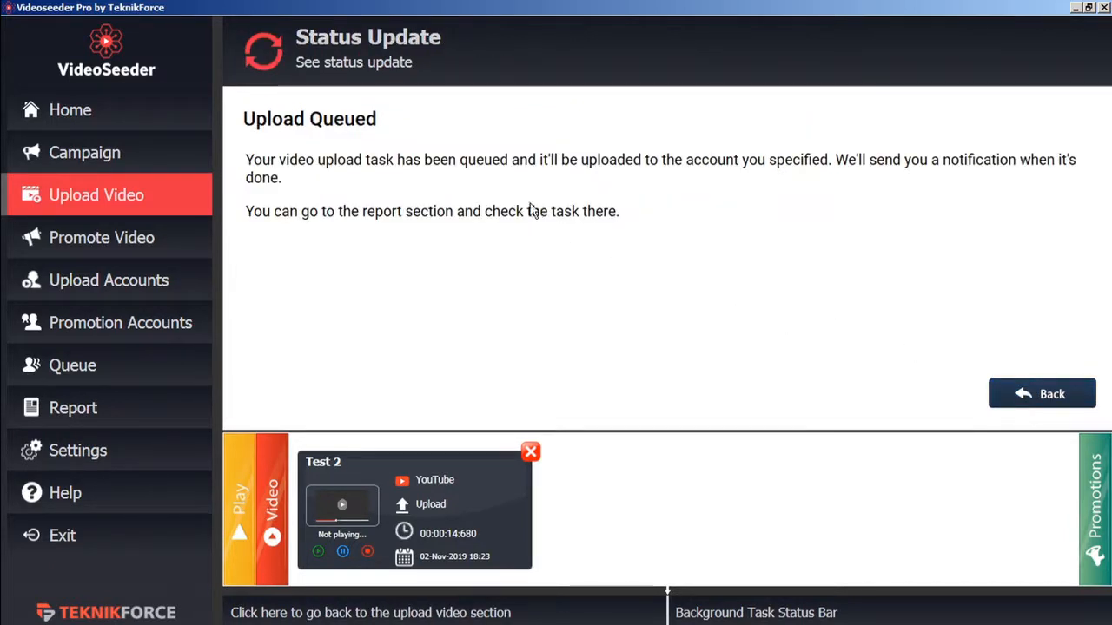
mouse_move(532, 174)
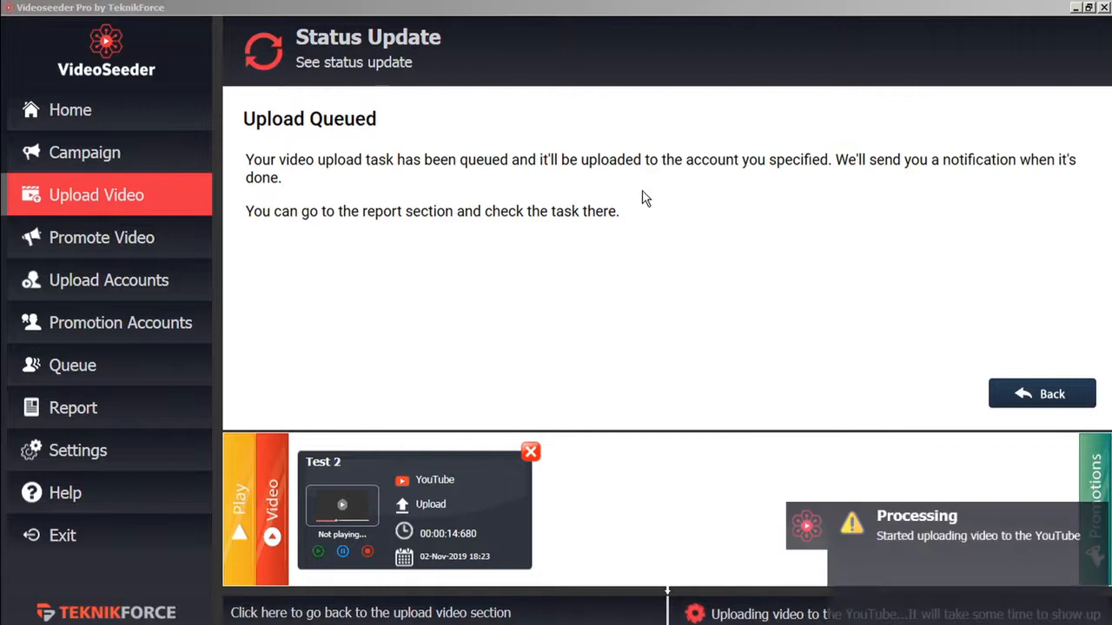
mouse_move(912, 556)
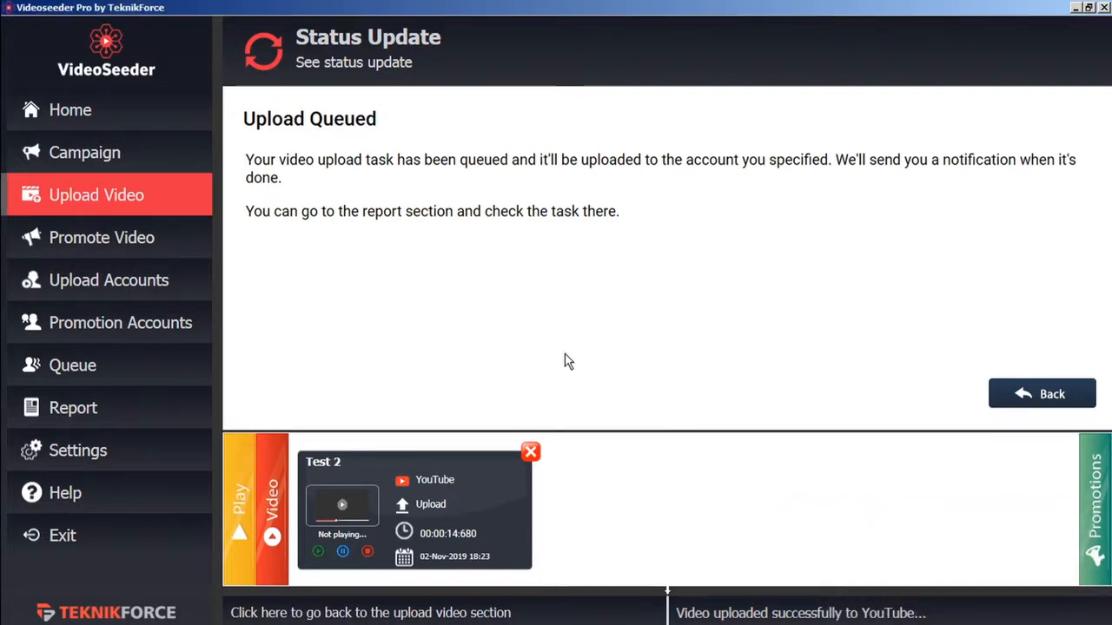
mouse_move(182, 254)
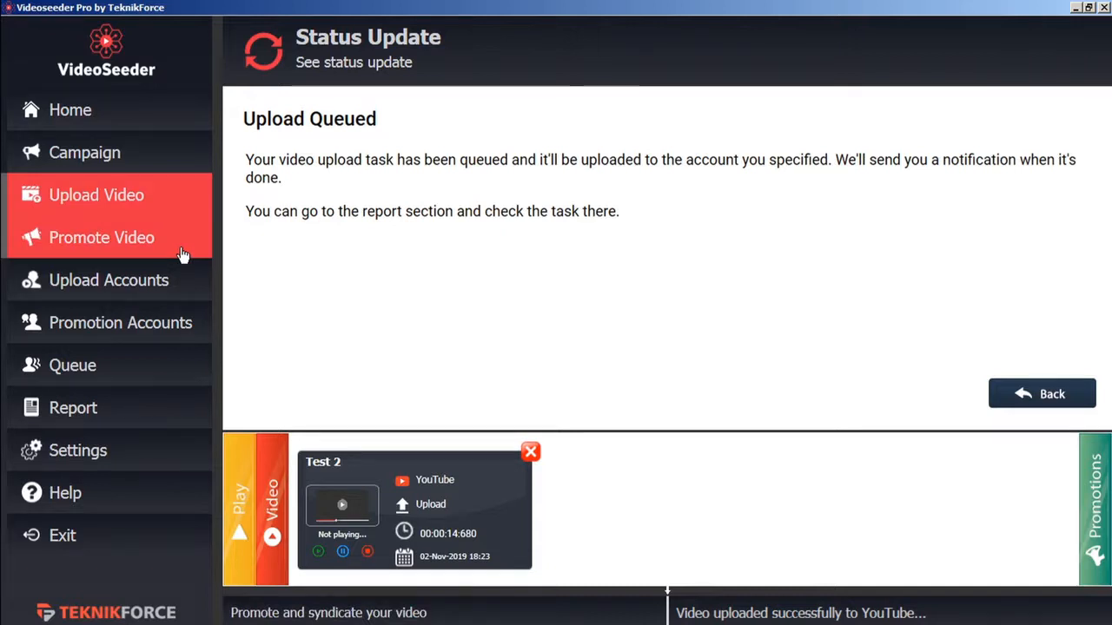
- Start a video promotion with title 'test' and tag 'test'
click(101, 236)
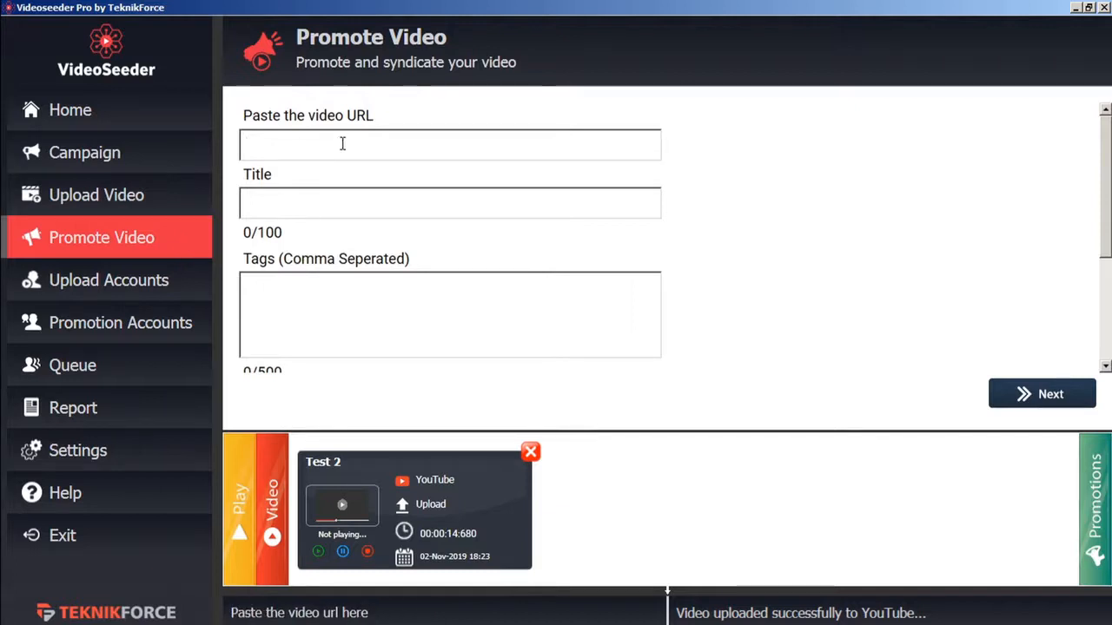
text(tes)
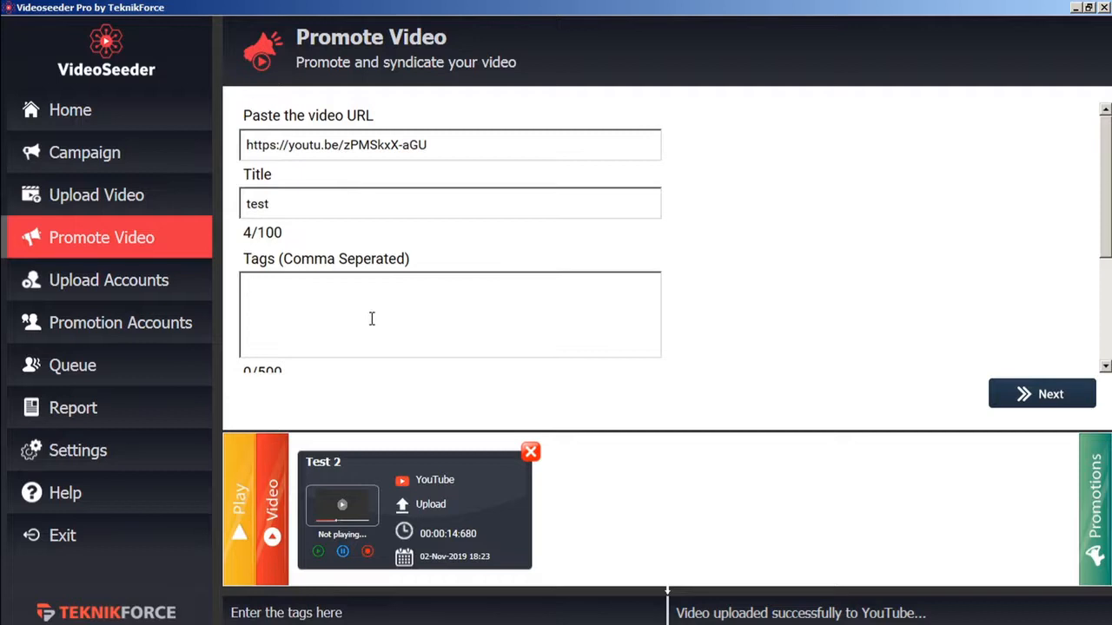
text(test)
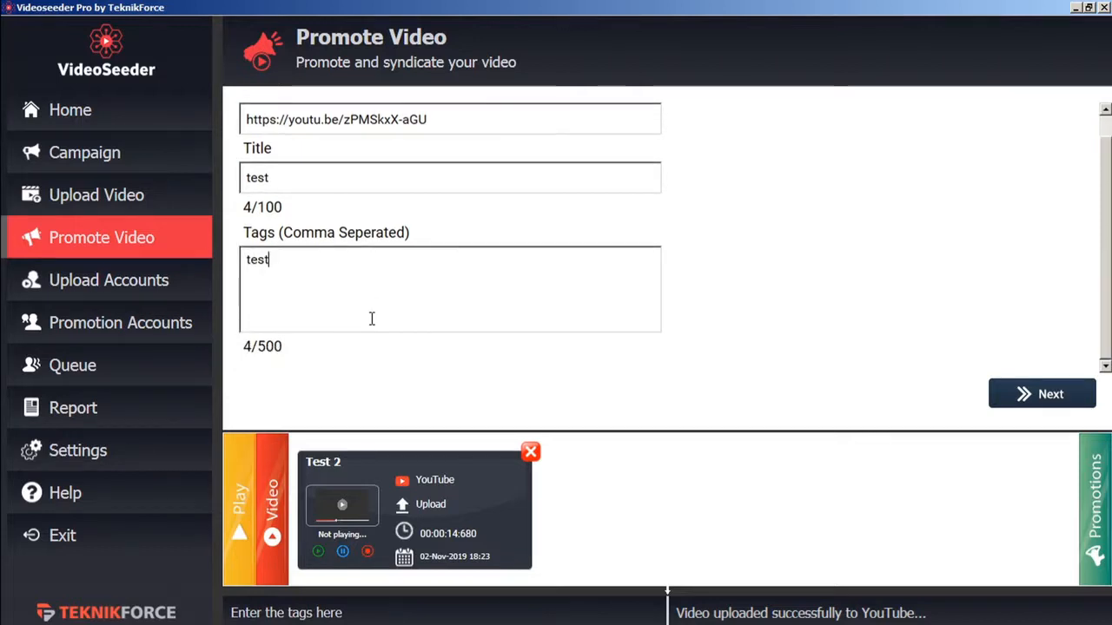
click(1042, 393)
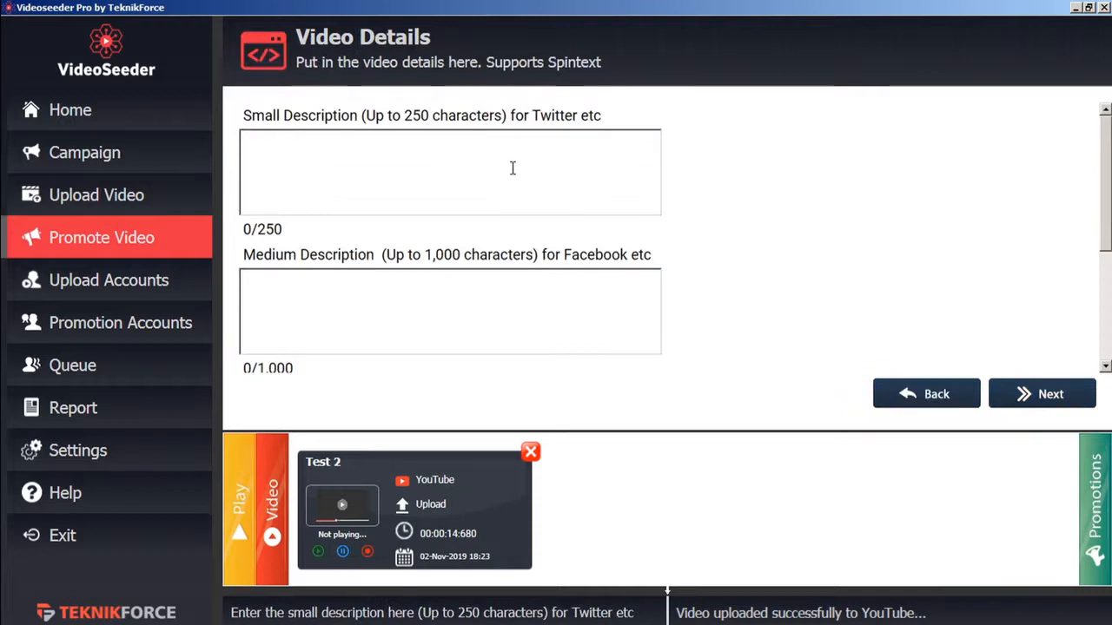
- Fill short description 'short' and medium description 'med', then move to account selection
text(short)
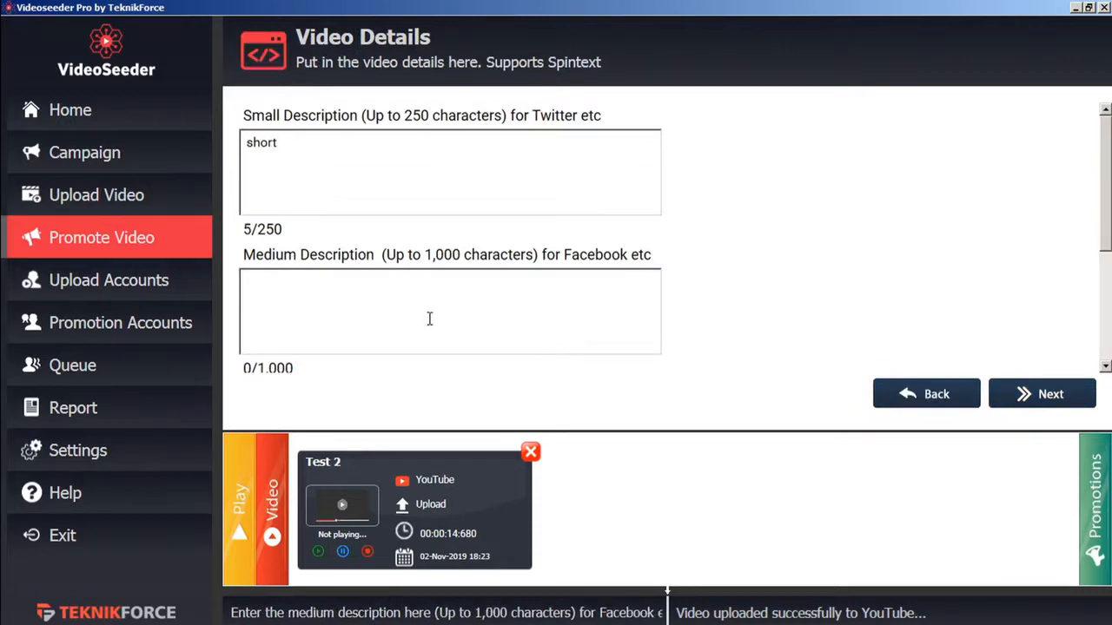
text(med)
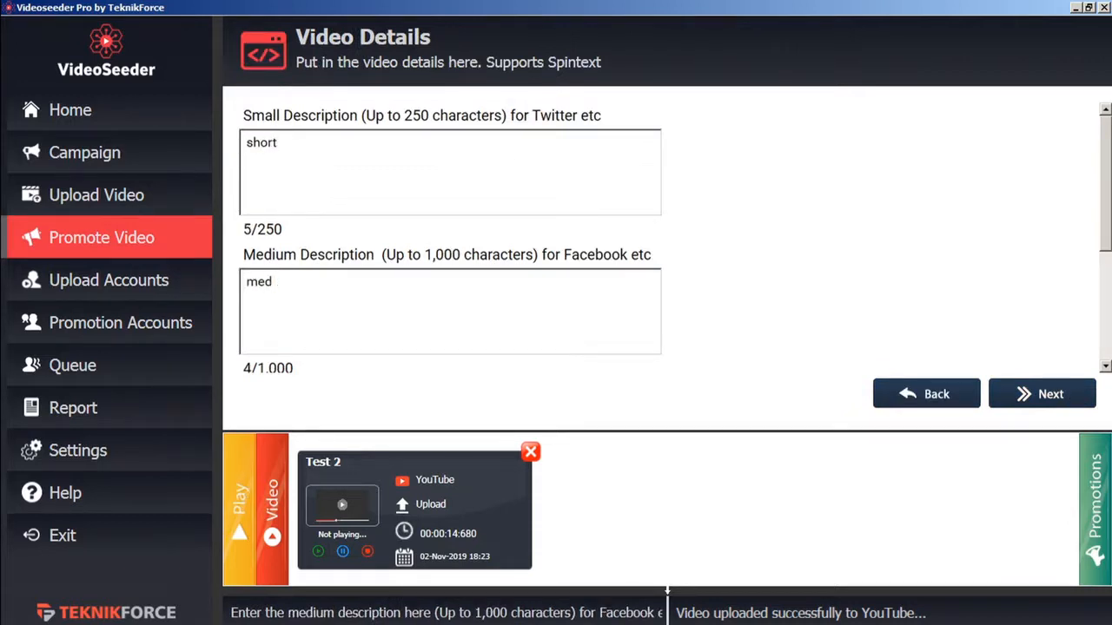
click(1042, 393)
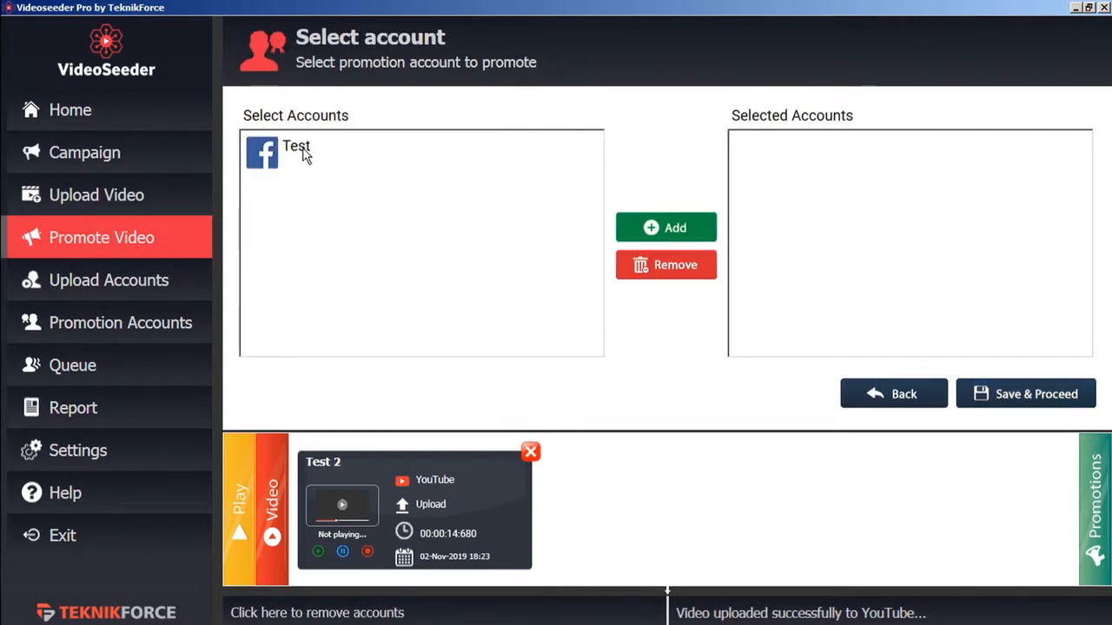
- Promote the video to the Test Facebook account and go to the Reports of completed actions
click(295, 146)
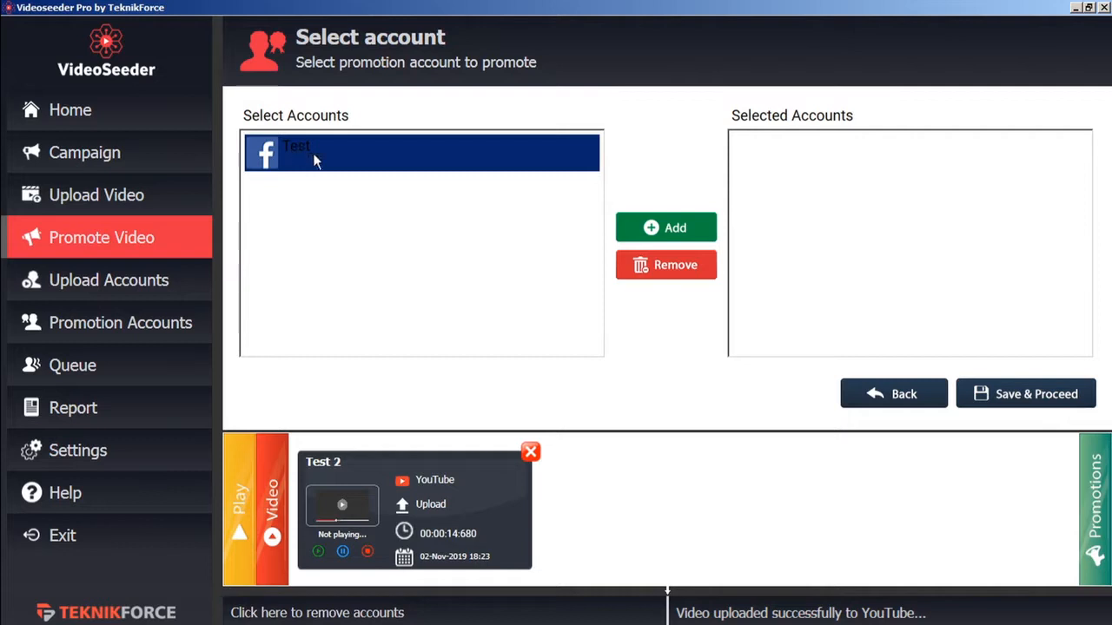
click(665, 226)
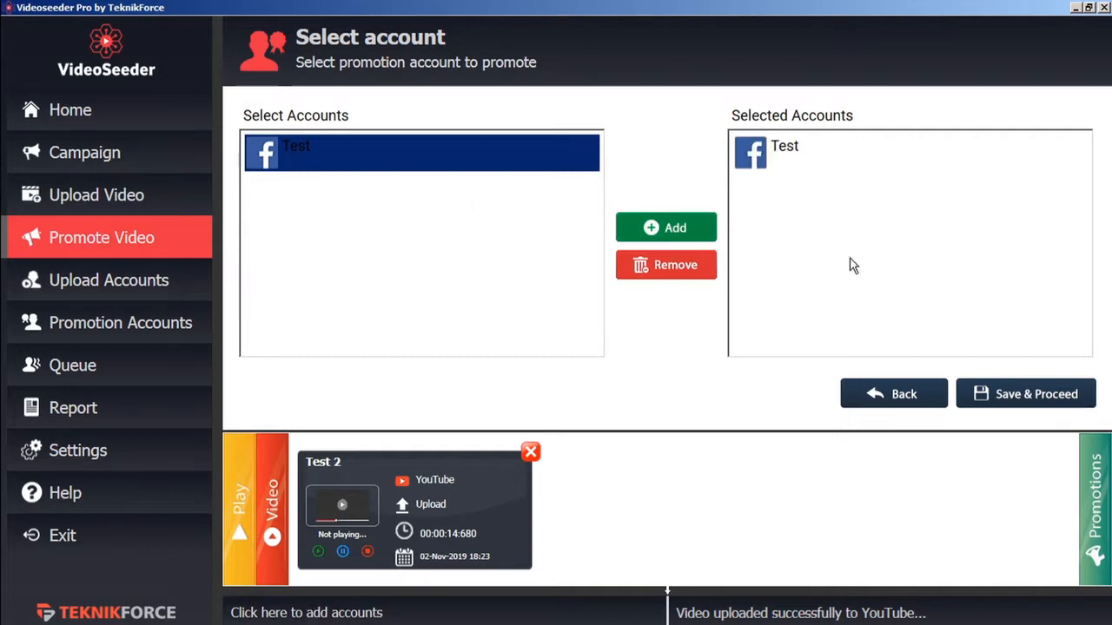
click(1025, 393)
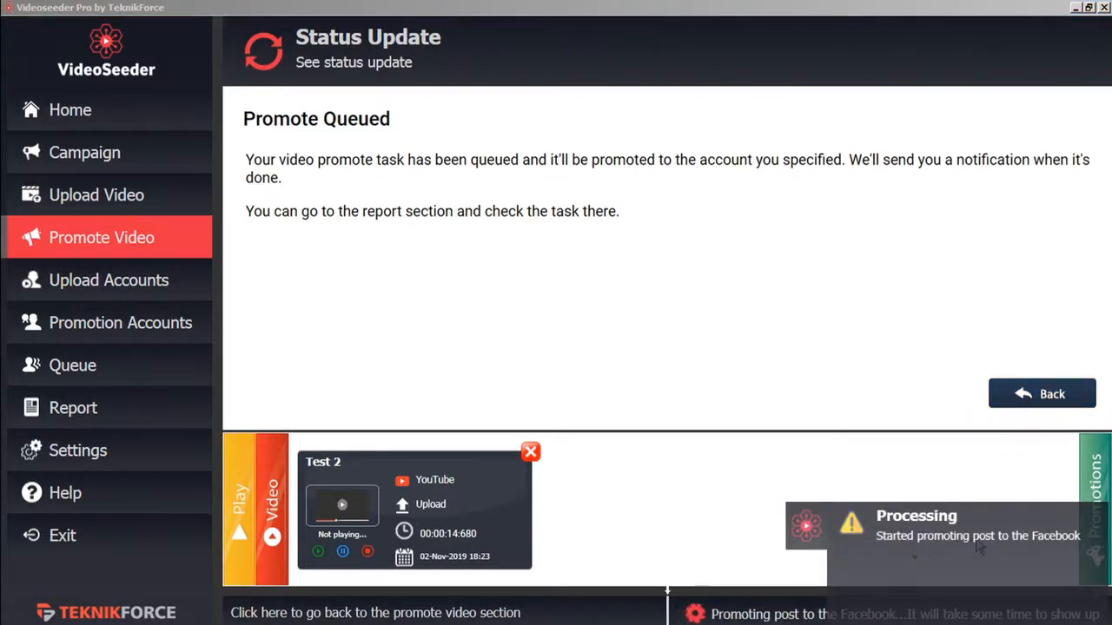
mouse_move(973, 554)
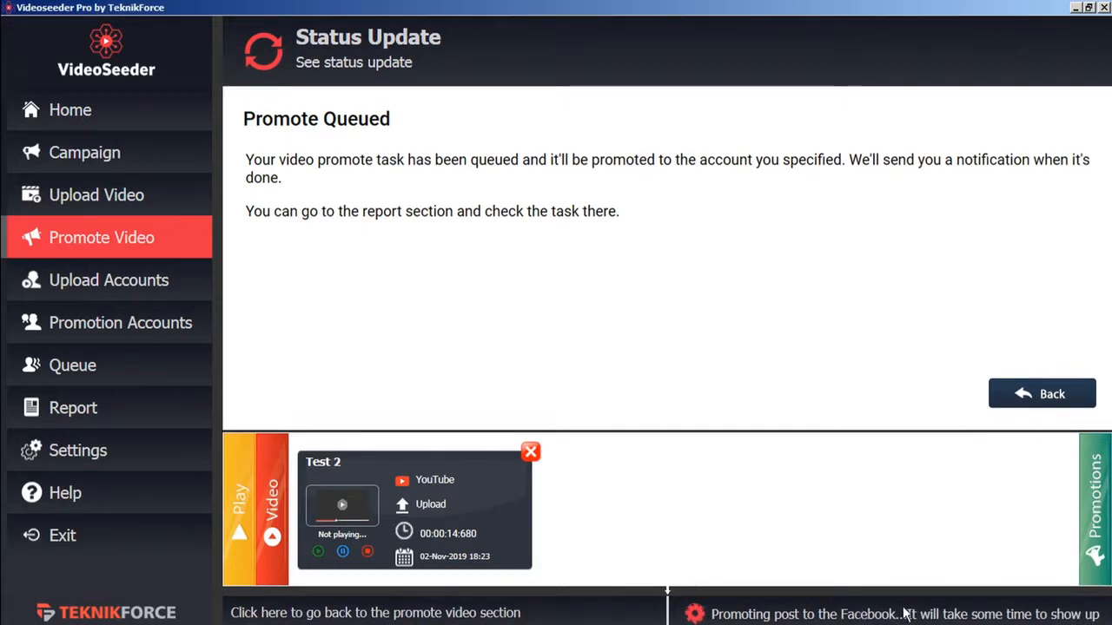
mouse_move(875, 538)
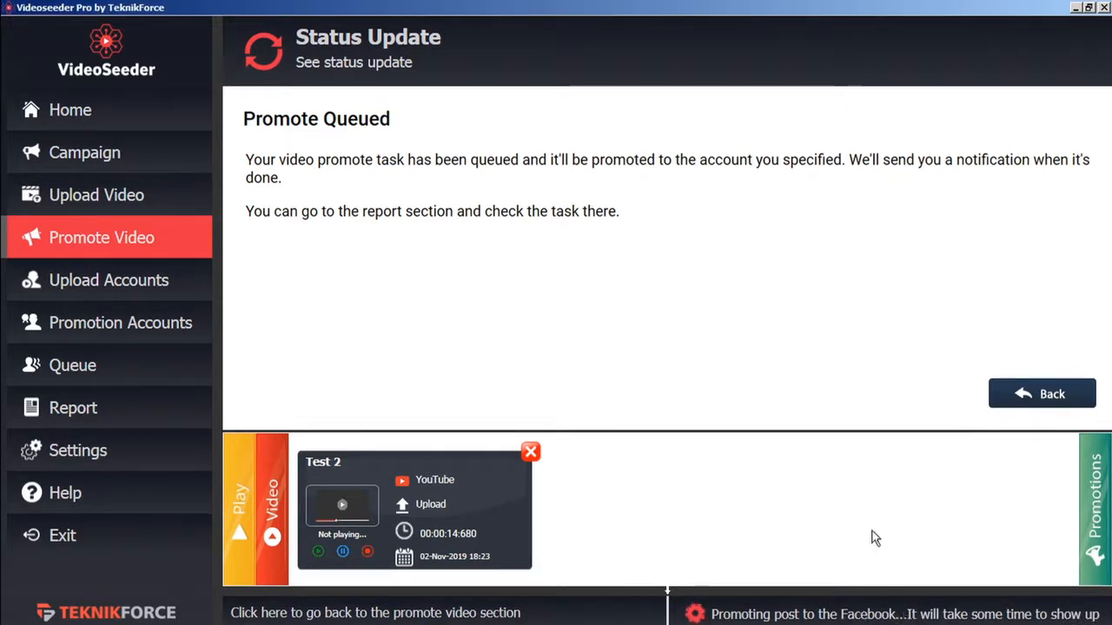
mouse_move(872, 535)
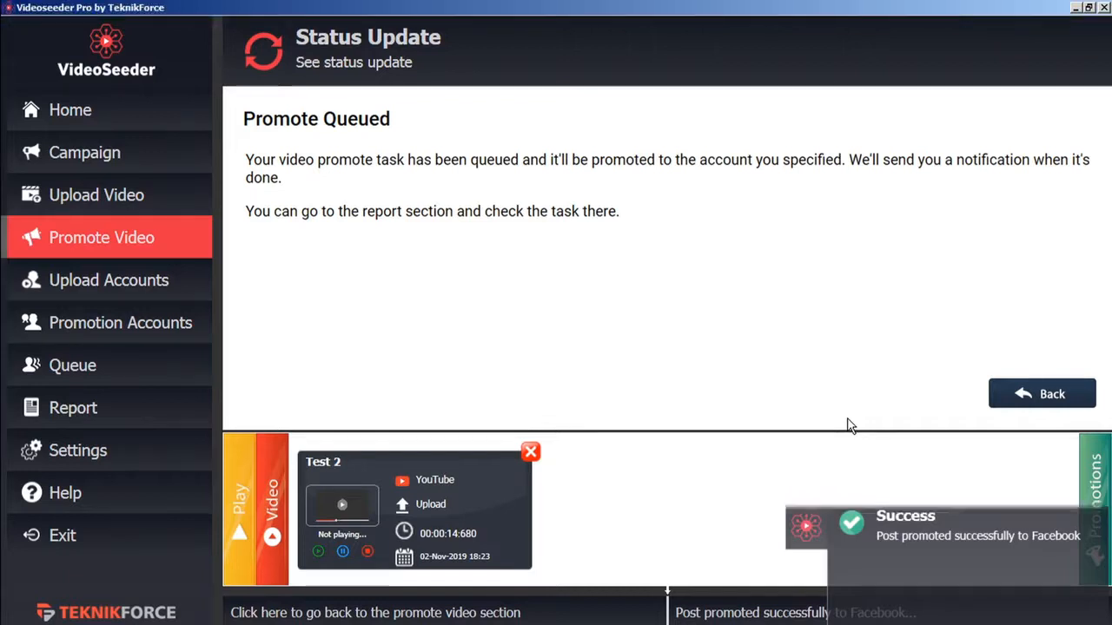
click(73, 406)
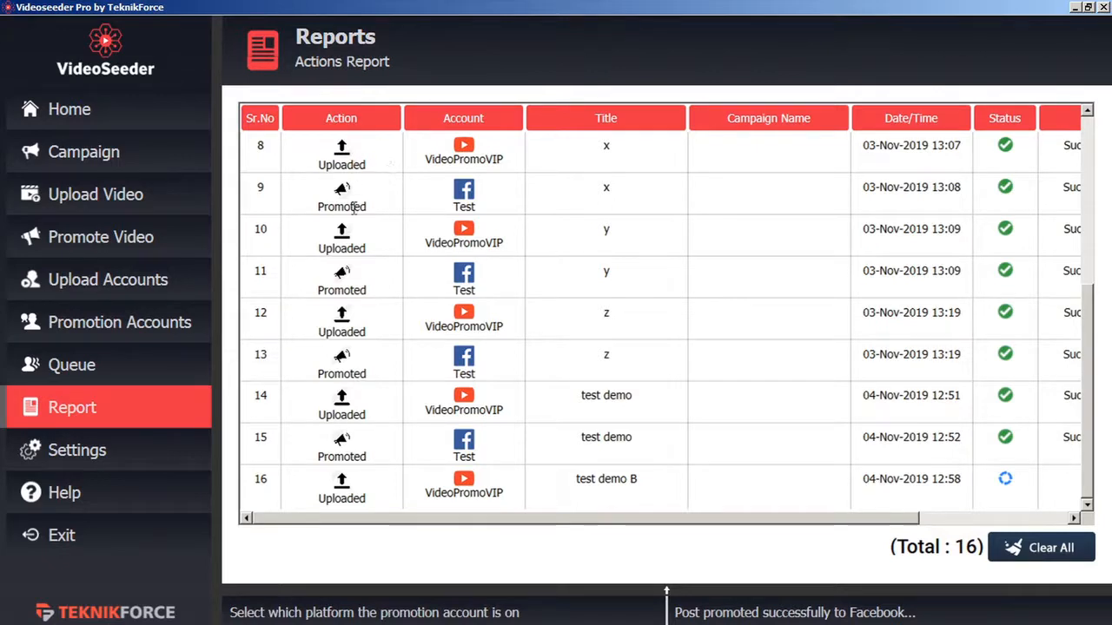
mouse_move(483, 290)
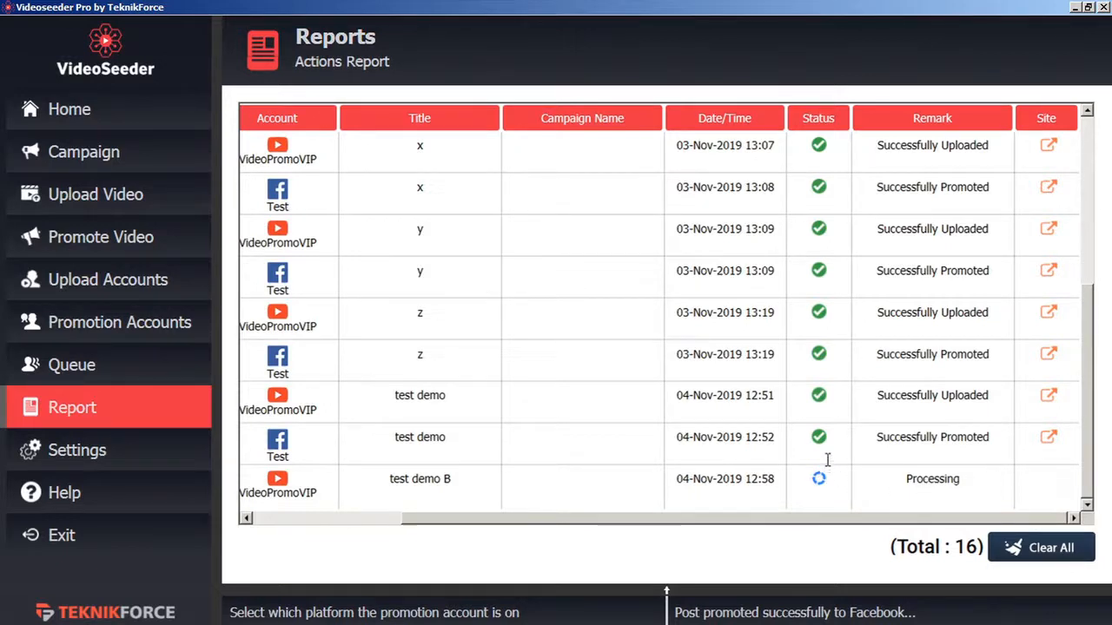
mouse_move(858, 398)
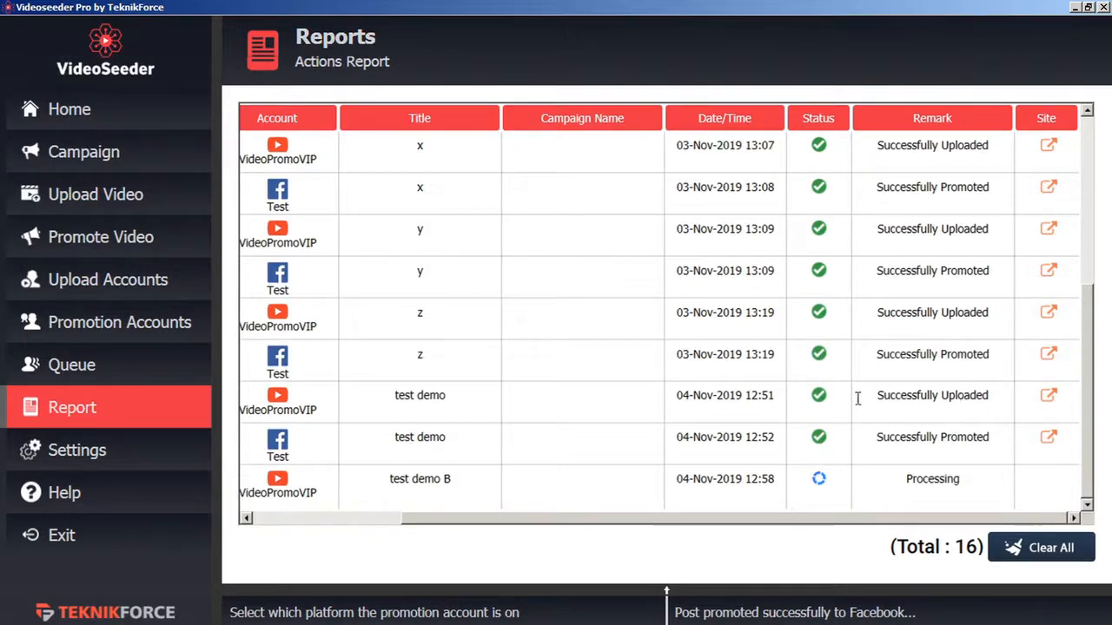
- Check the test demo rows in the Reports table and open the uploaded video on YouTube
scroll(down, 3)
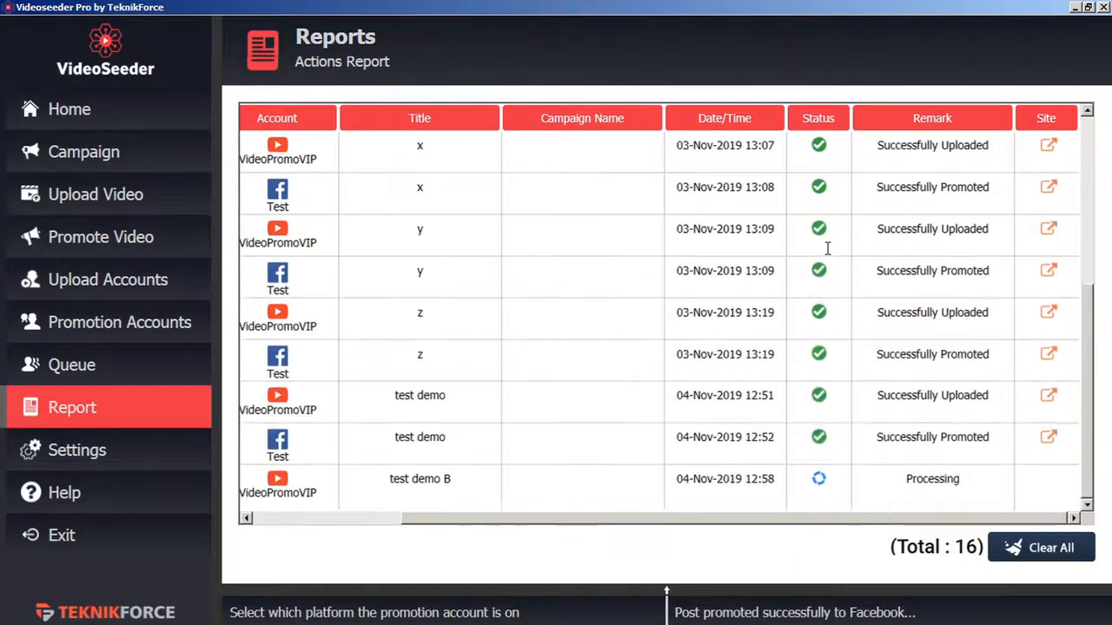
mouse_move(1046, 448)
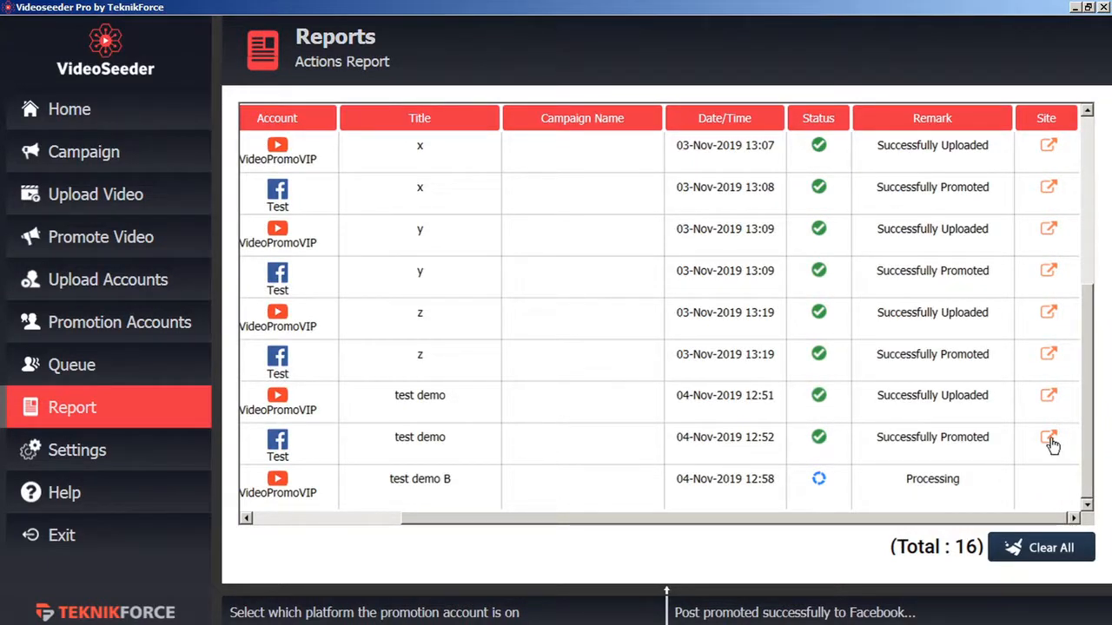
click(1050, 441)
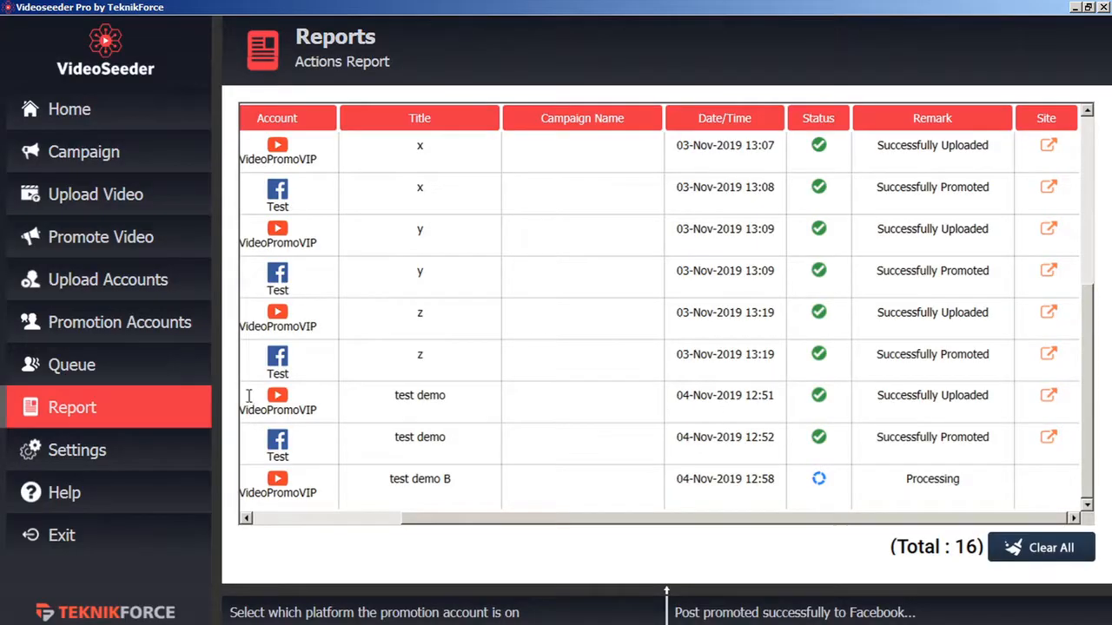
mouse_move(1049, 403)
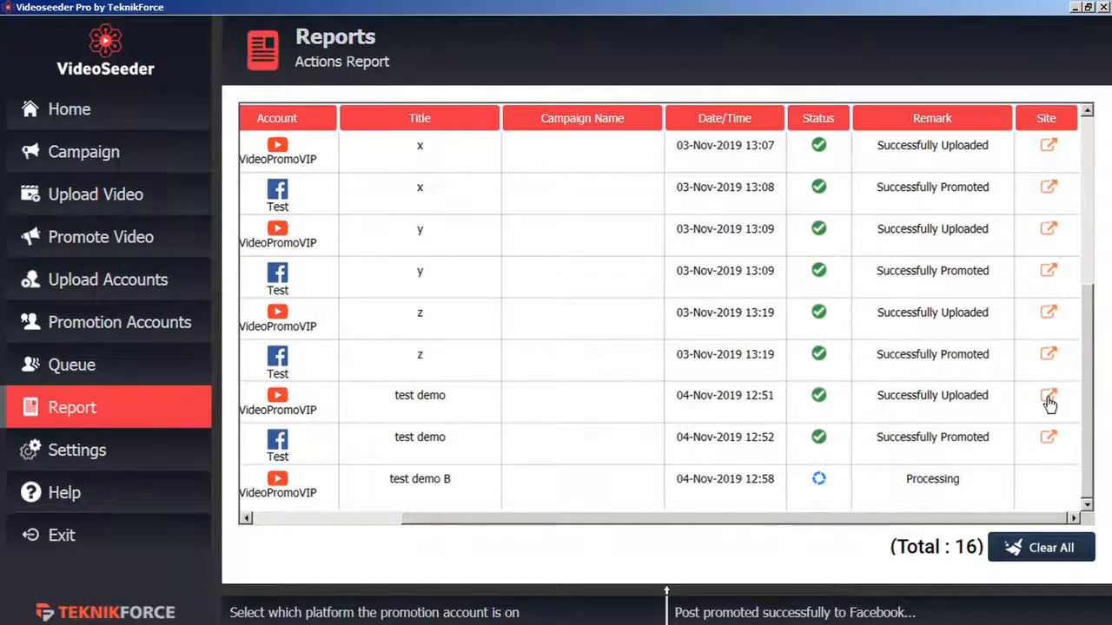
click(1049, 401)
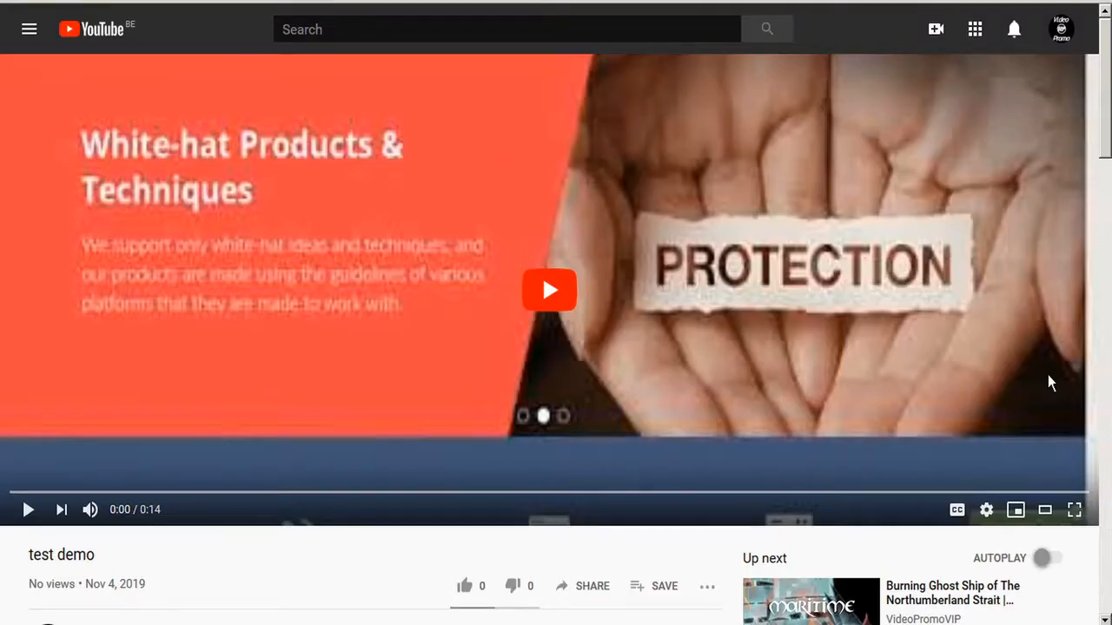